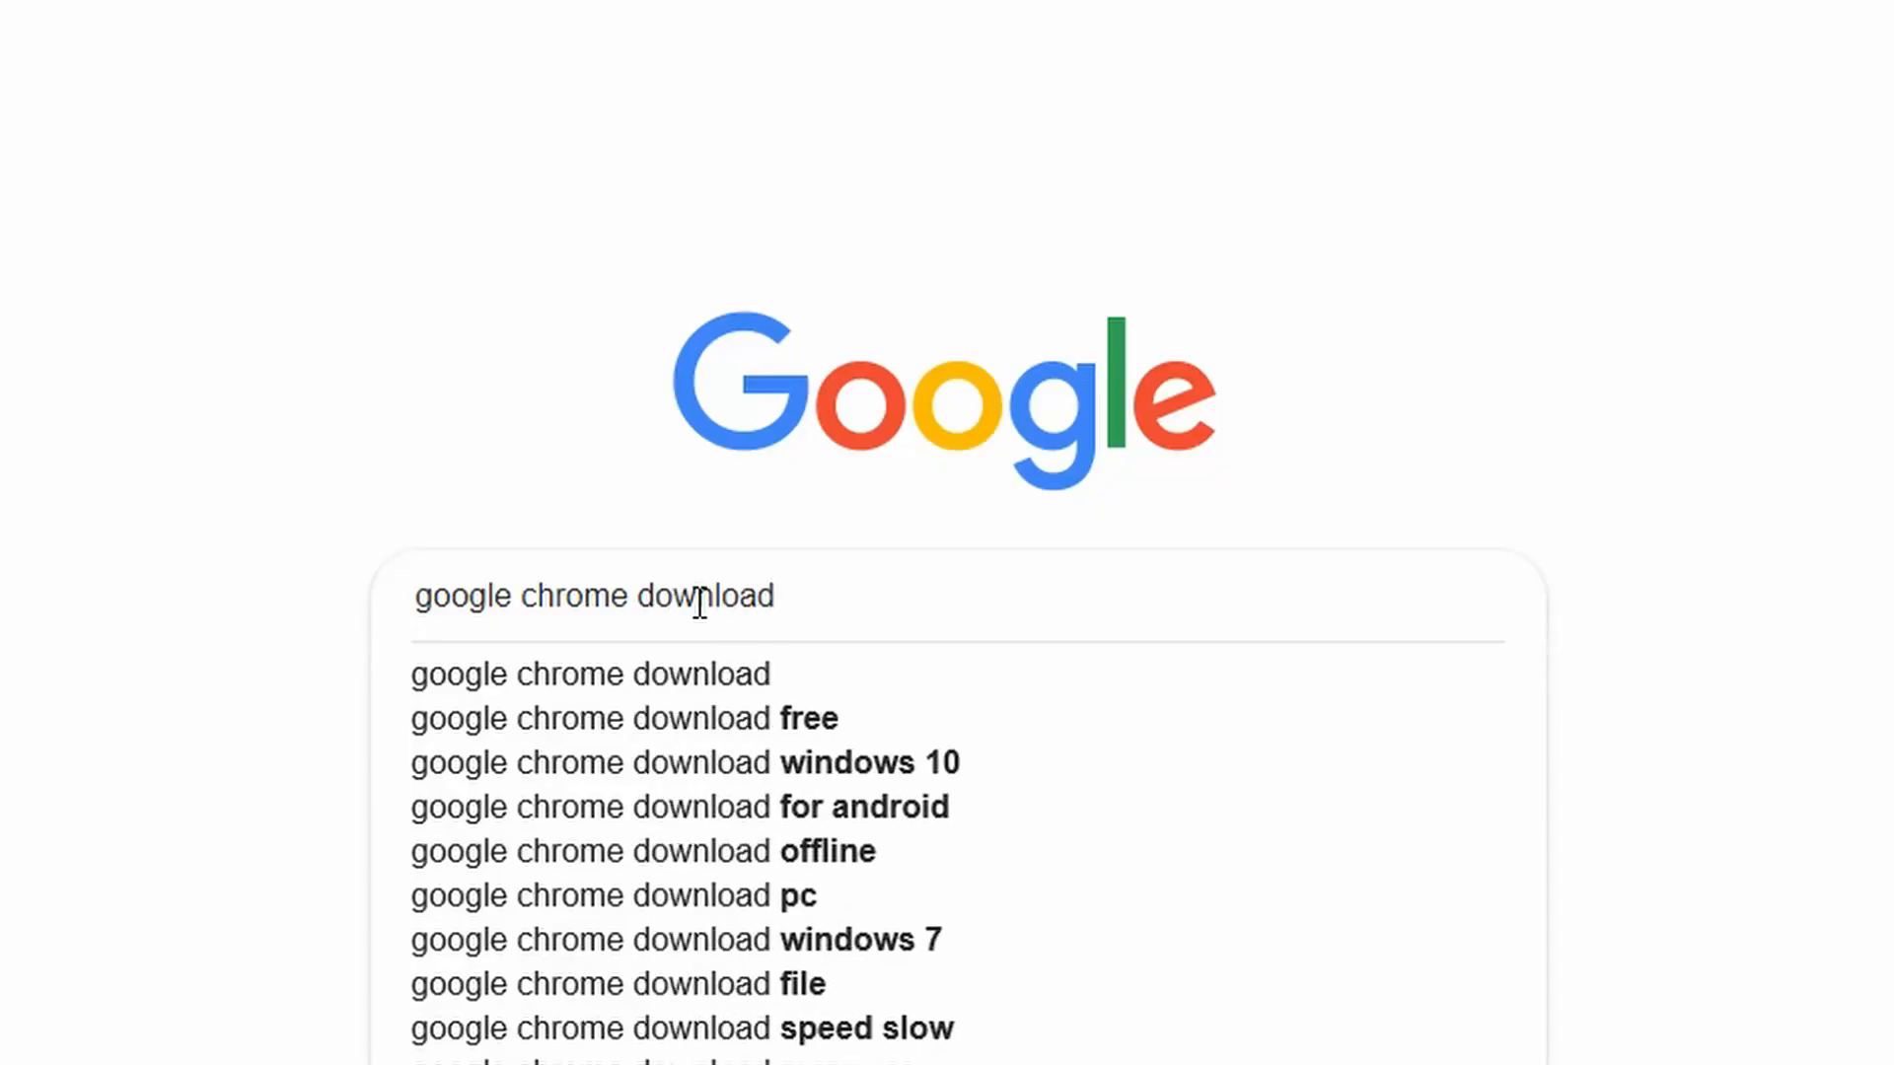
pyautogui.moveTo(706, 720)
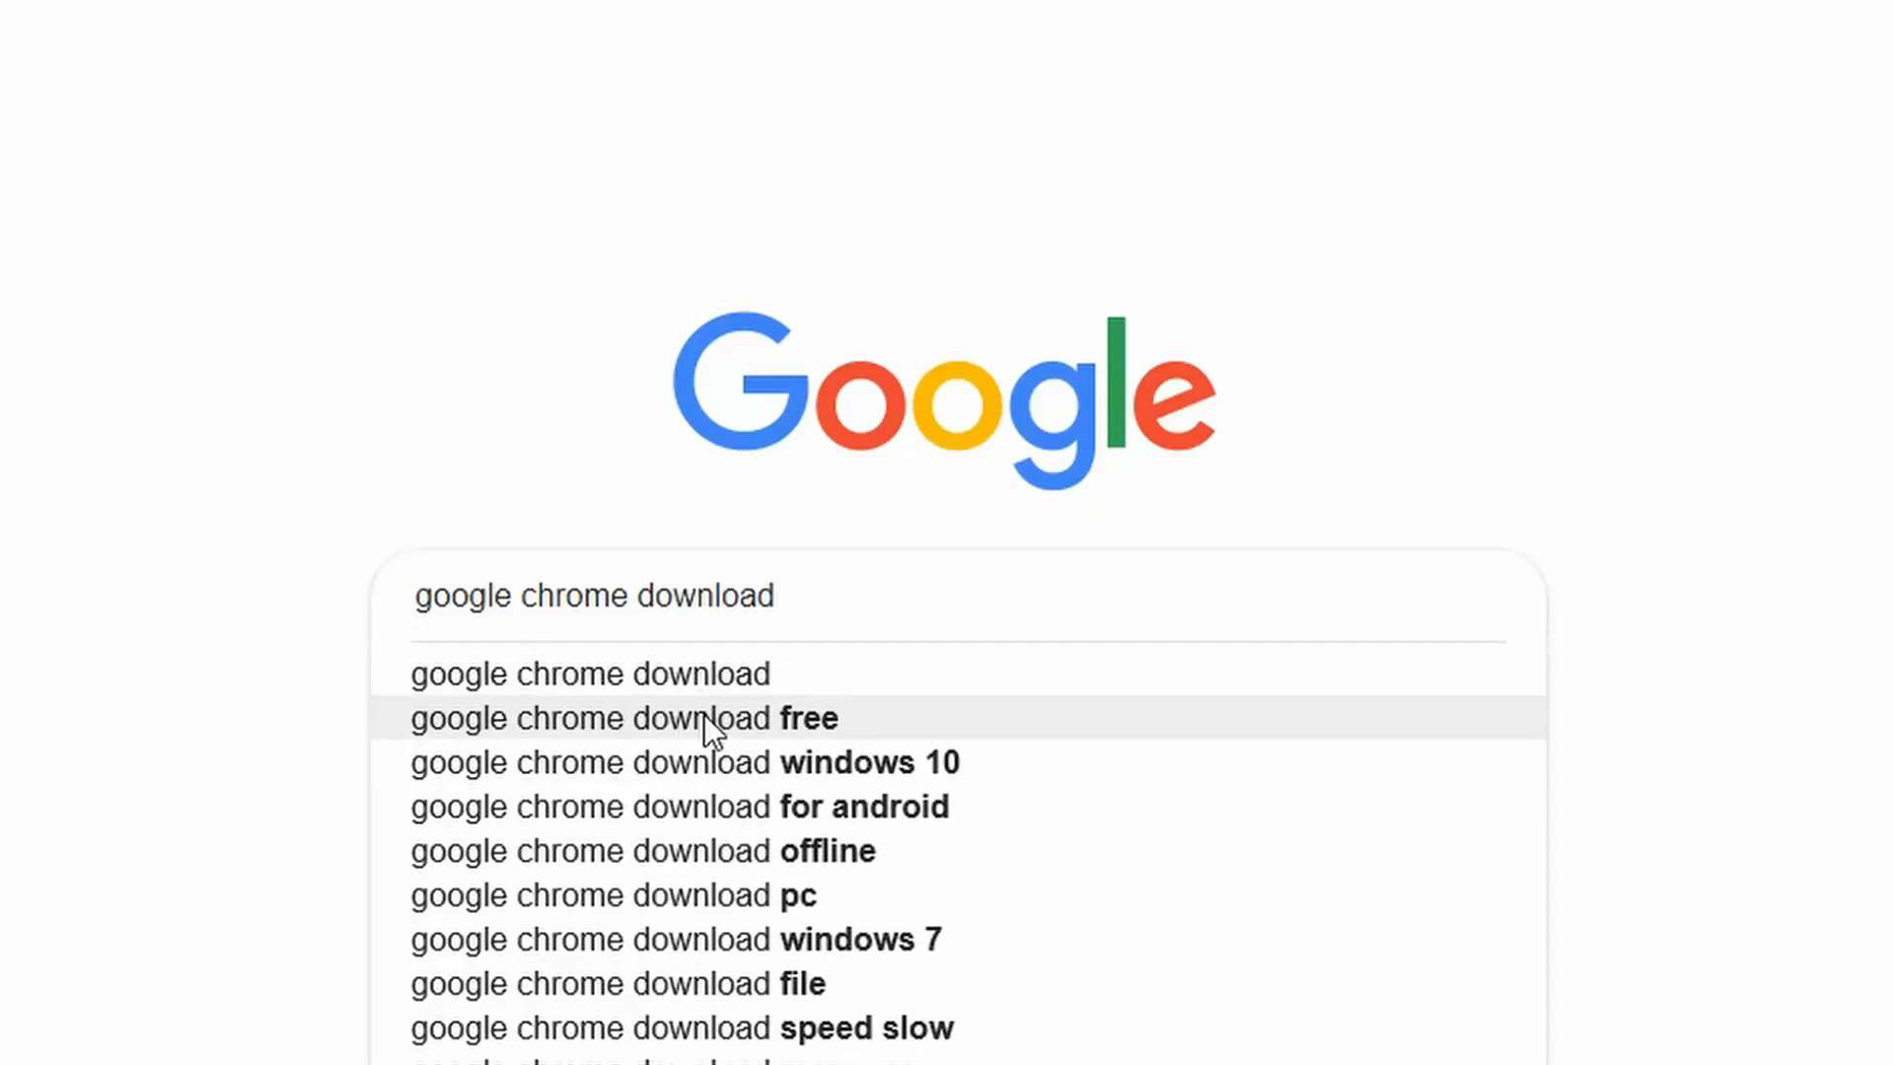
# - Search Google for 'google chrome download'
pyautogui.press('Enter')
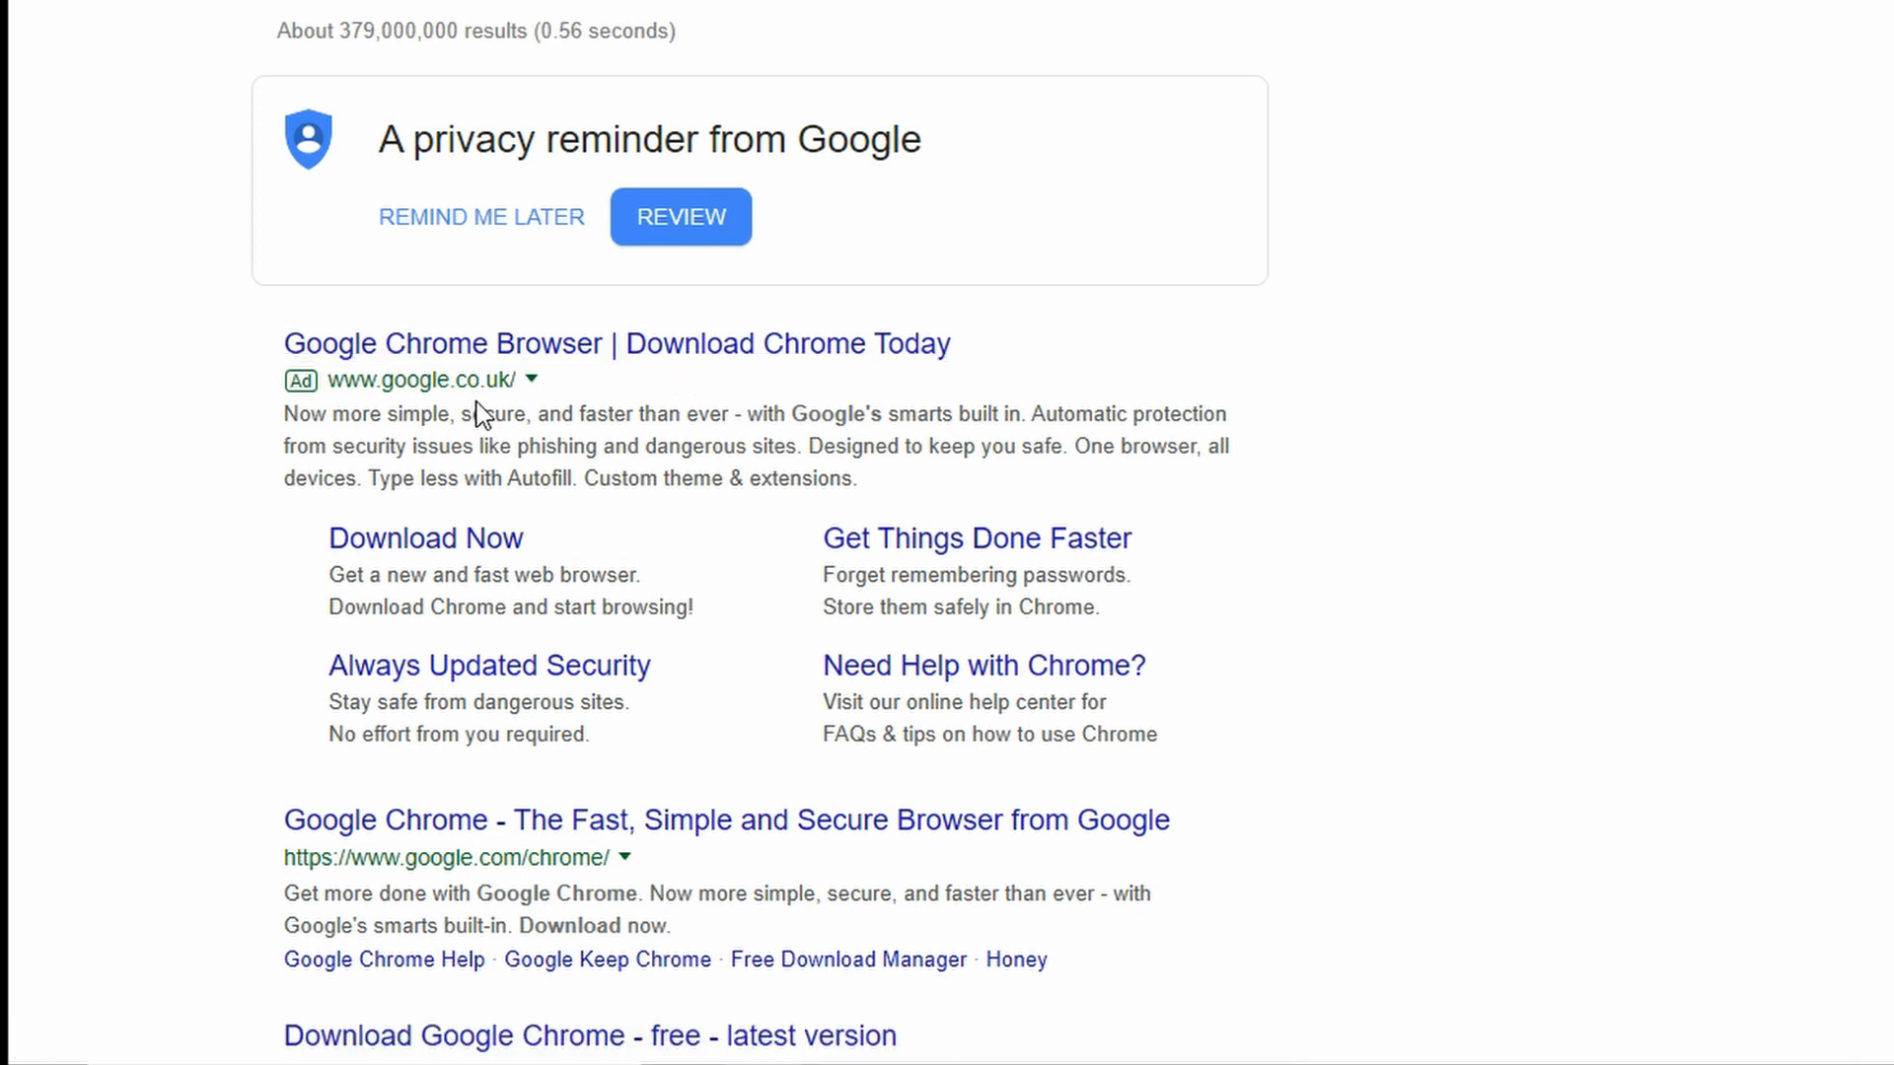
pyautogui.moveTo(689, 350)
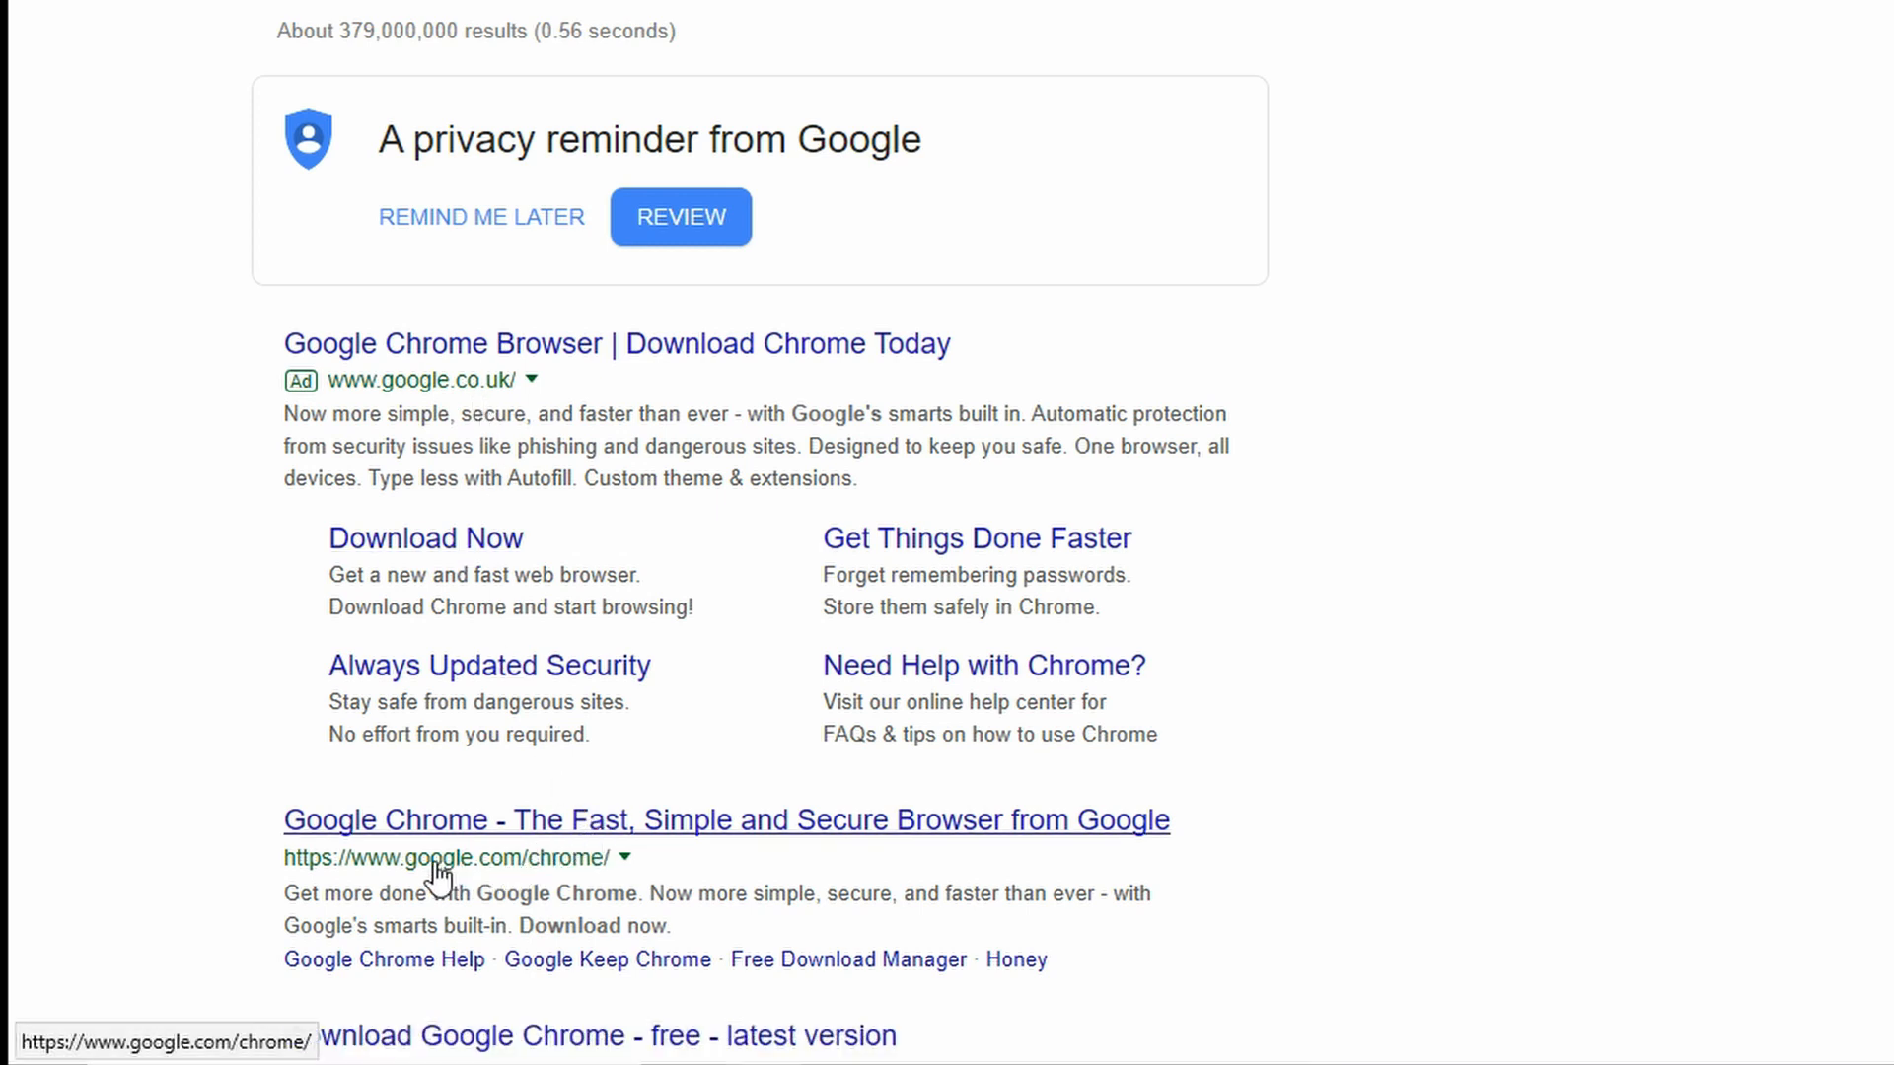
pyautogui.moveTo(581, 841)
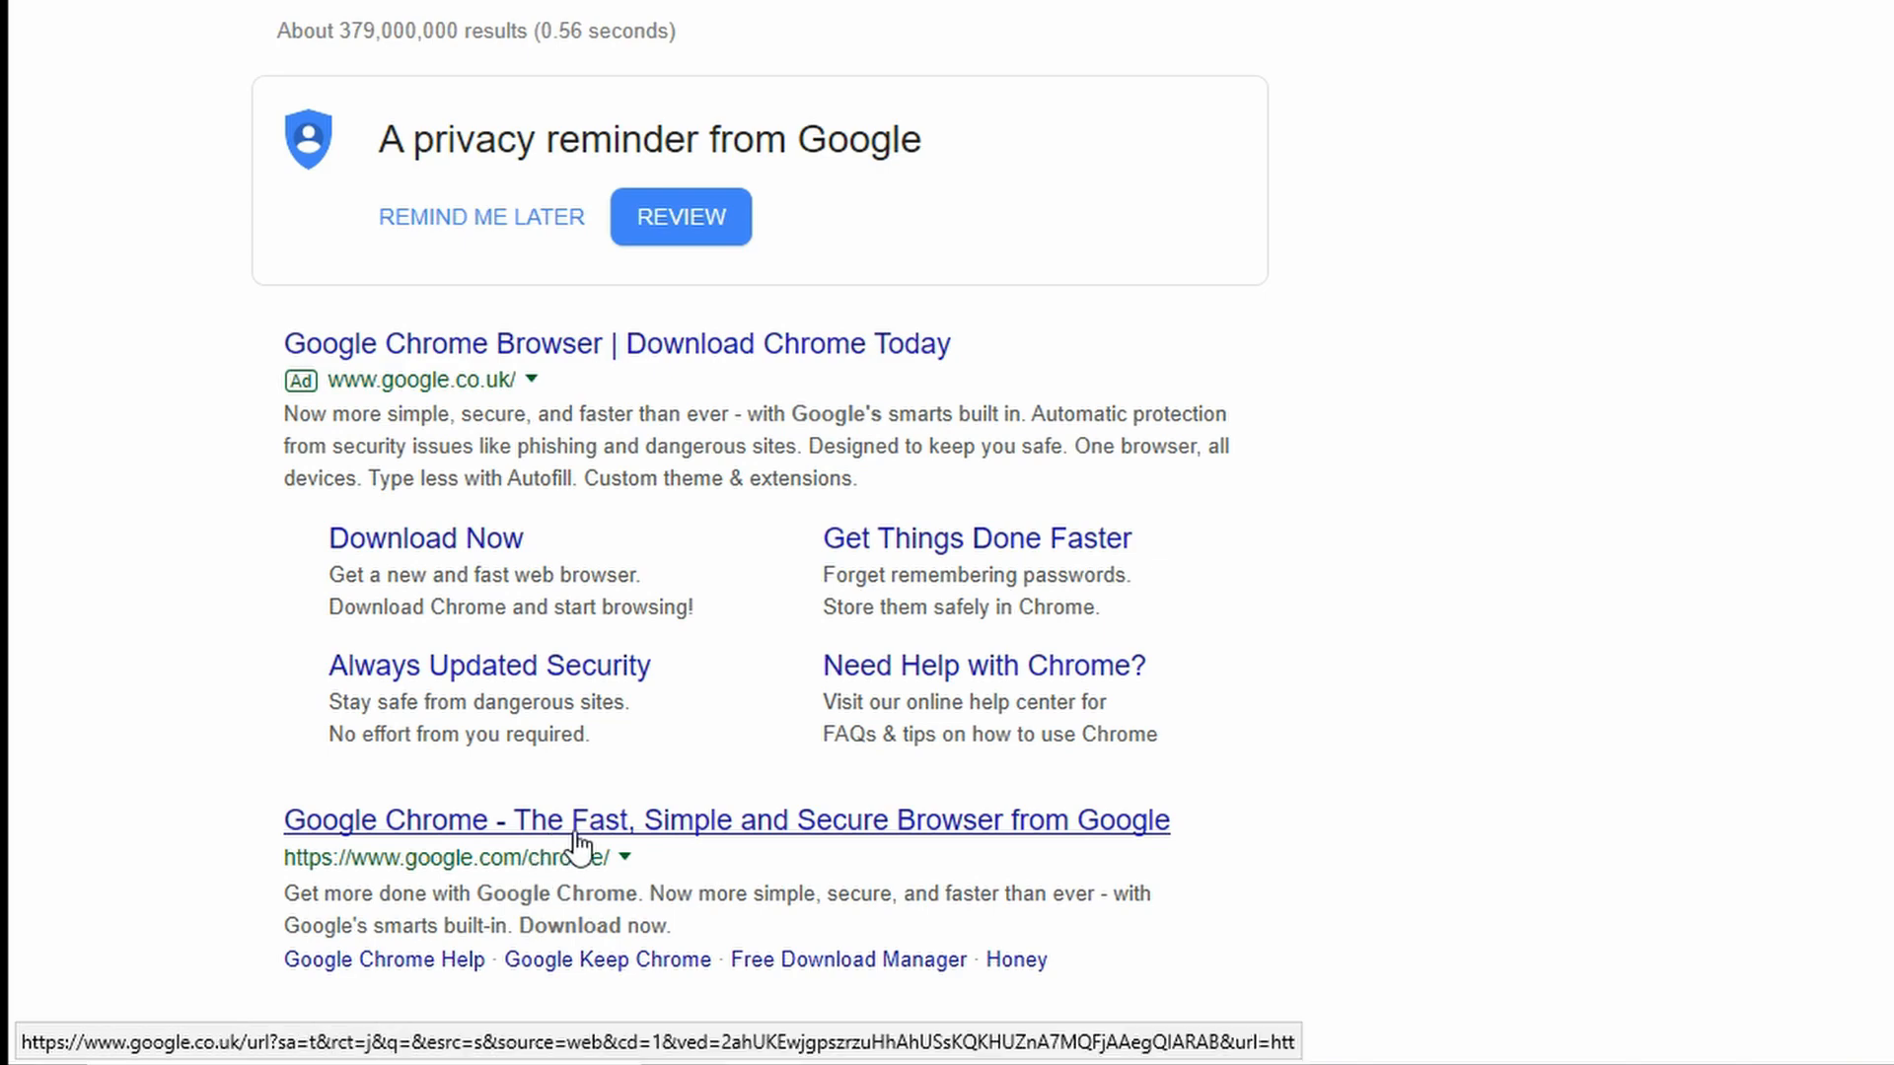
# - Open the google.com/chrome result and bring up the Download Chrome for Windows terms
pyautogui.click(725, 820)
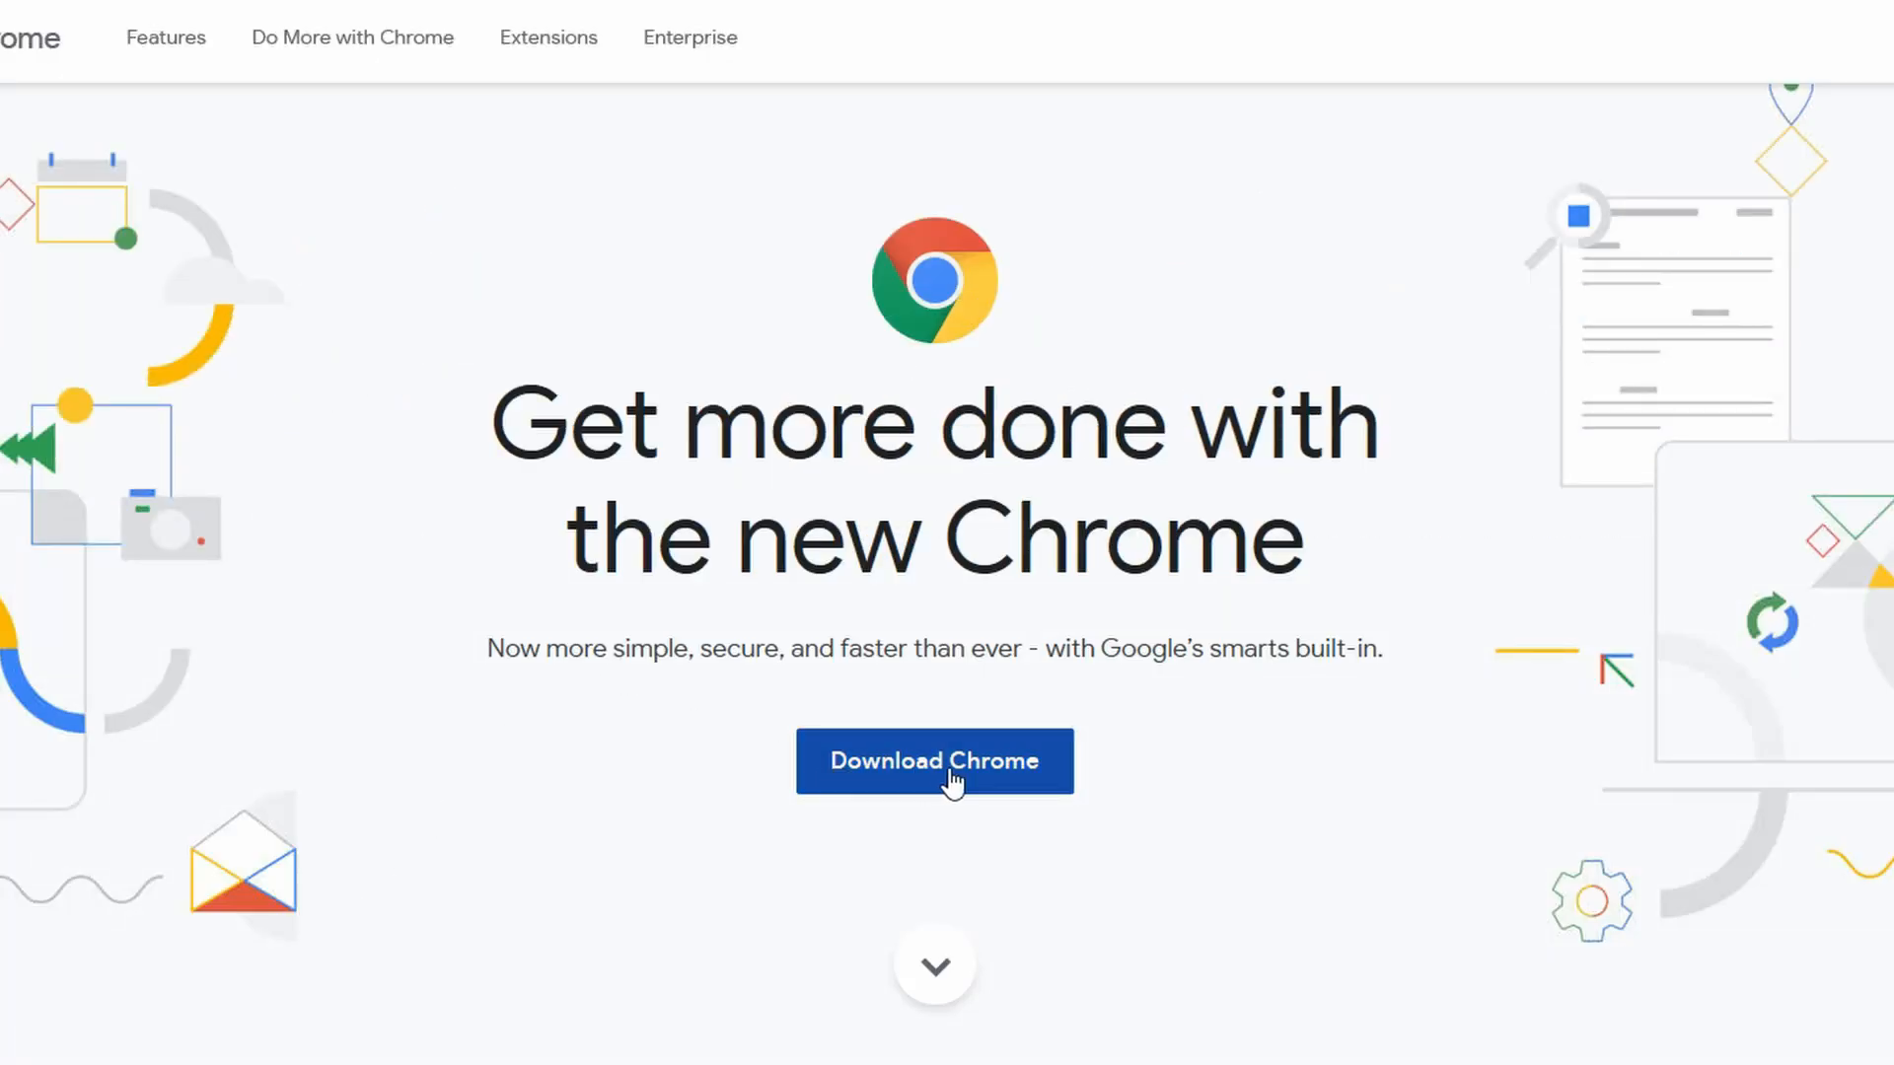
pyautogui.moveTo(936, 782)
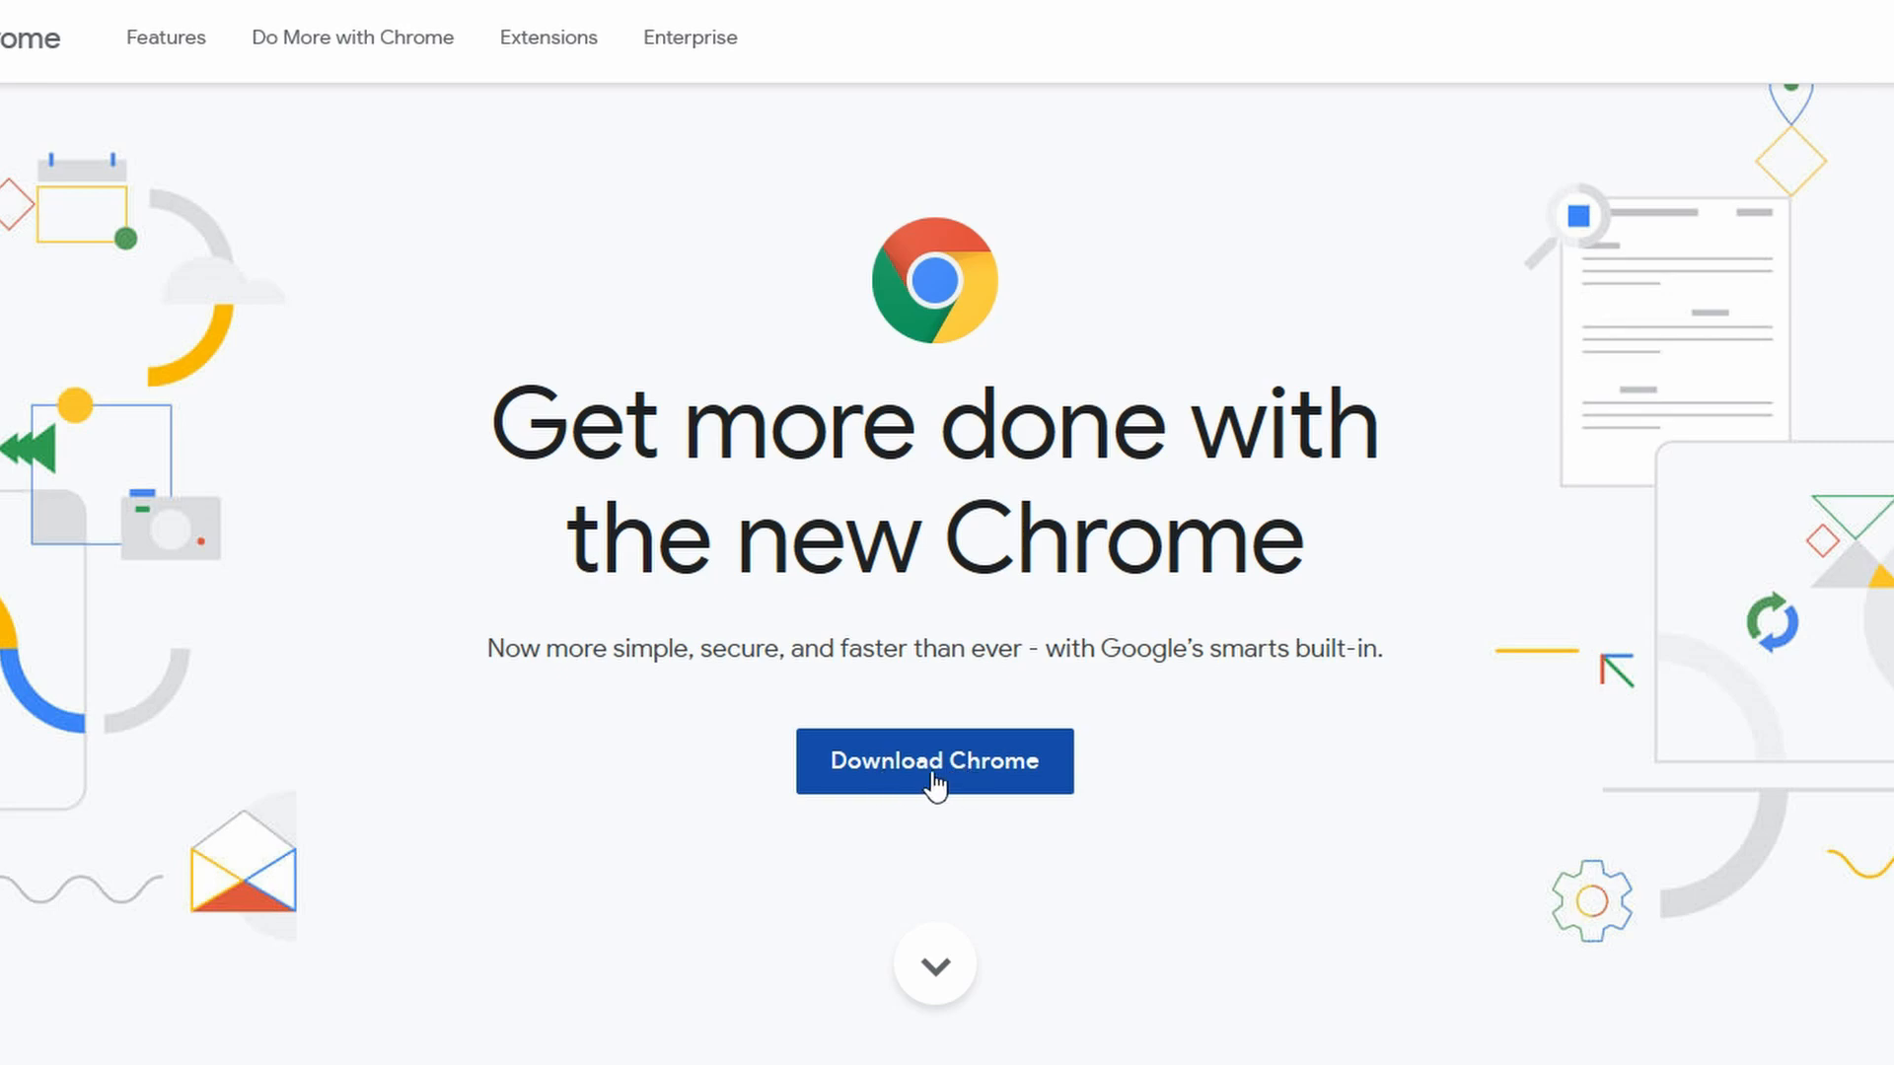
pyautogui.click(934, 760)
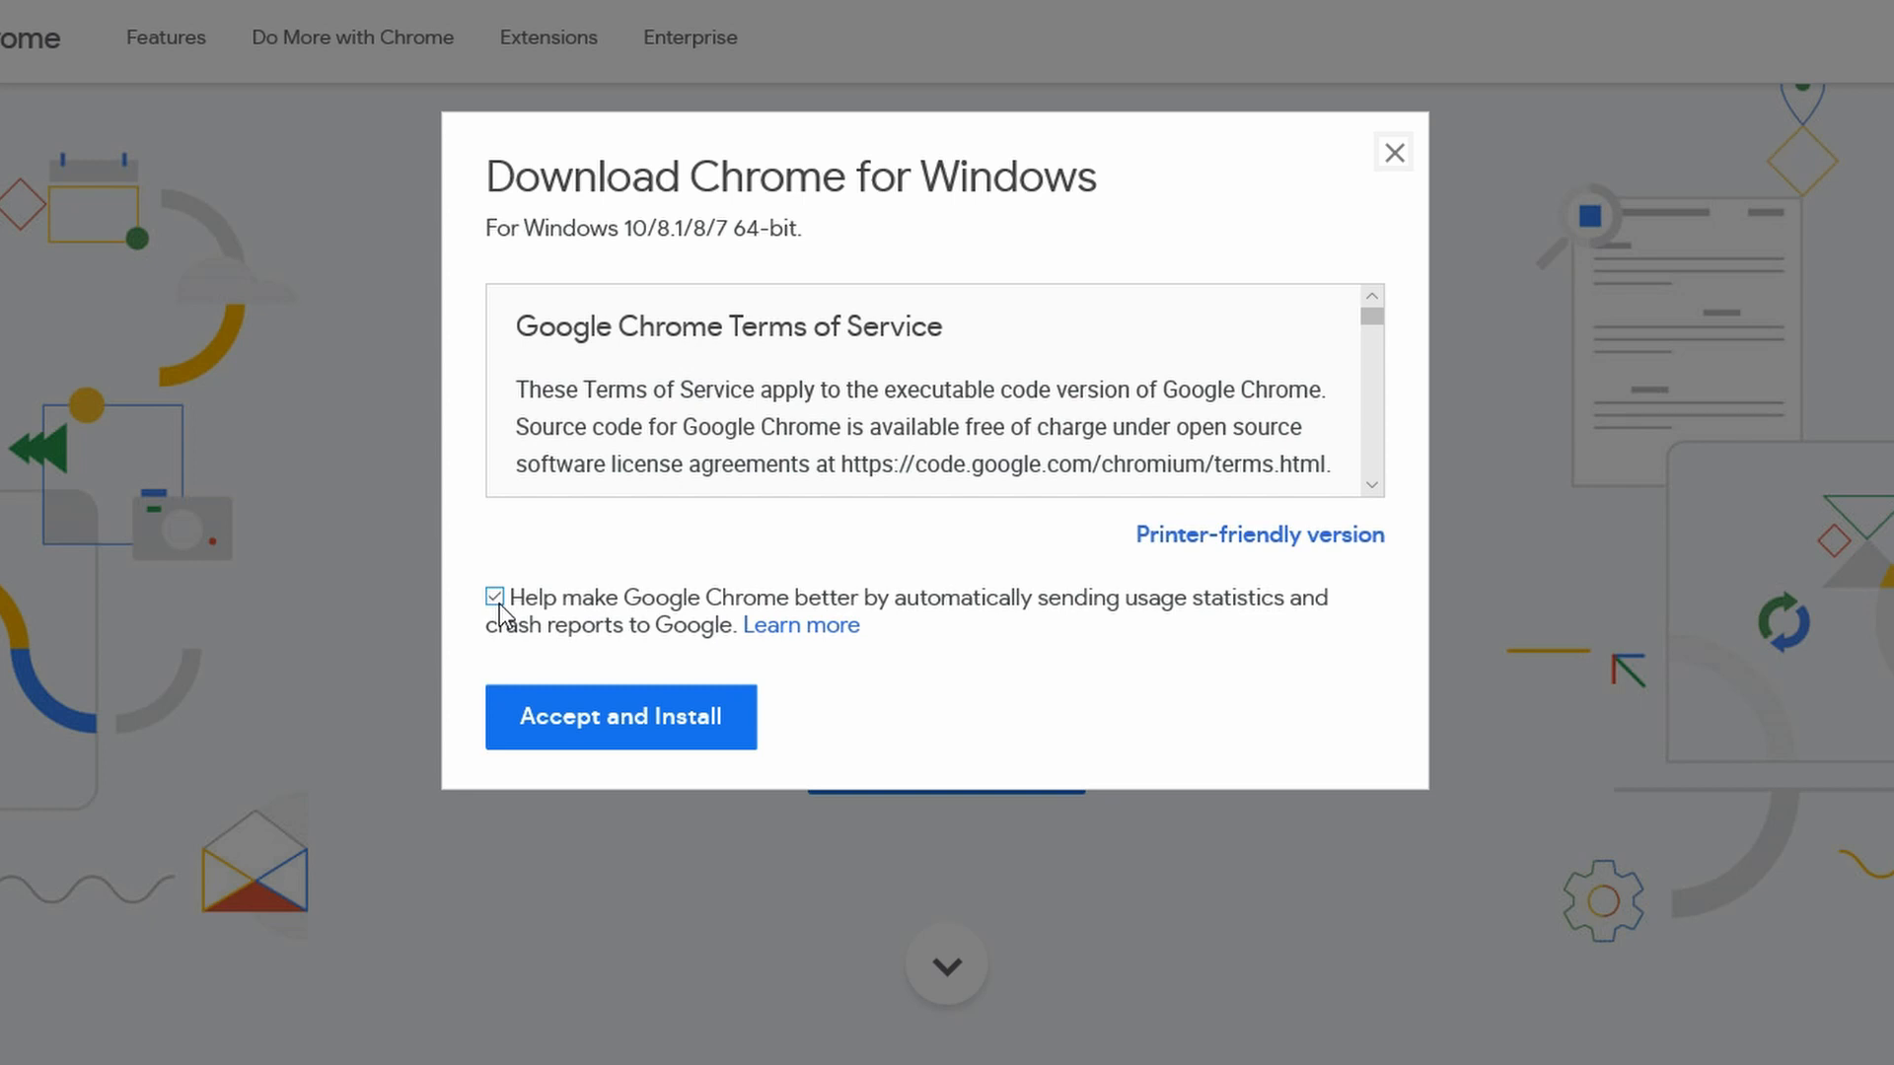
# - Untick usage statistics, accept the terms, and run the Chrome installer
pyautogui.click(620, 716)
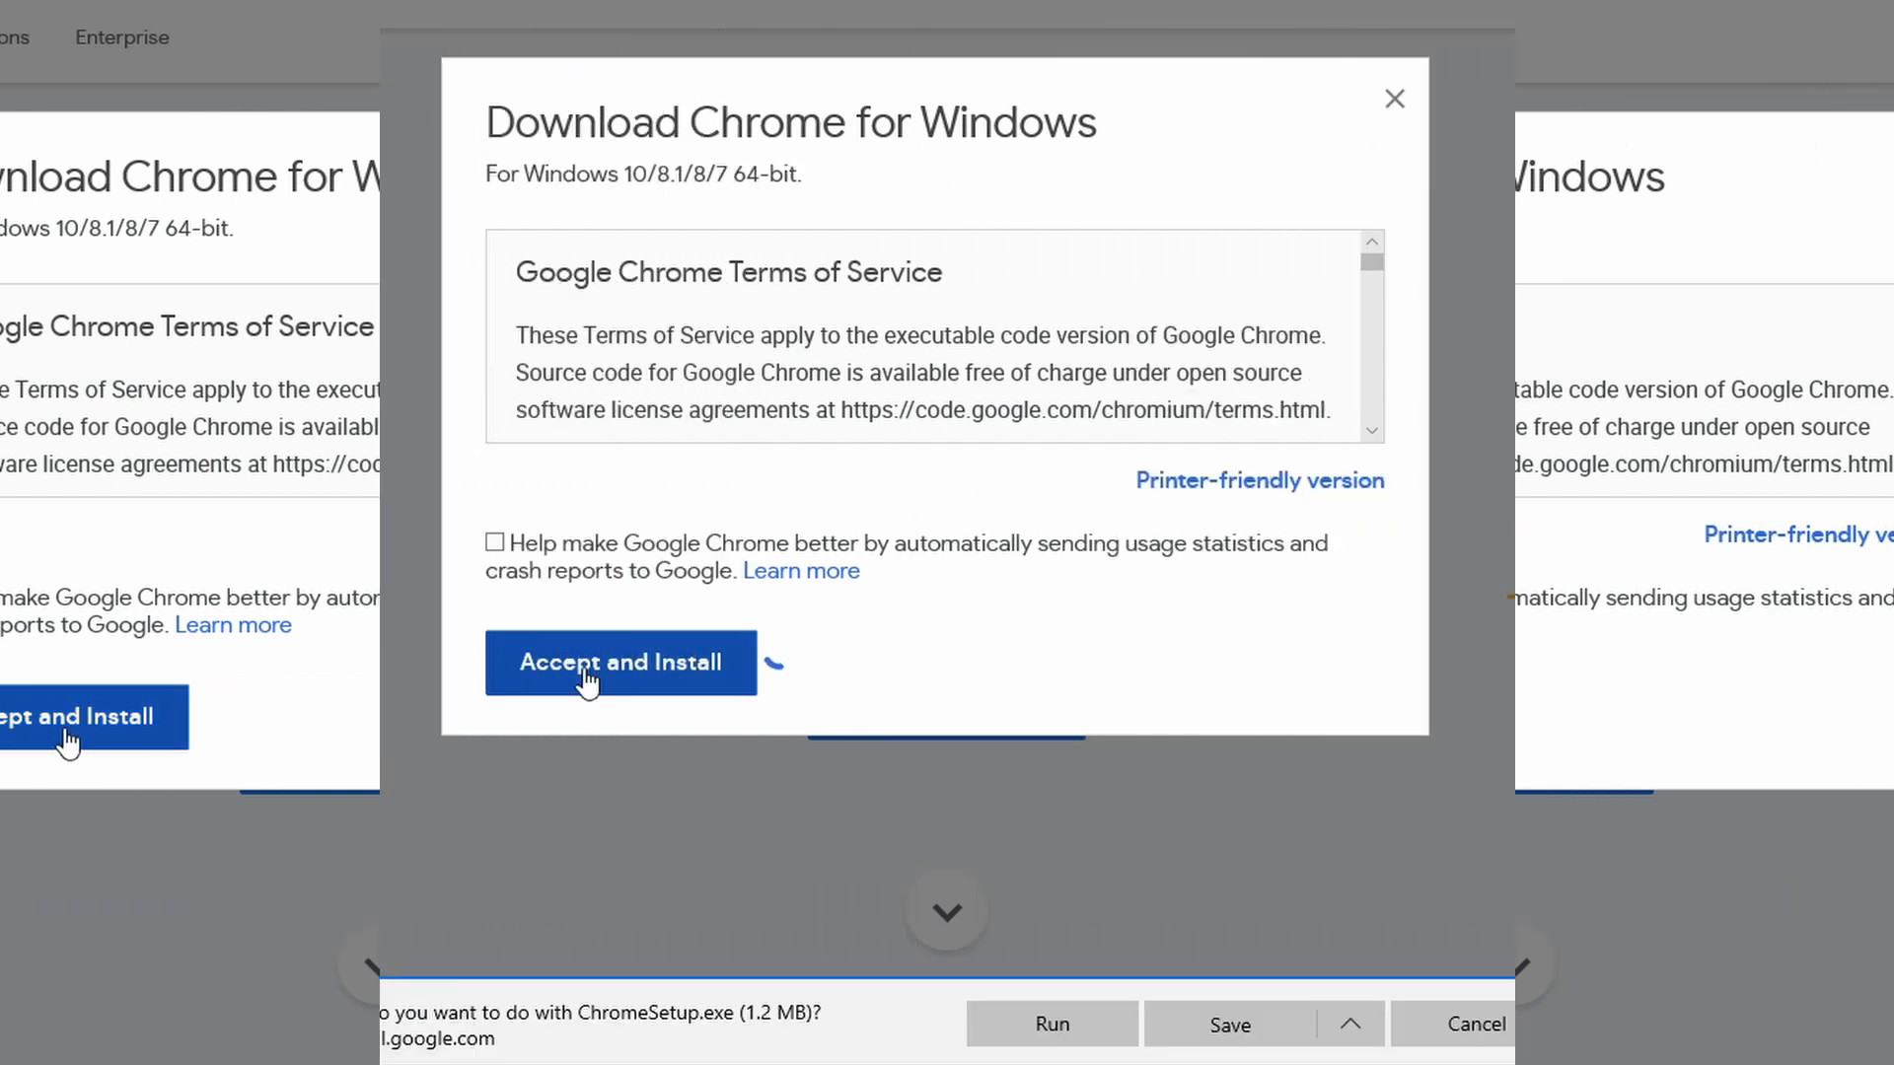
pyautogui.click(620, 662)
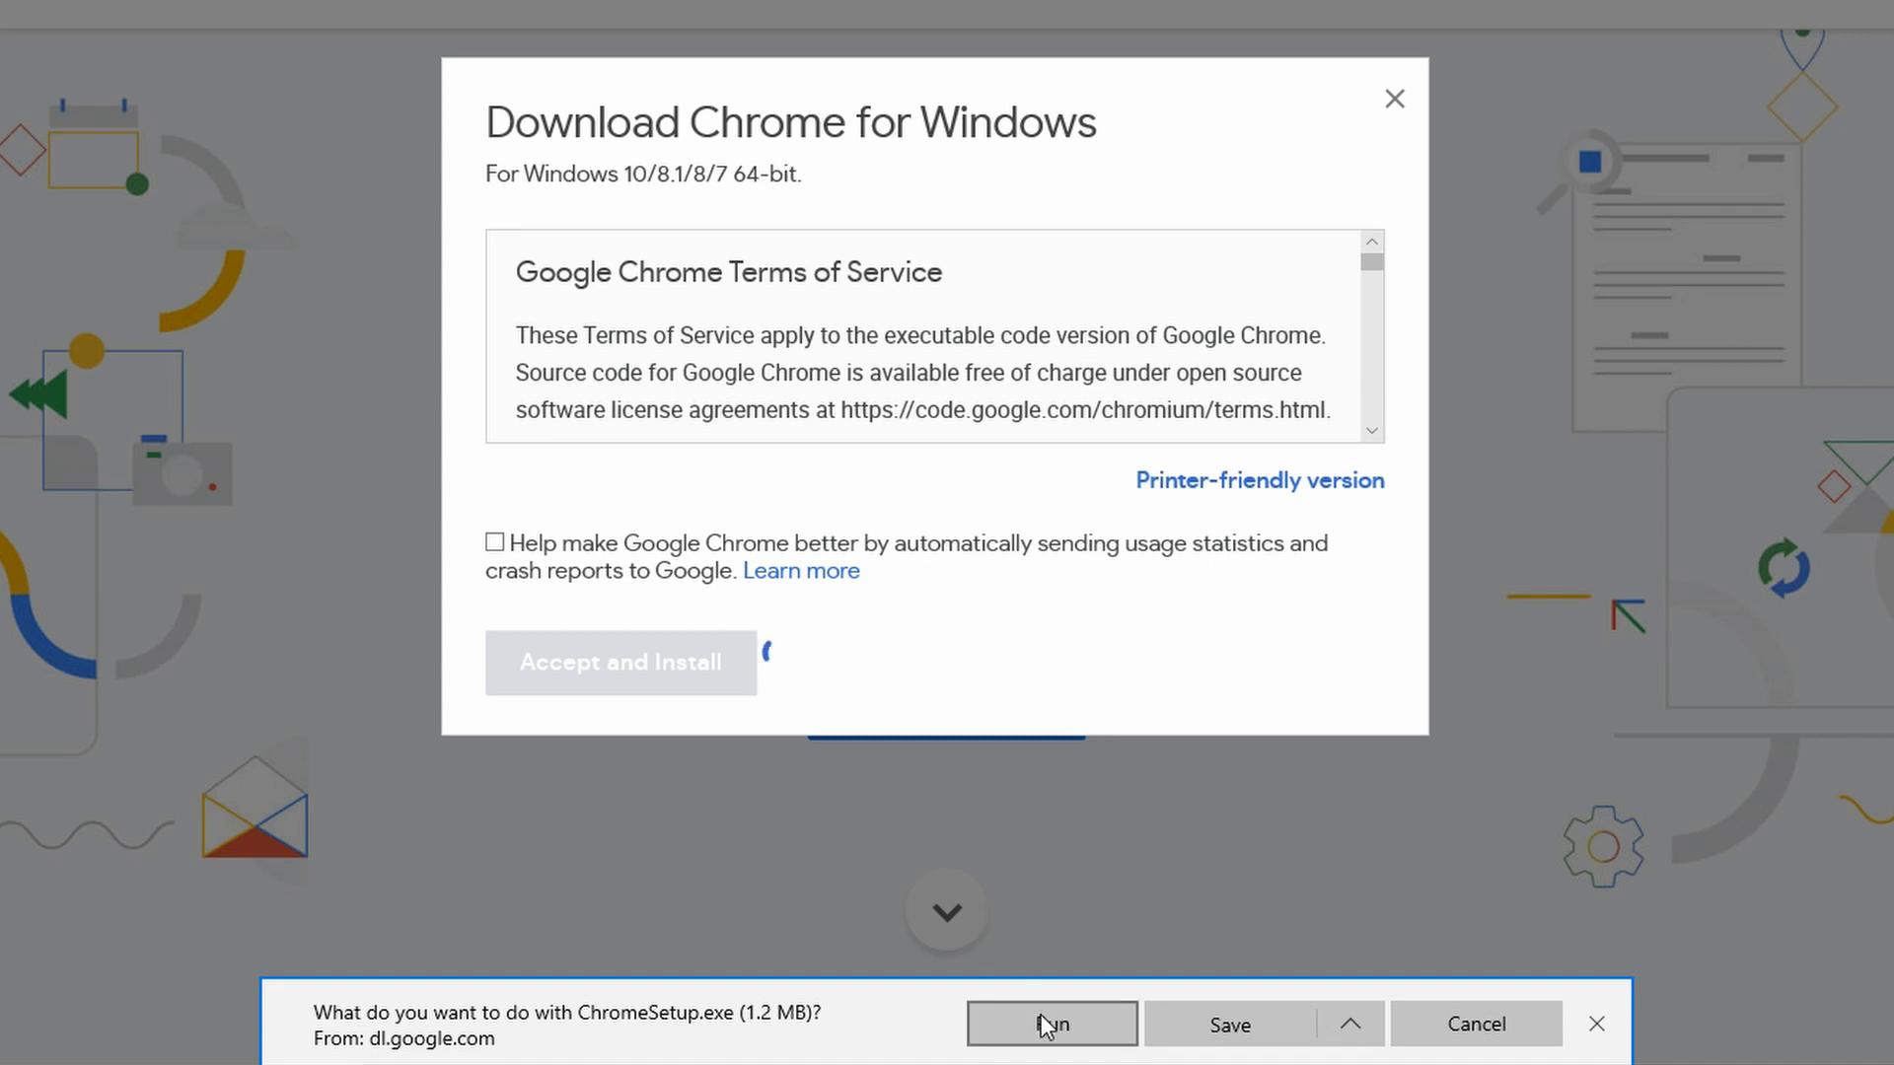
pyautogui.click(1049, 1024)
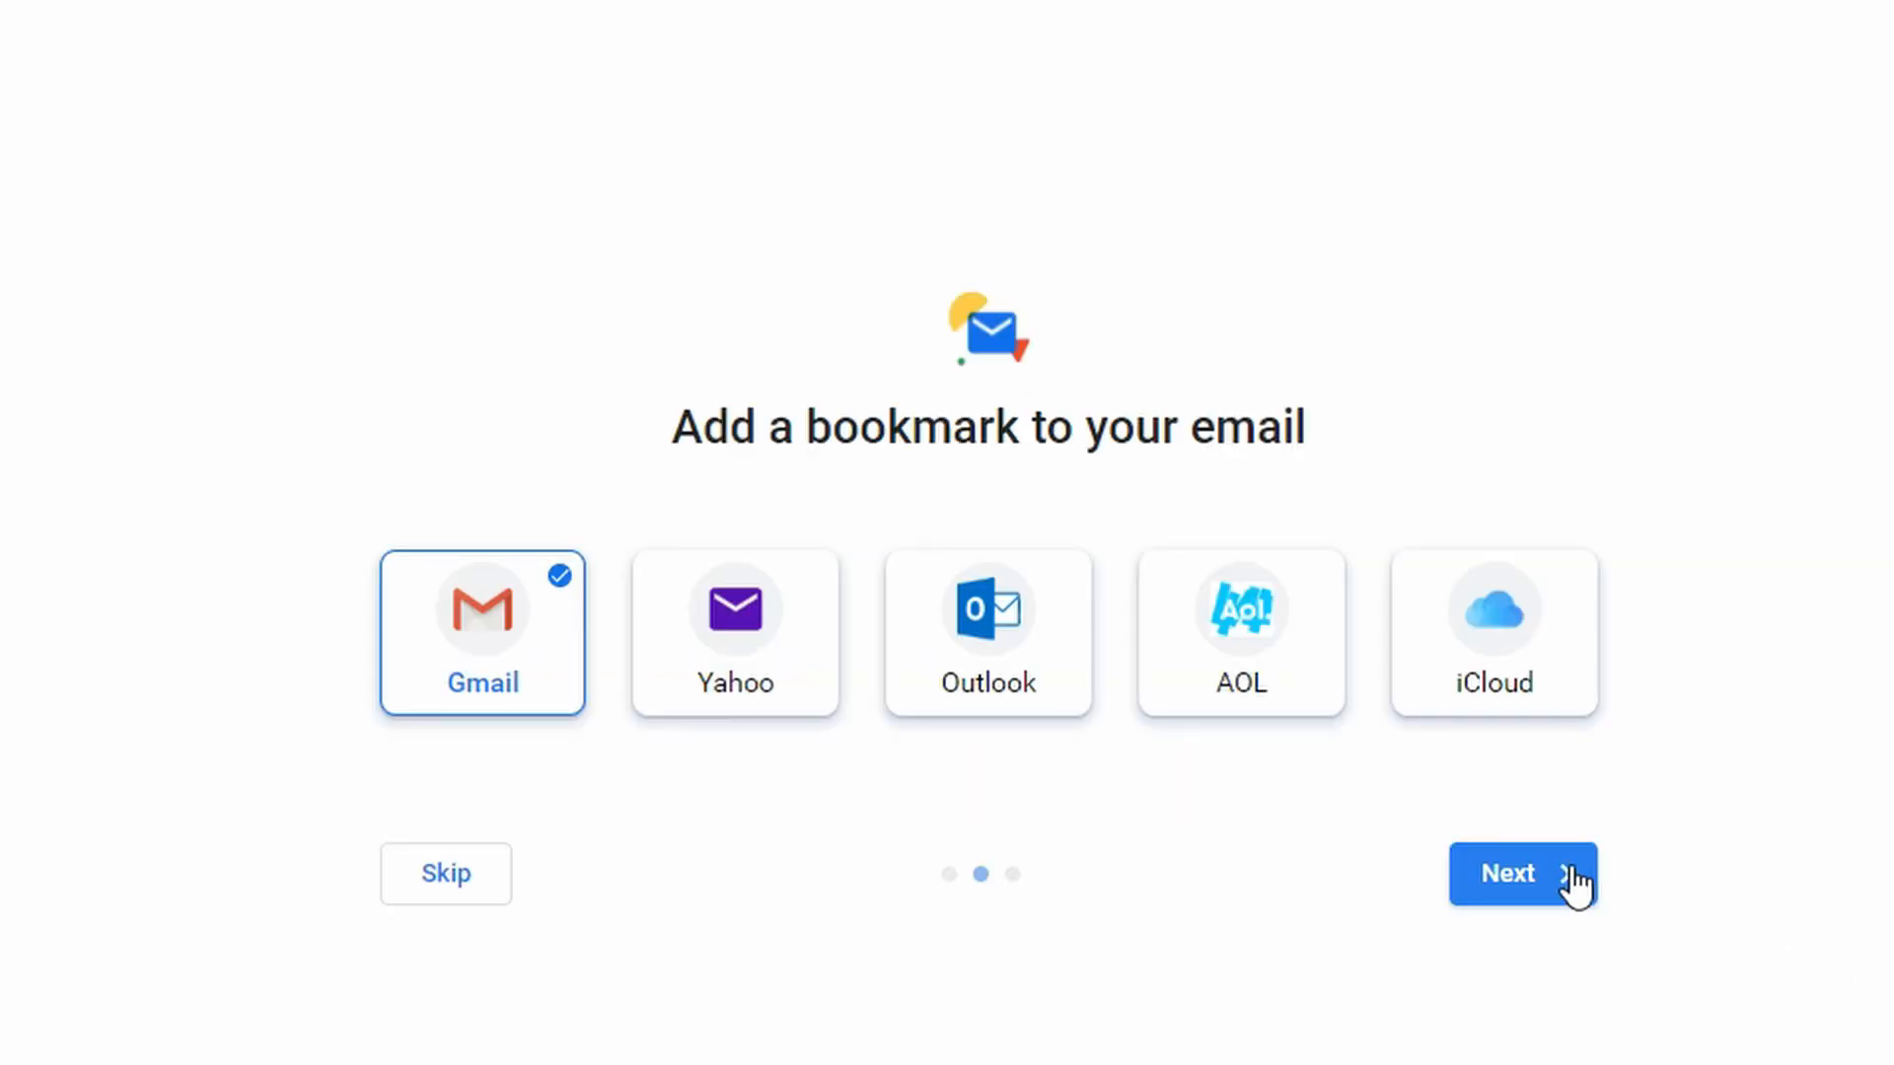
# - Add the Gmail bookmark and skip setting Chrome as the default browser
pyautogui.click(1523, 873)
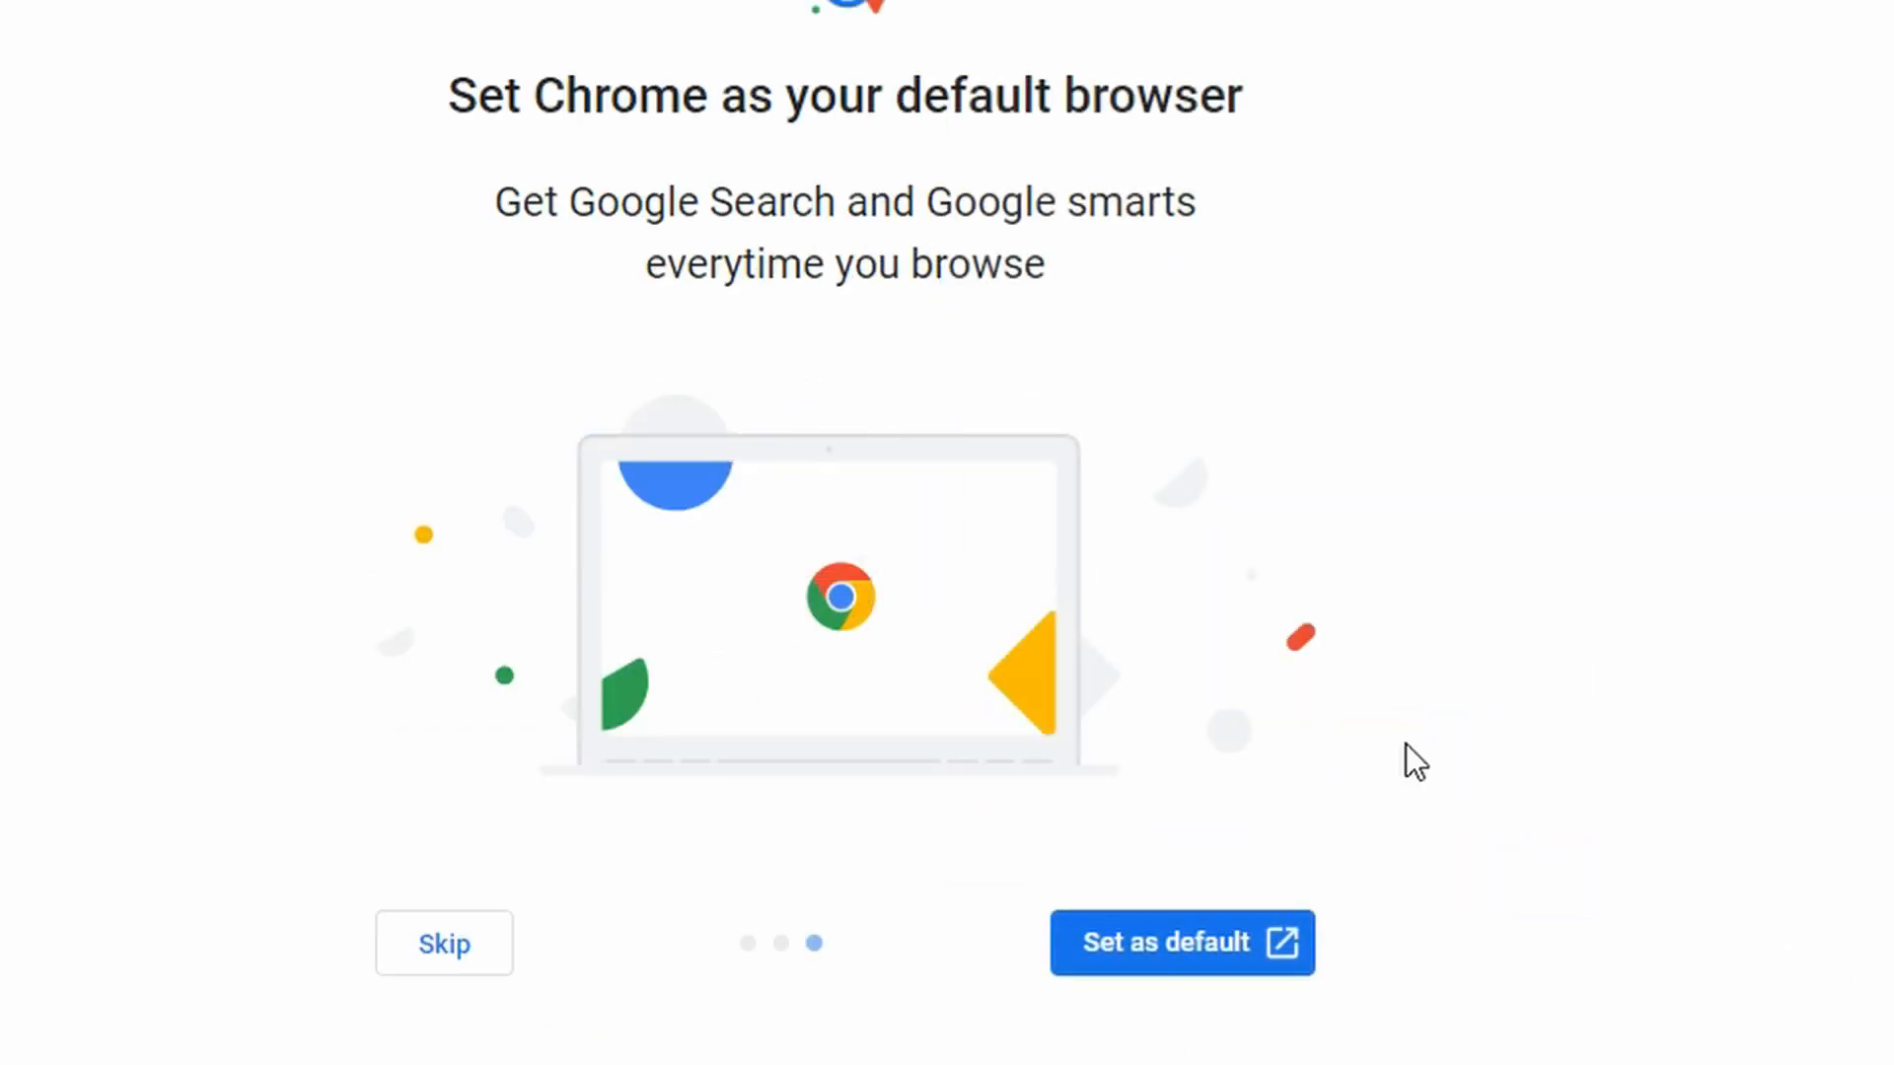
pyautogui.moveTo(1189, 549)
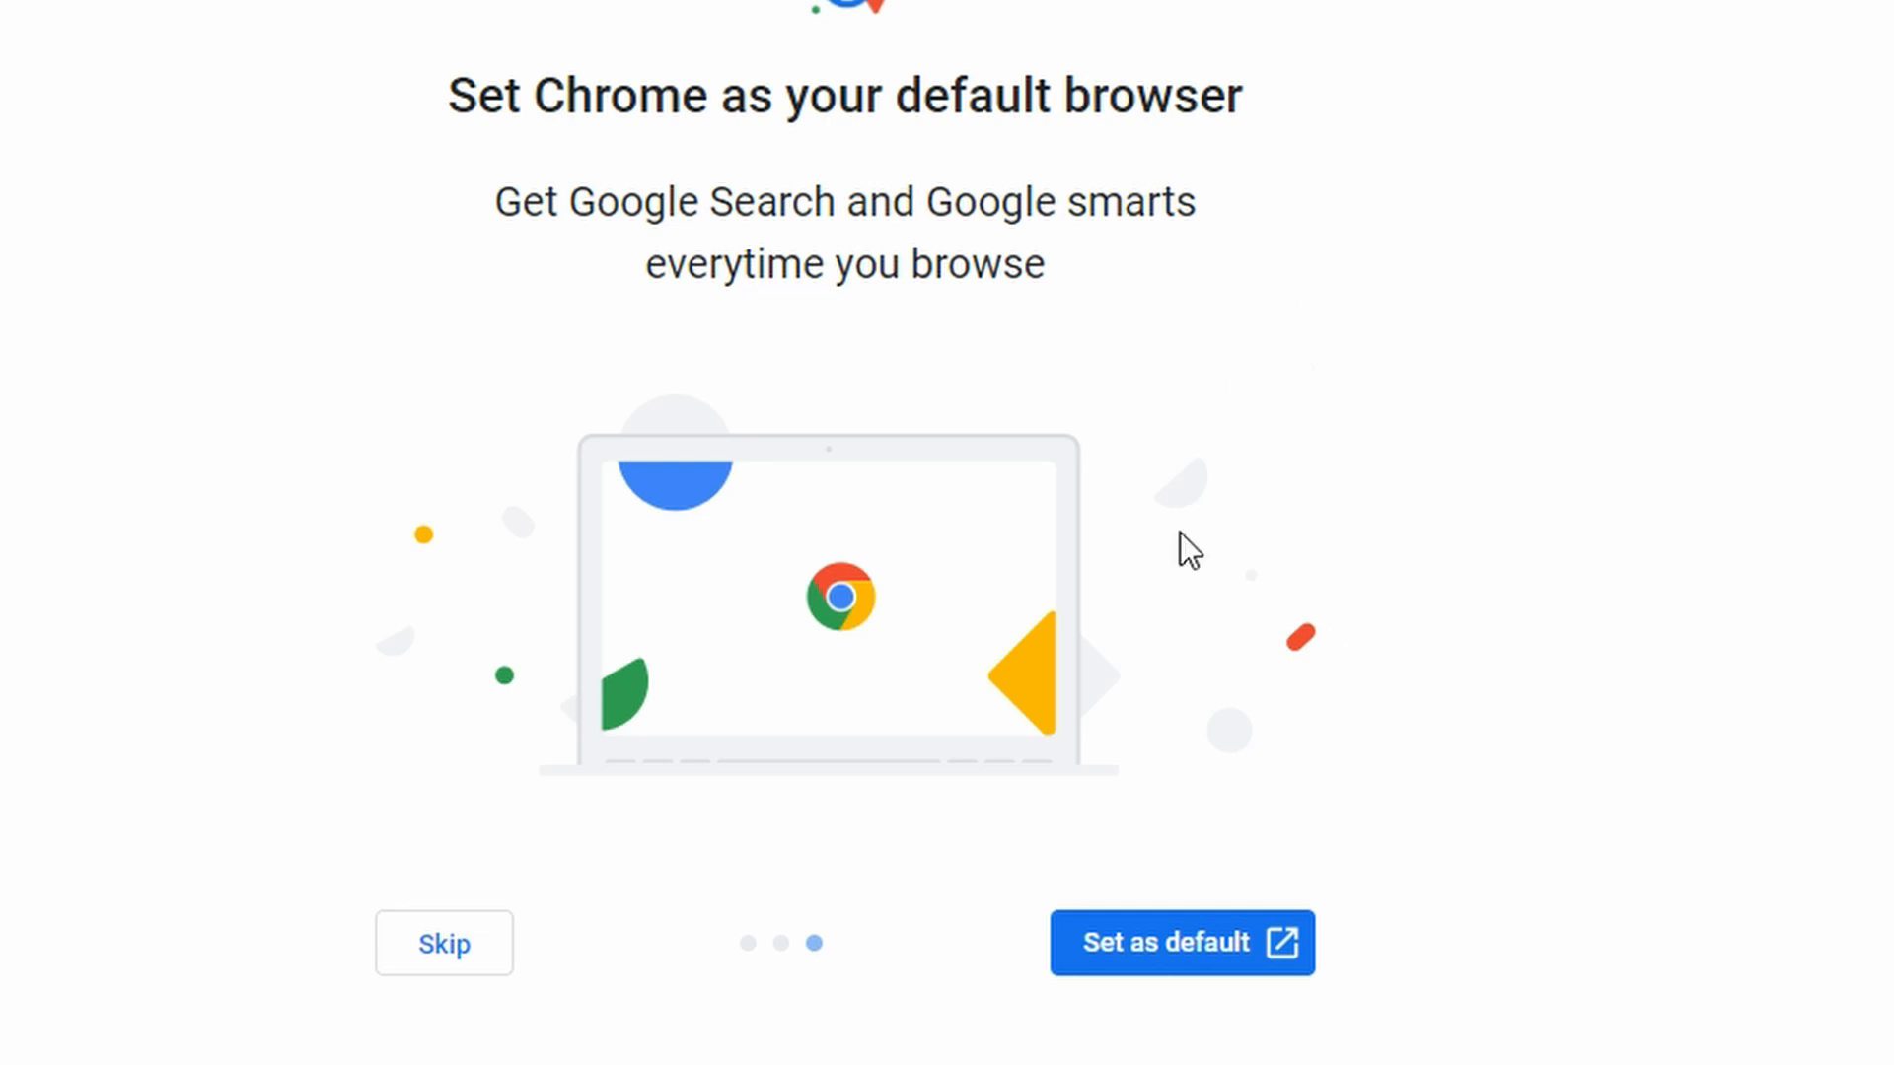
pyautogui.moveTo(443, 966)
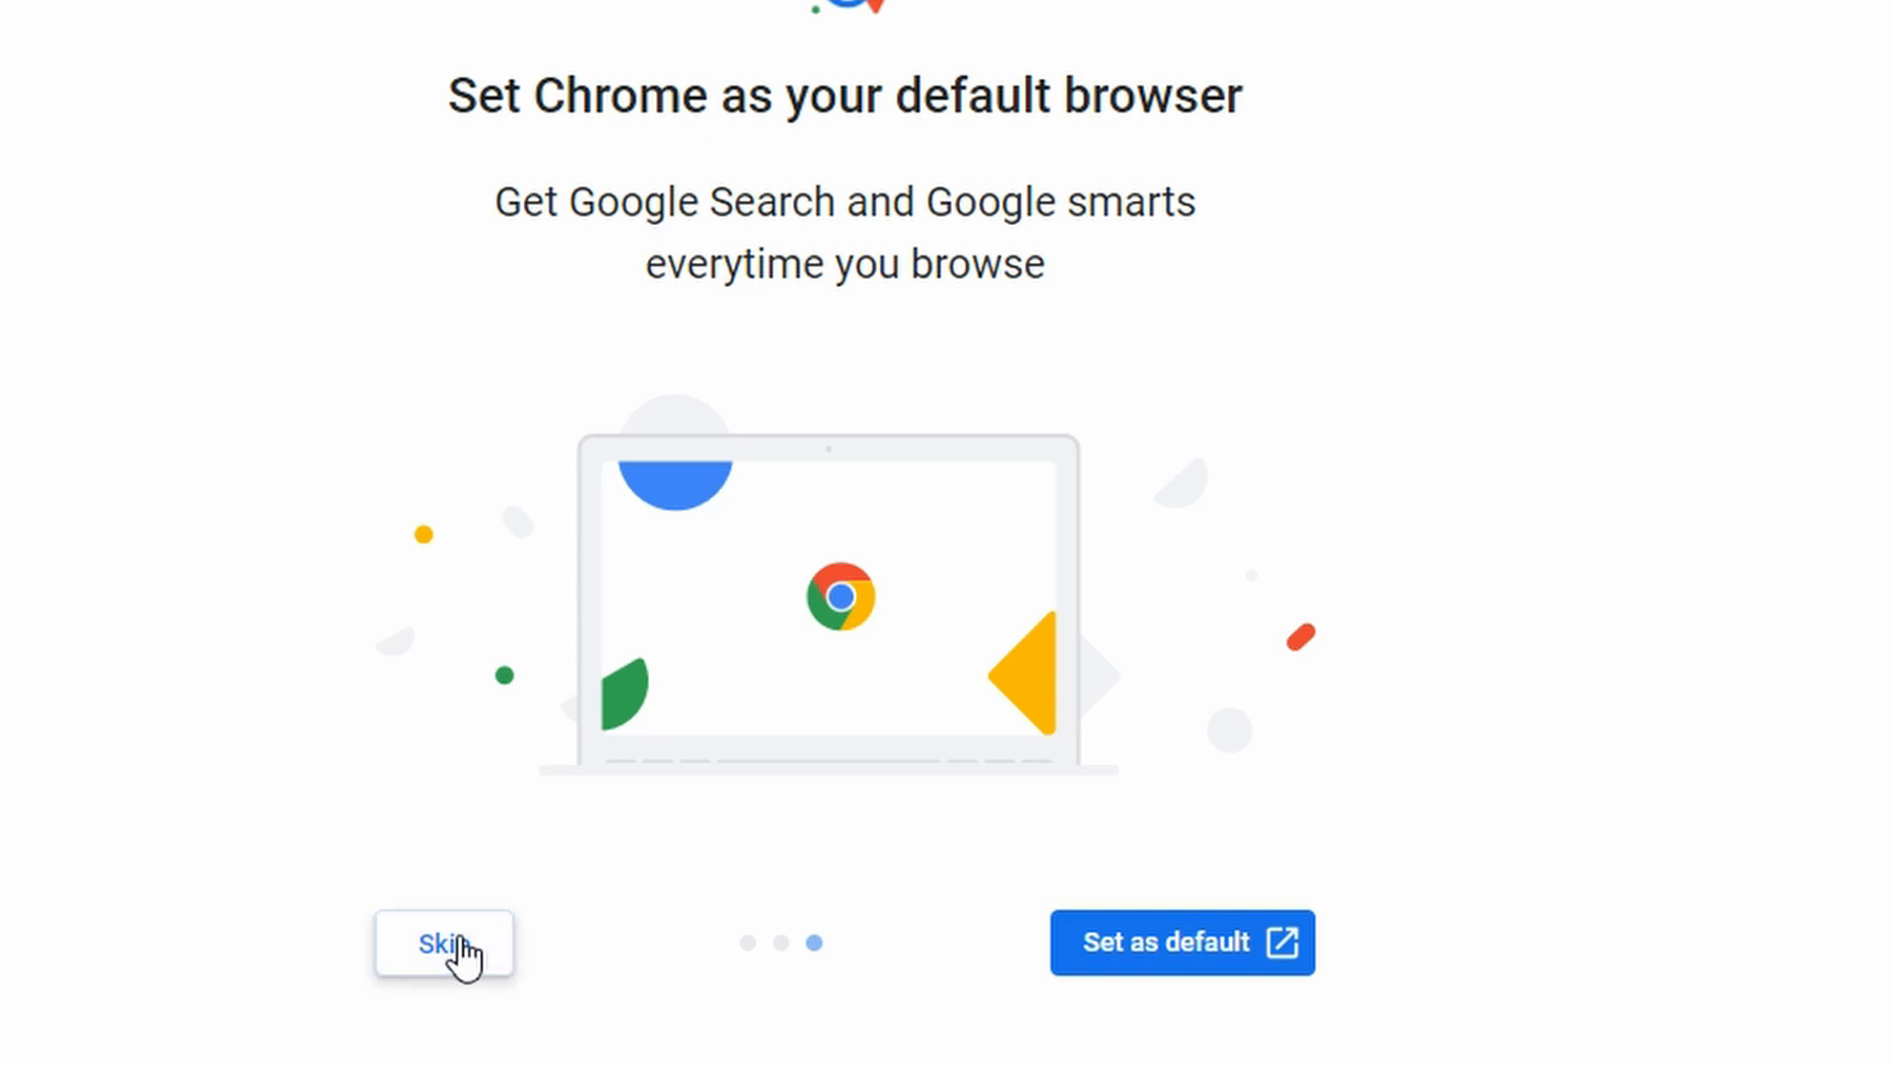
pyautogui.click(442, 943)
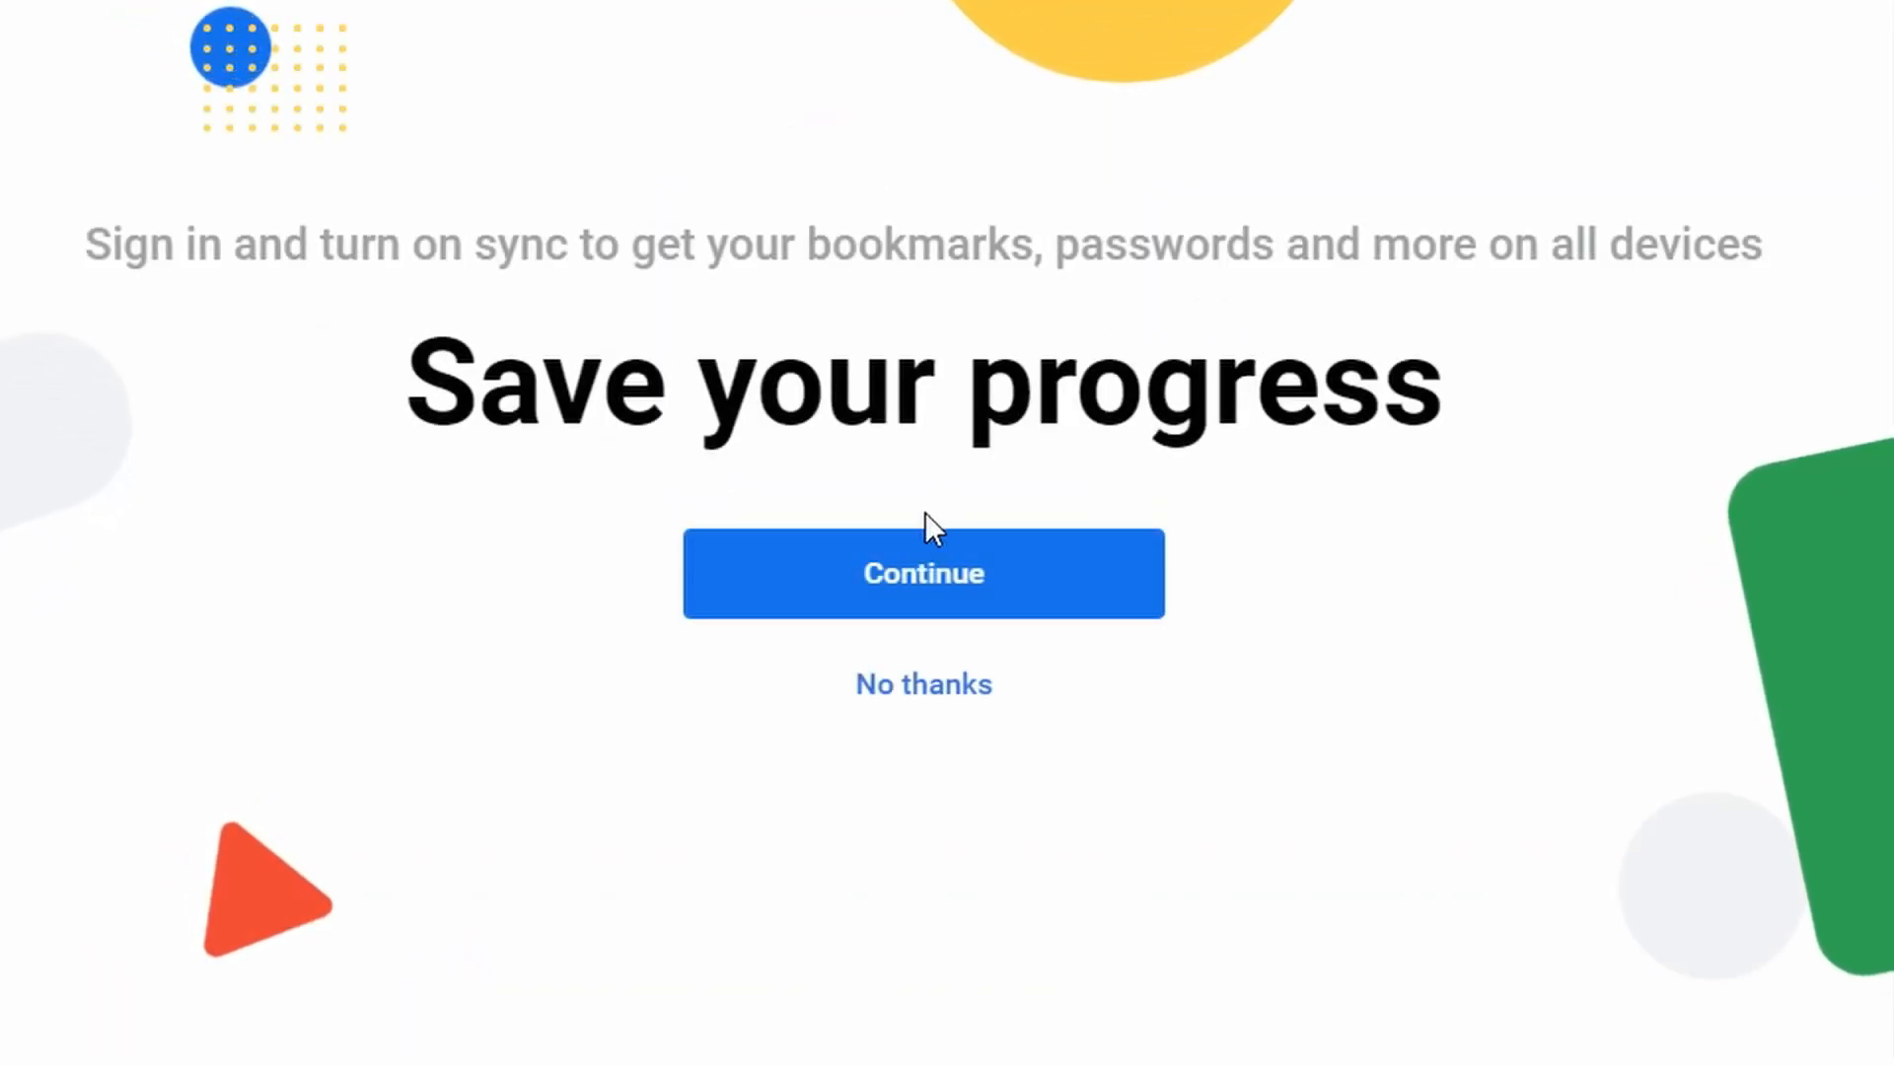
pyautogui.moveTo(885, 622)
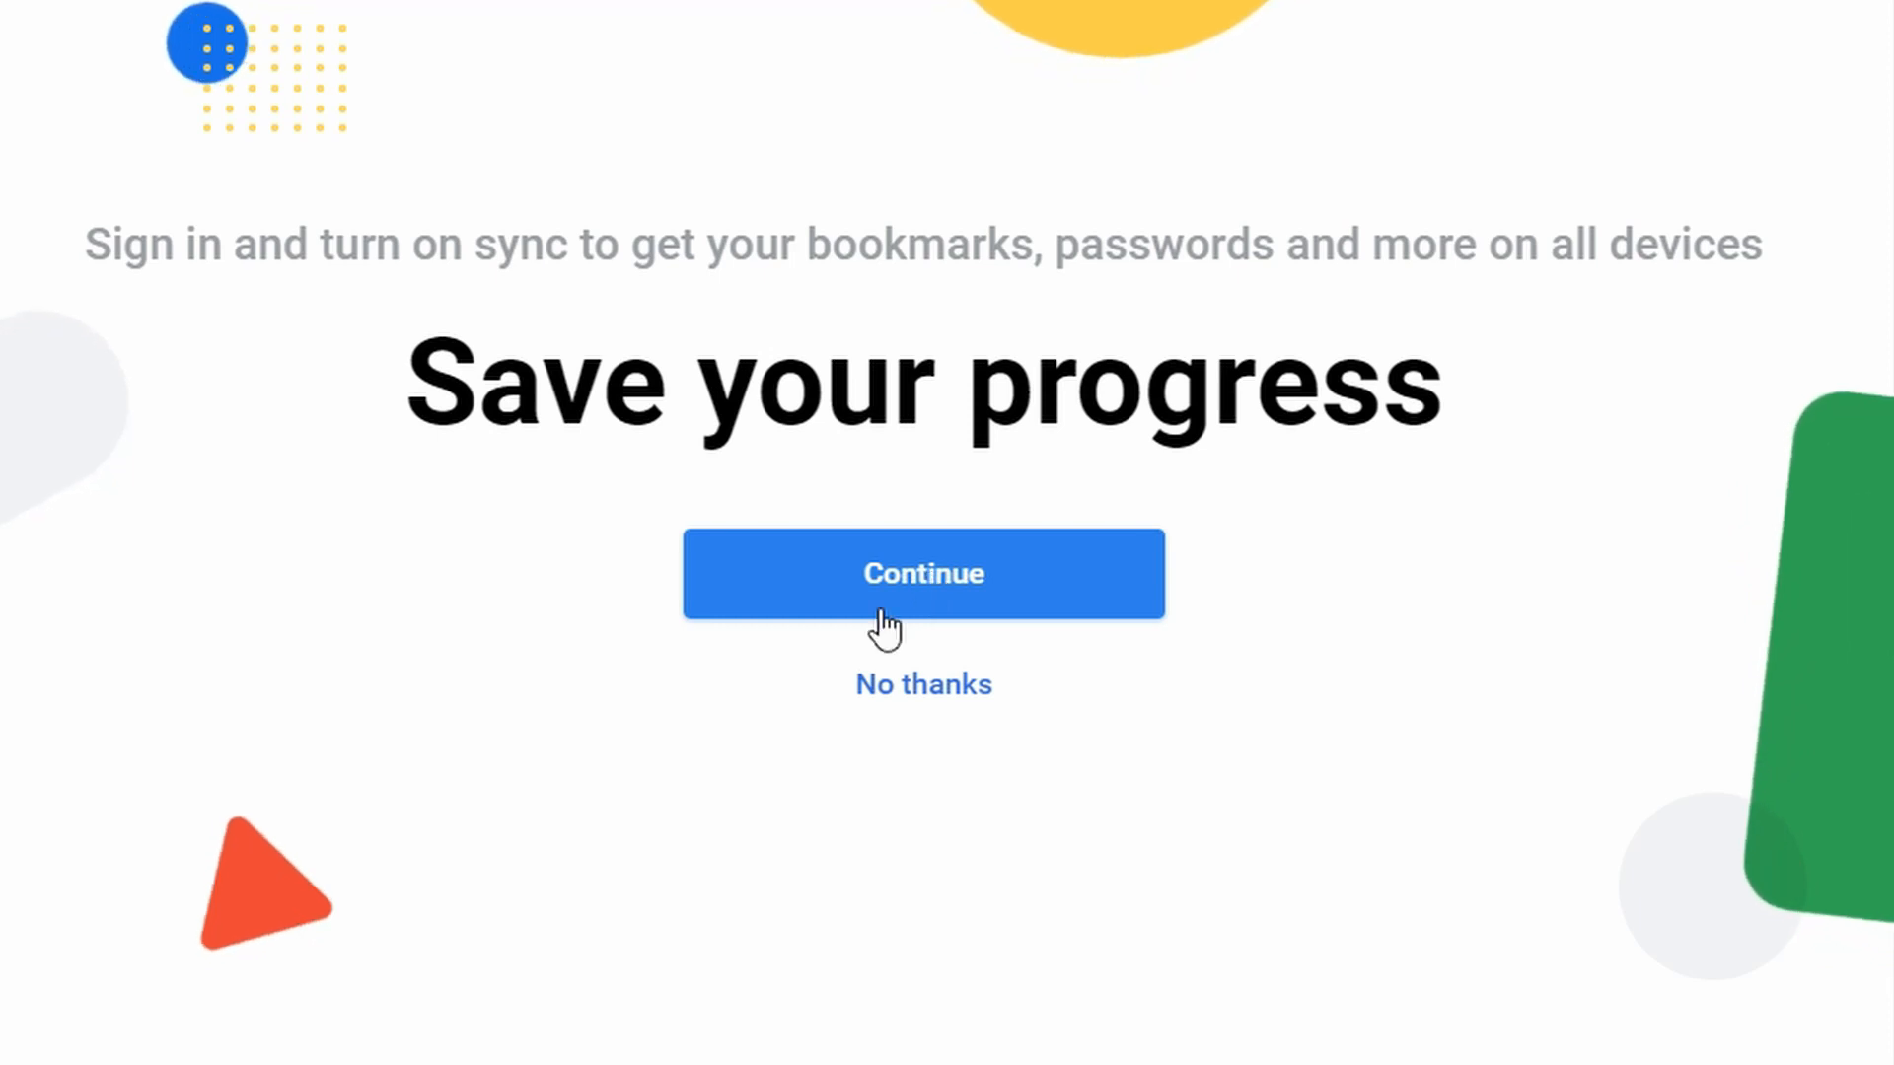
# - Accept sign-in and sync, then focus the Email or phone field
pyautogui.click(924, 574)
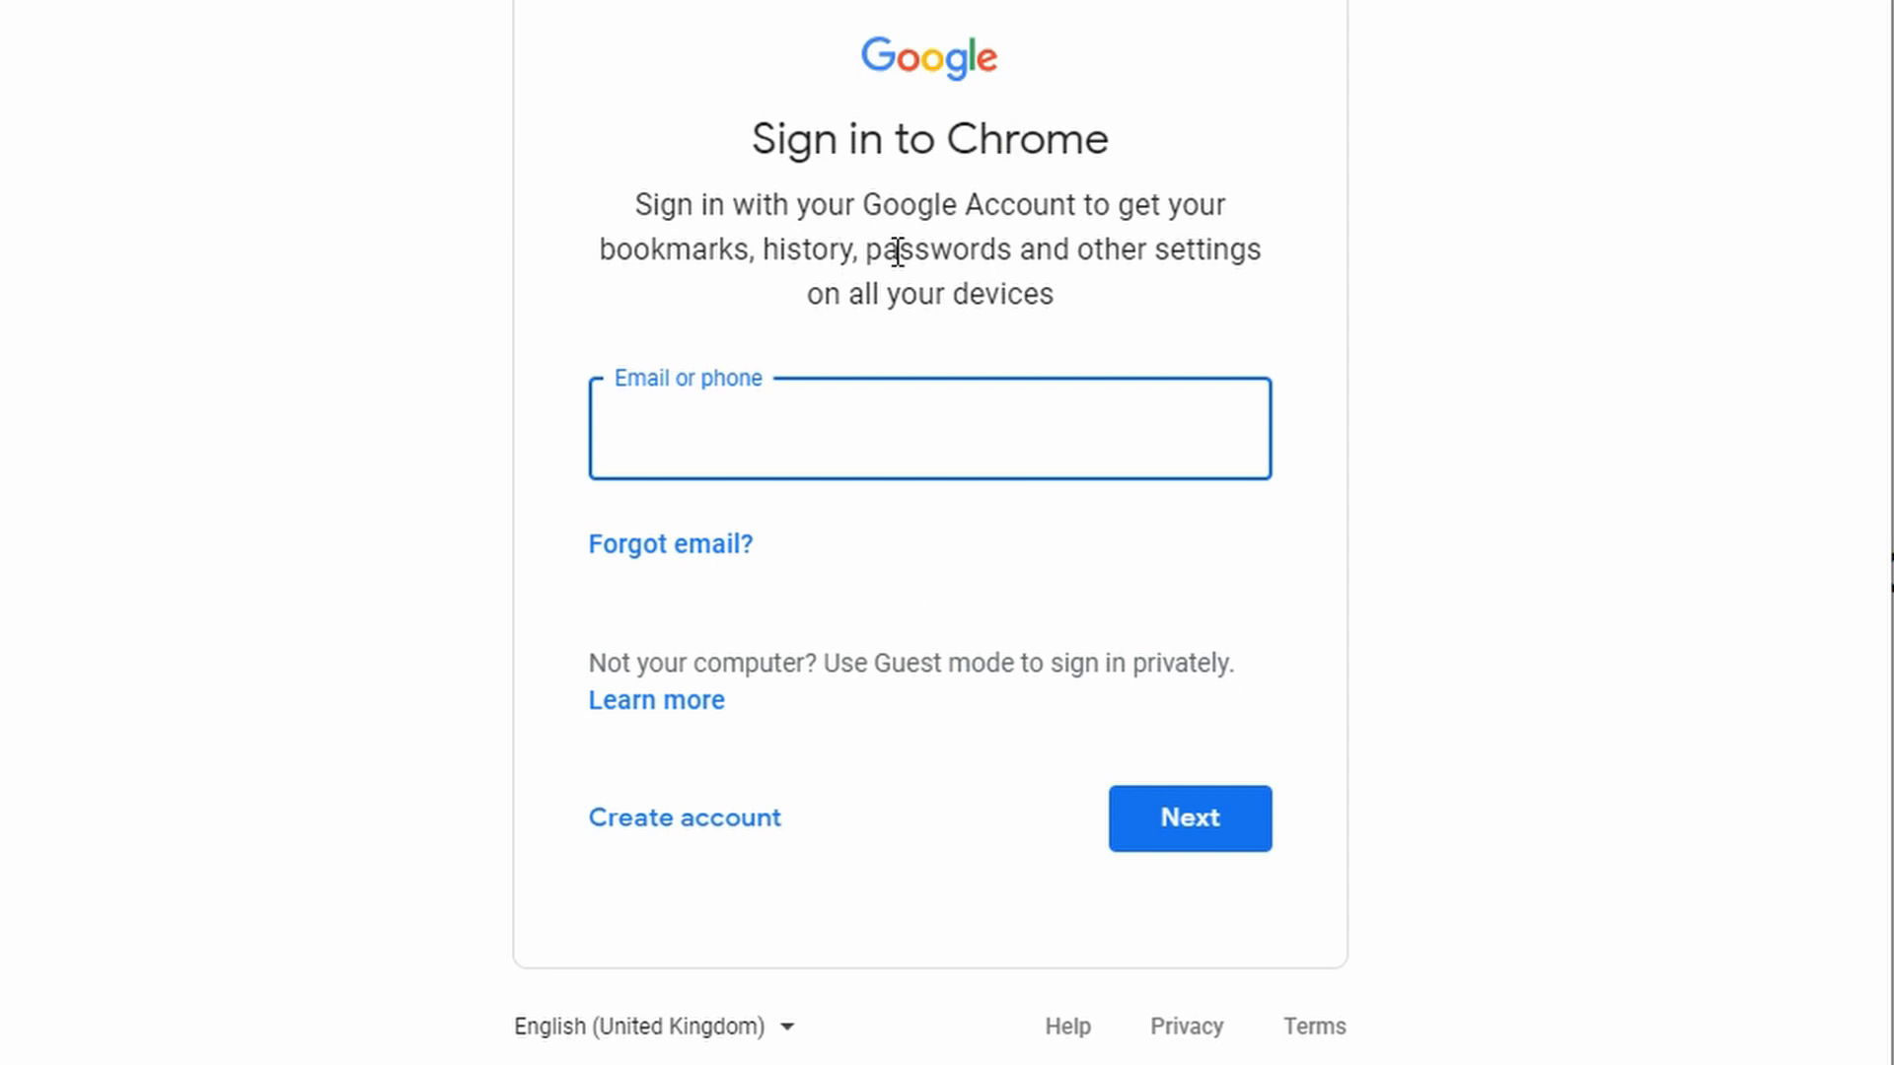
pyautogui.moveTo(1033, 295)
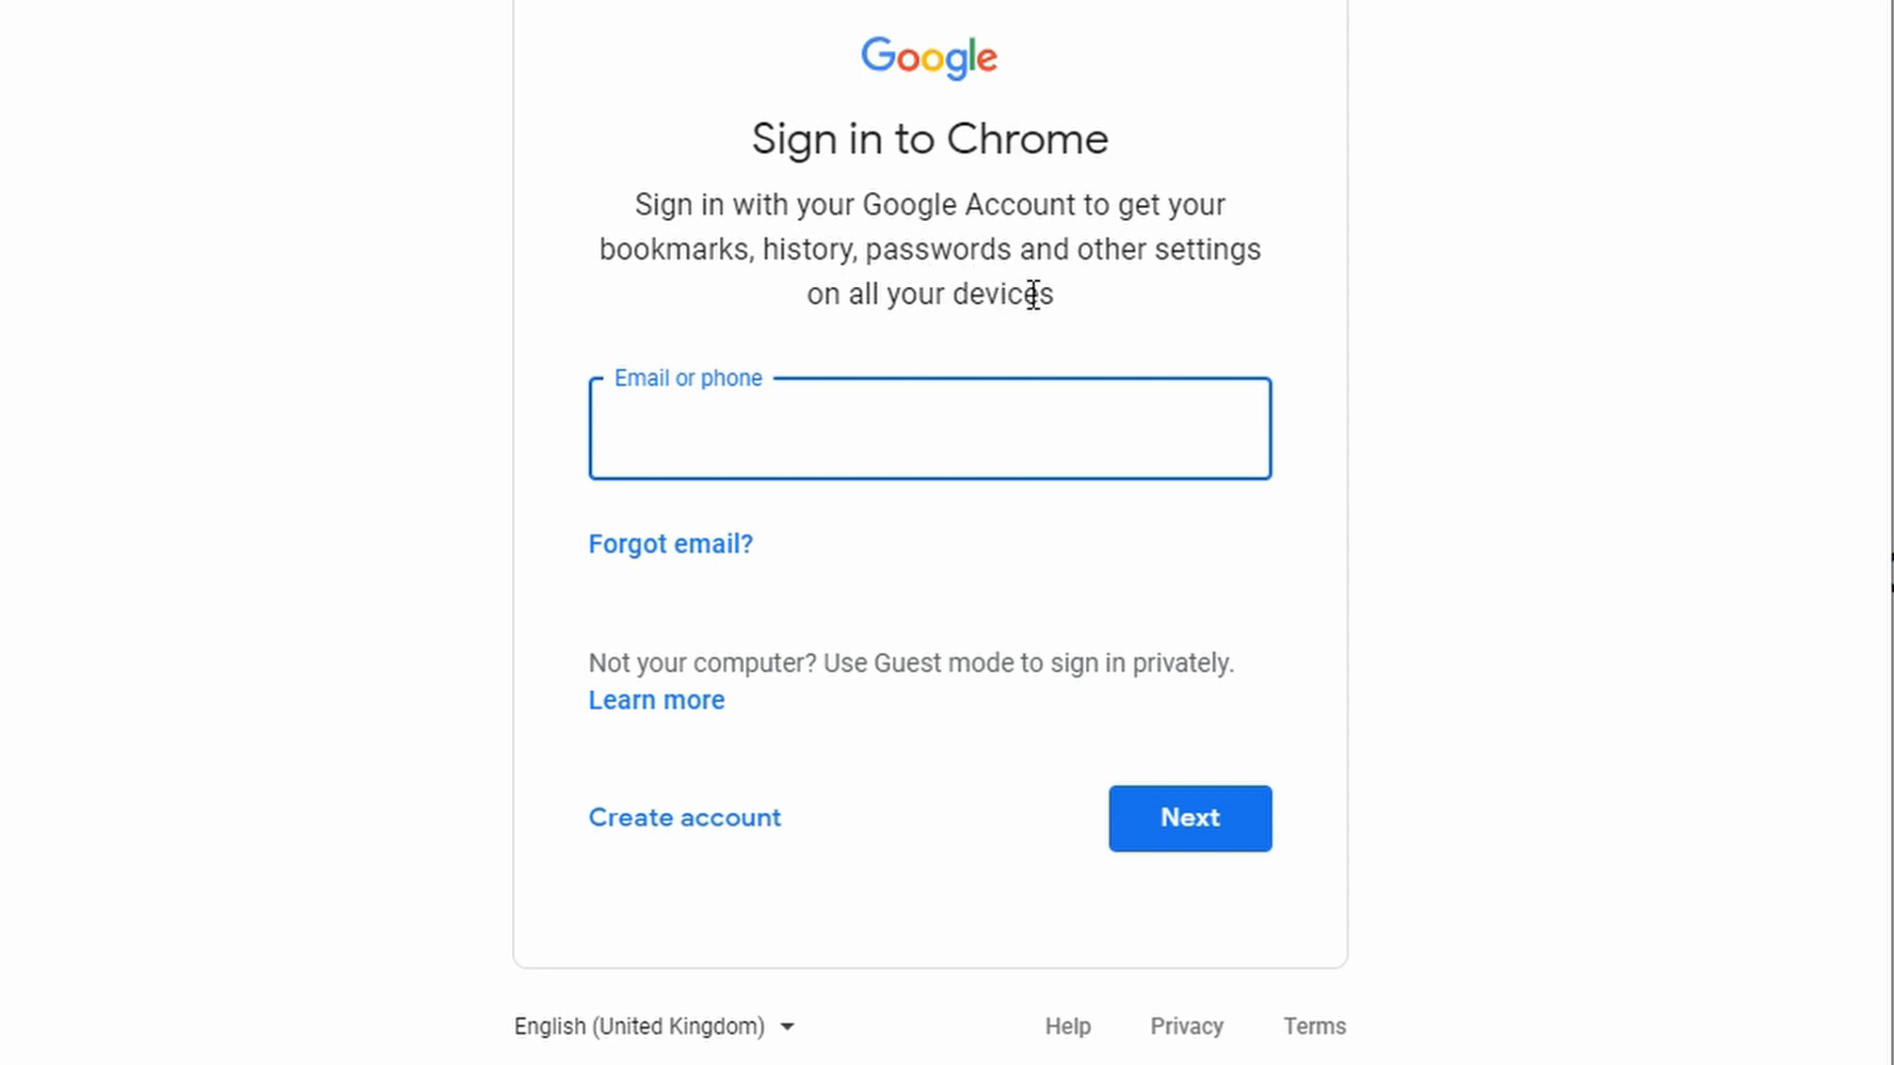
pyautogui.click(927, 429)
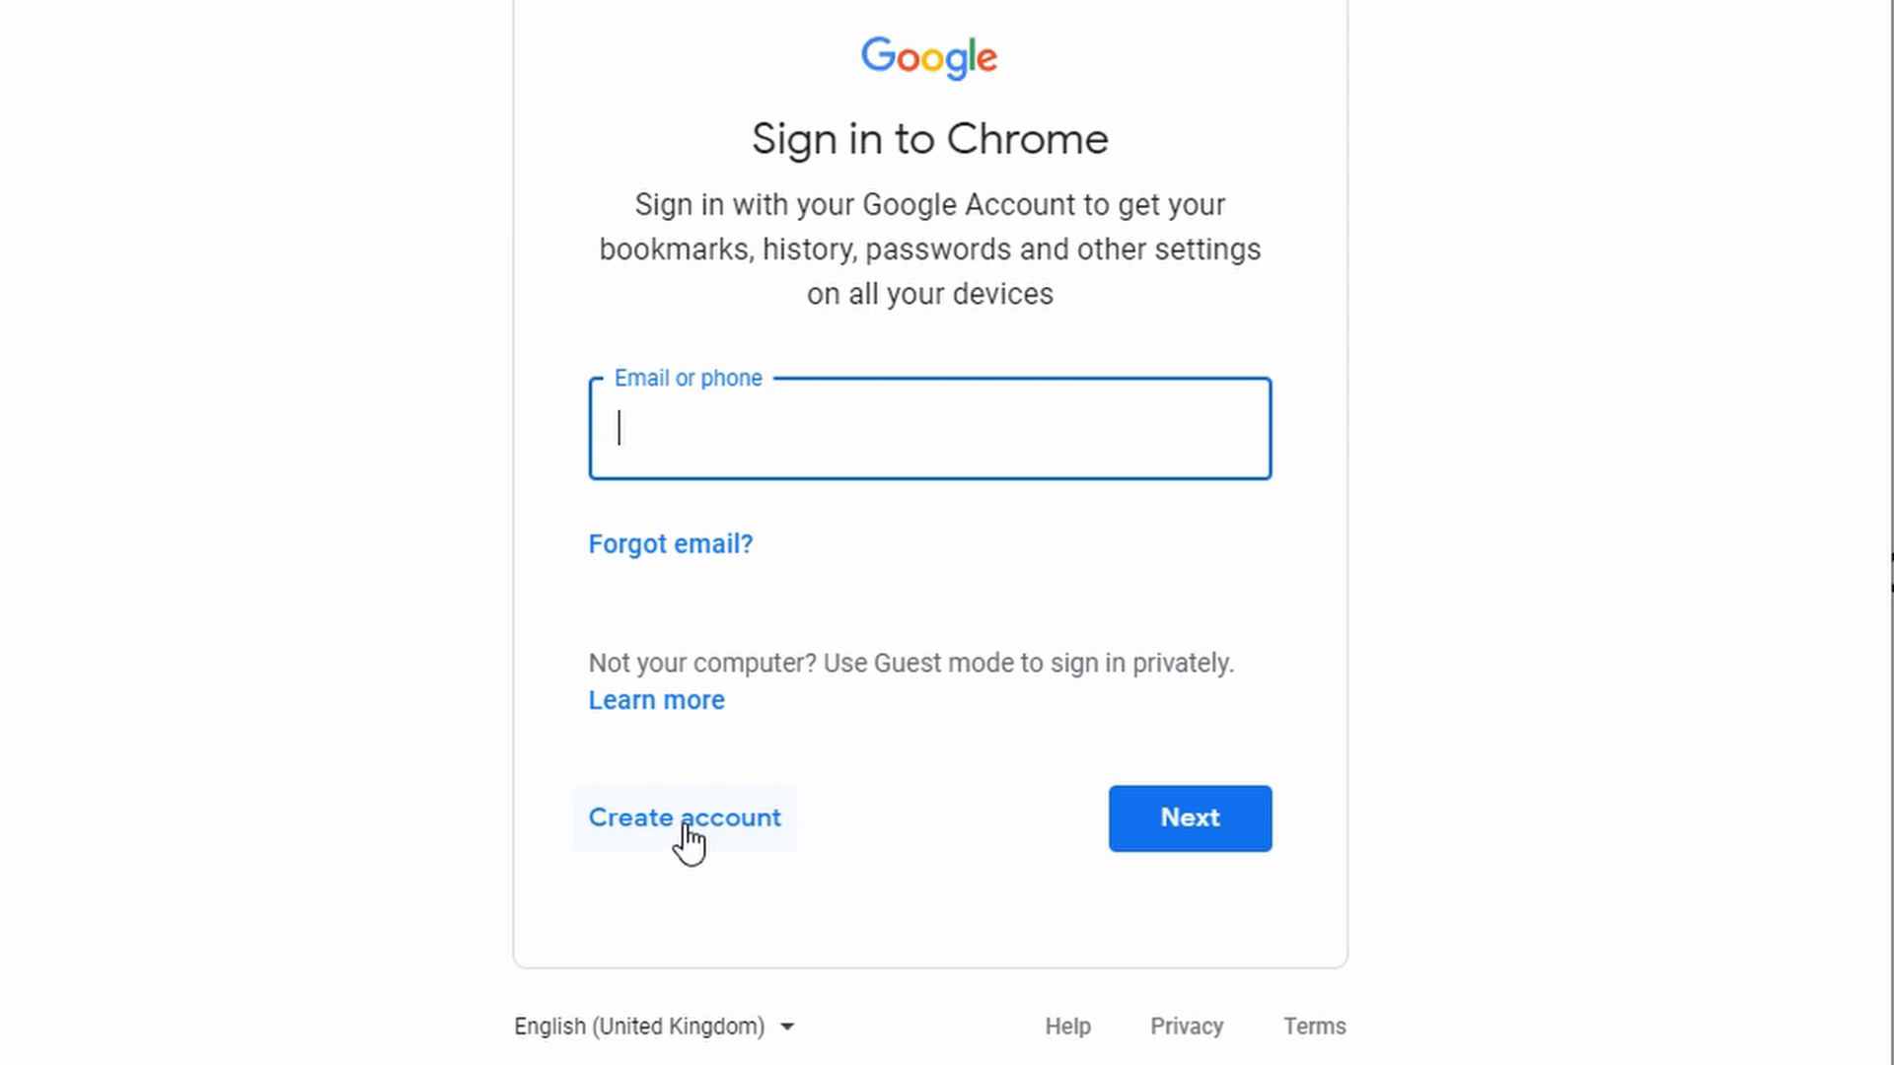
# - Create a Google account with first name 'Cal', username and password, then continue
pyautogui.click(684, 818)
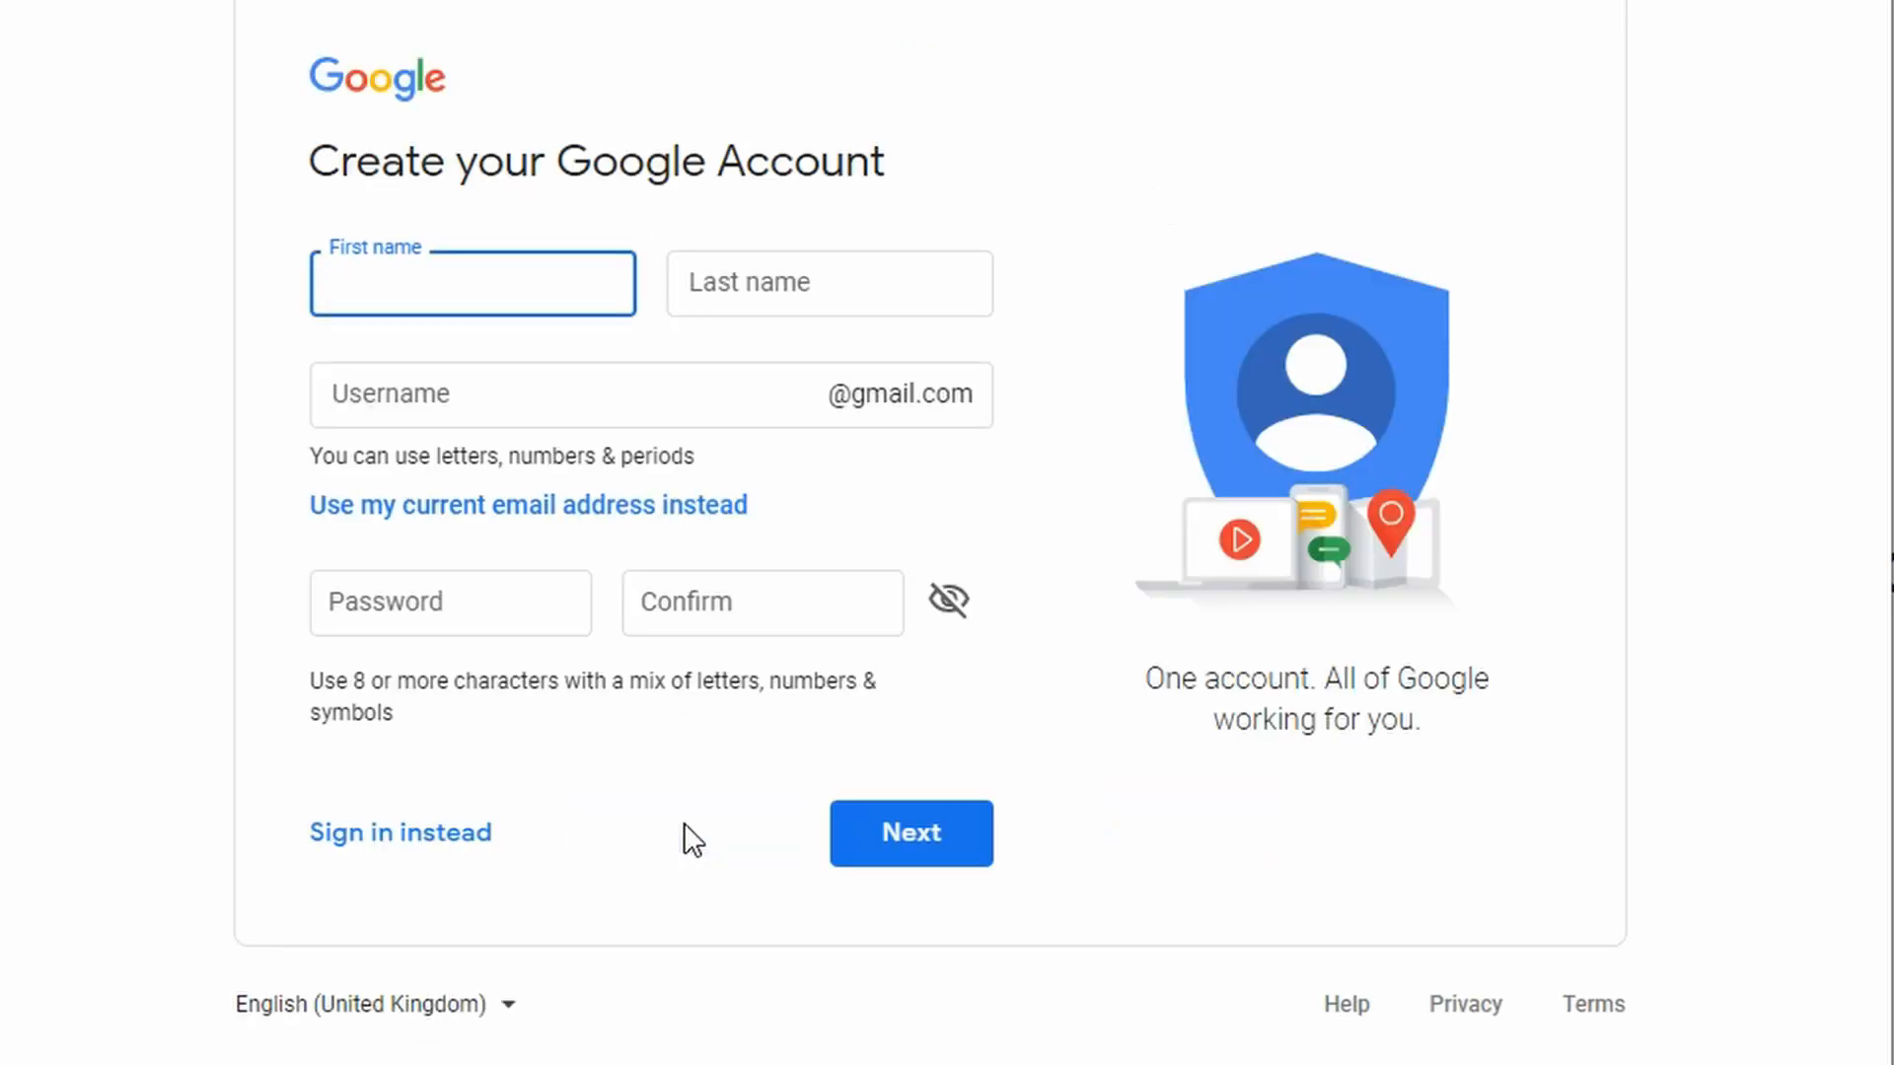
pyautogui.click(472, 283)
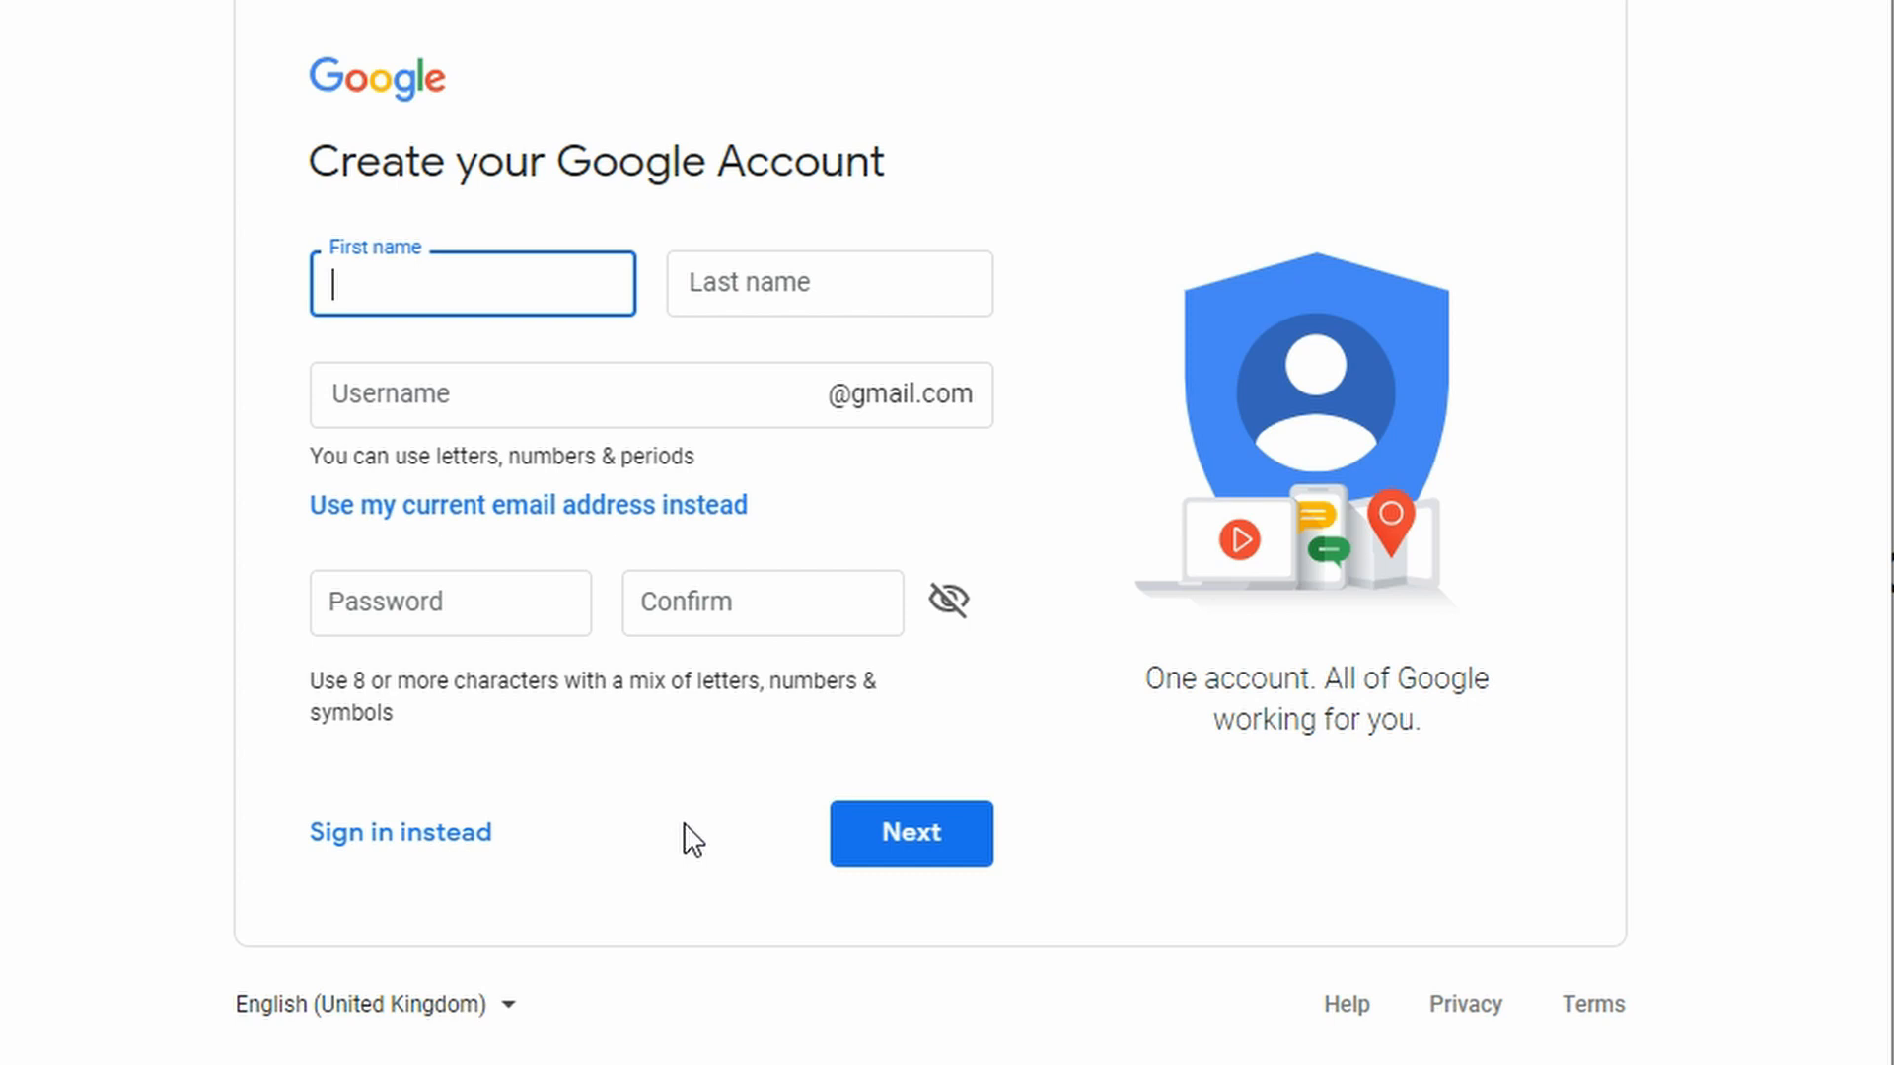
pyautogui.write('Cal')
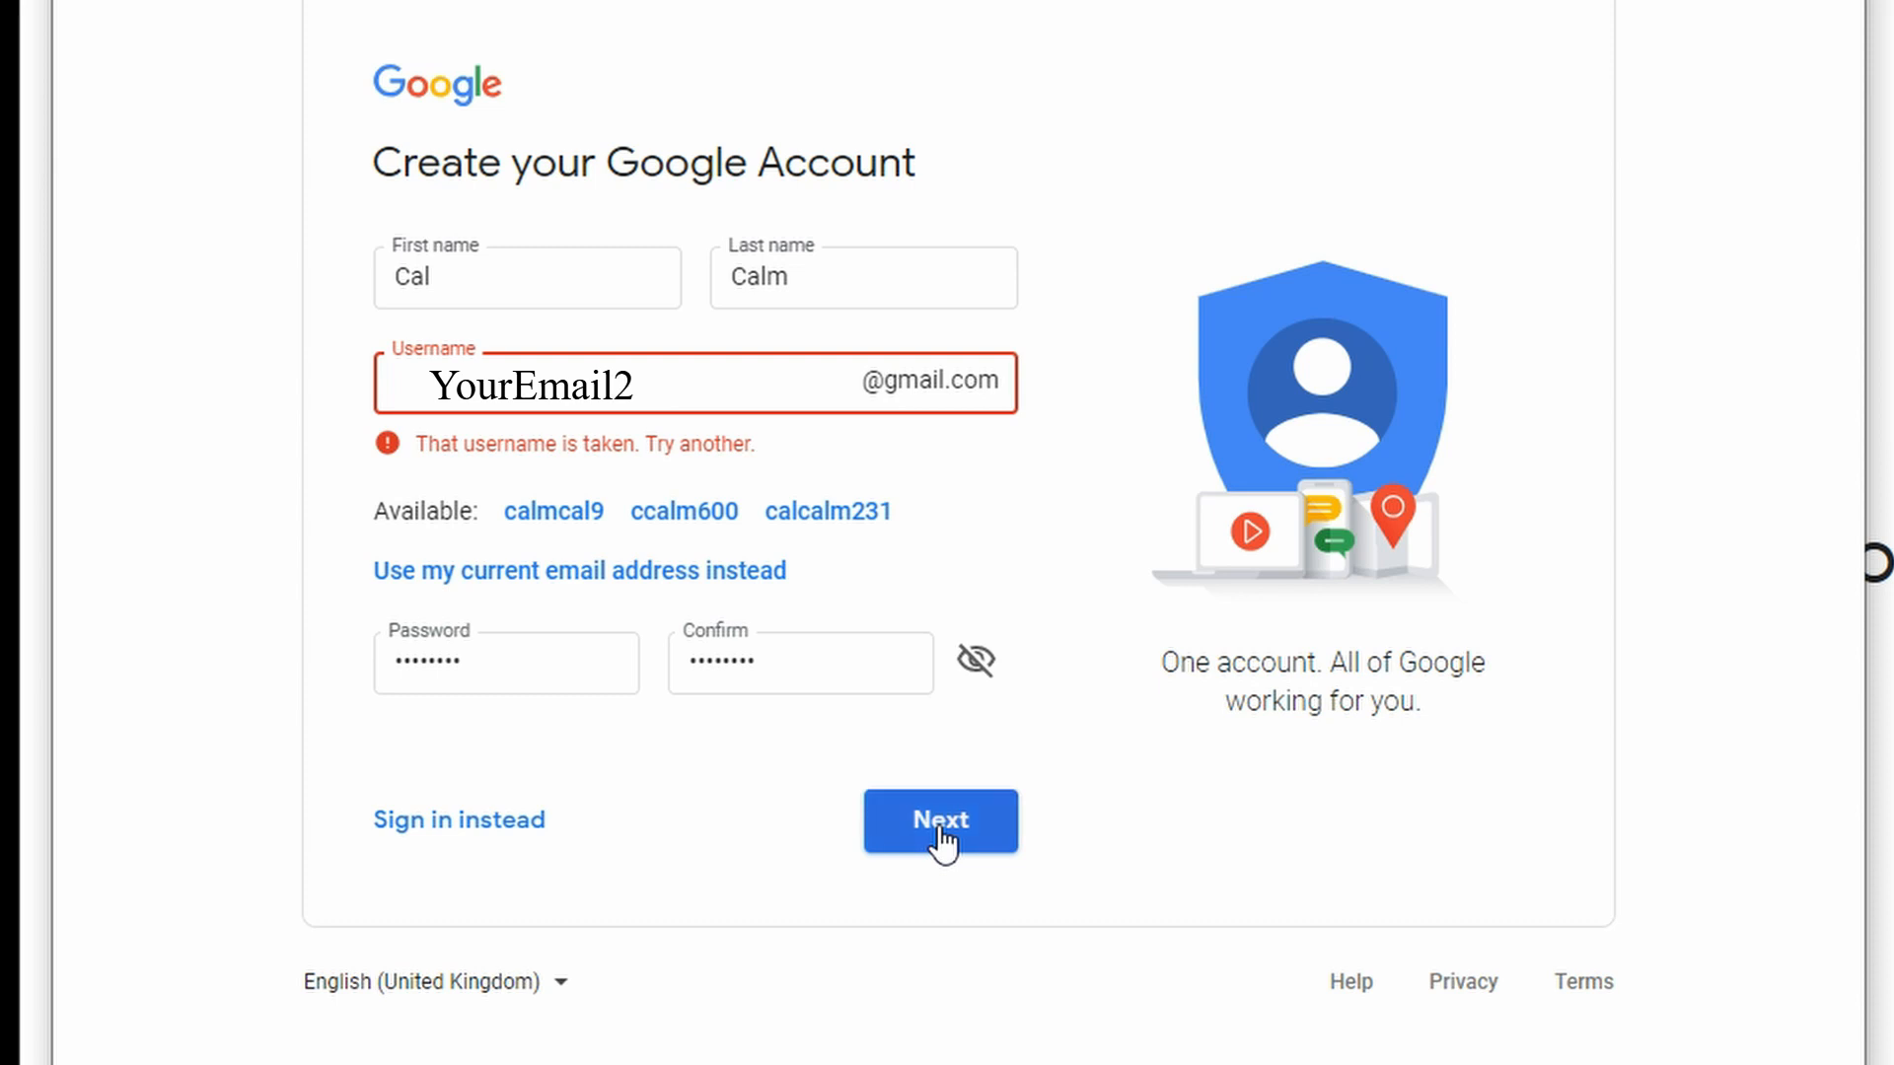
pyautogui.click(940, 820)
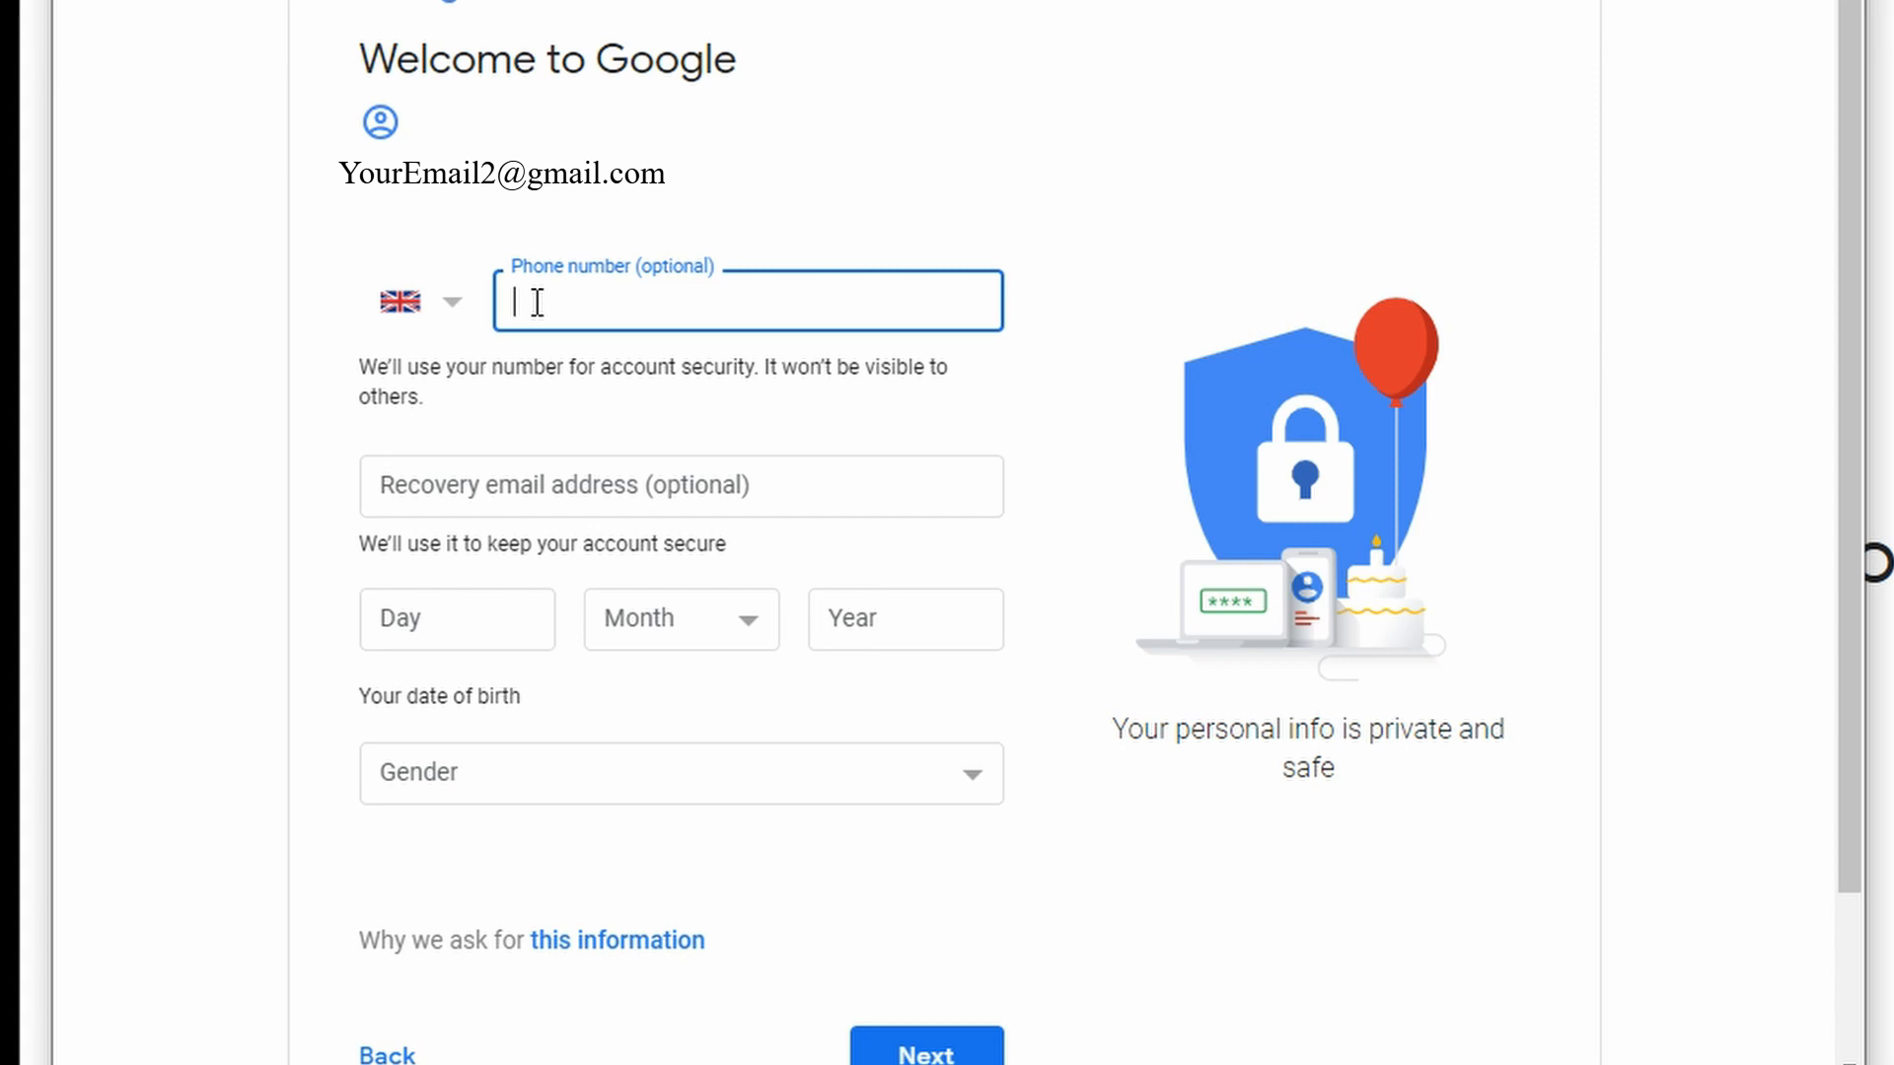
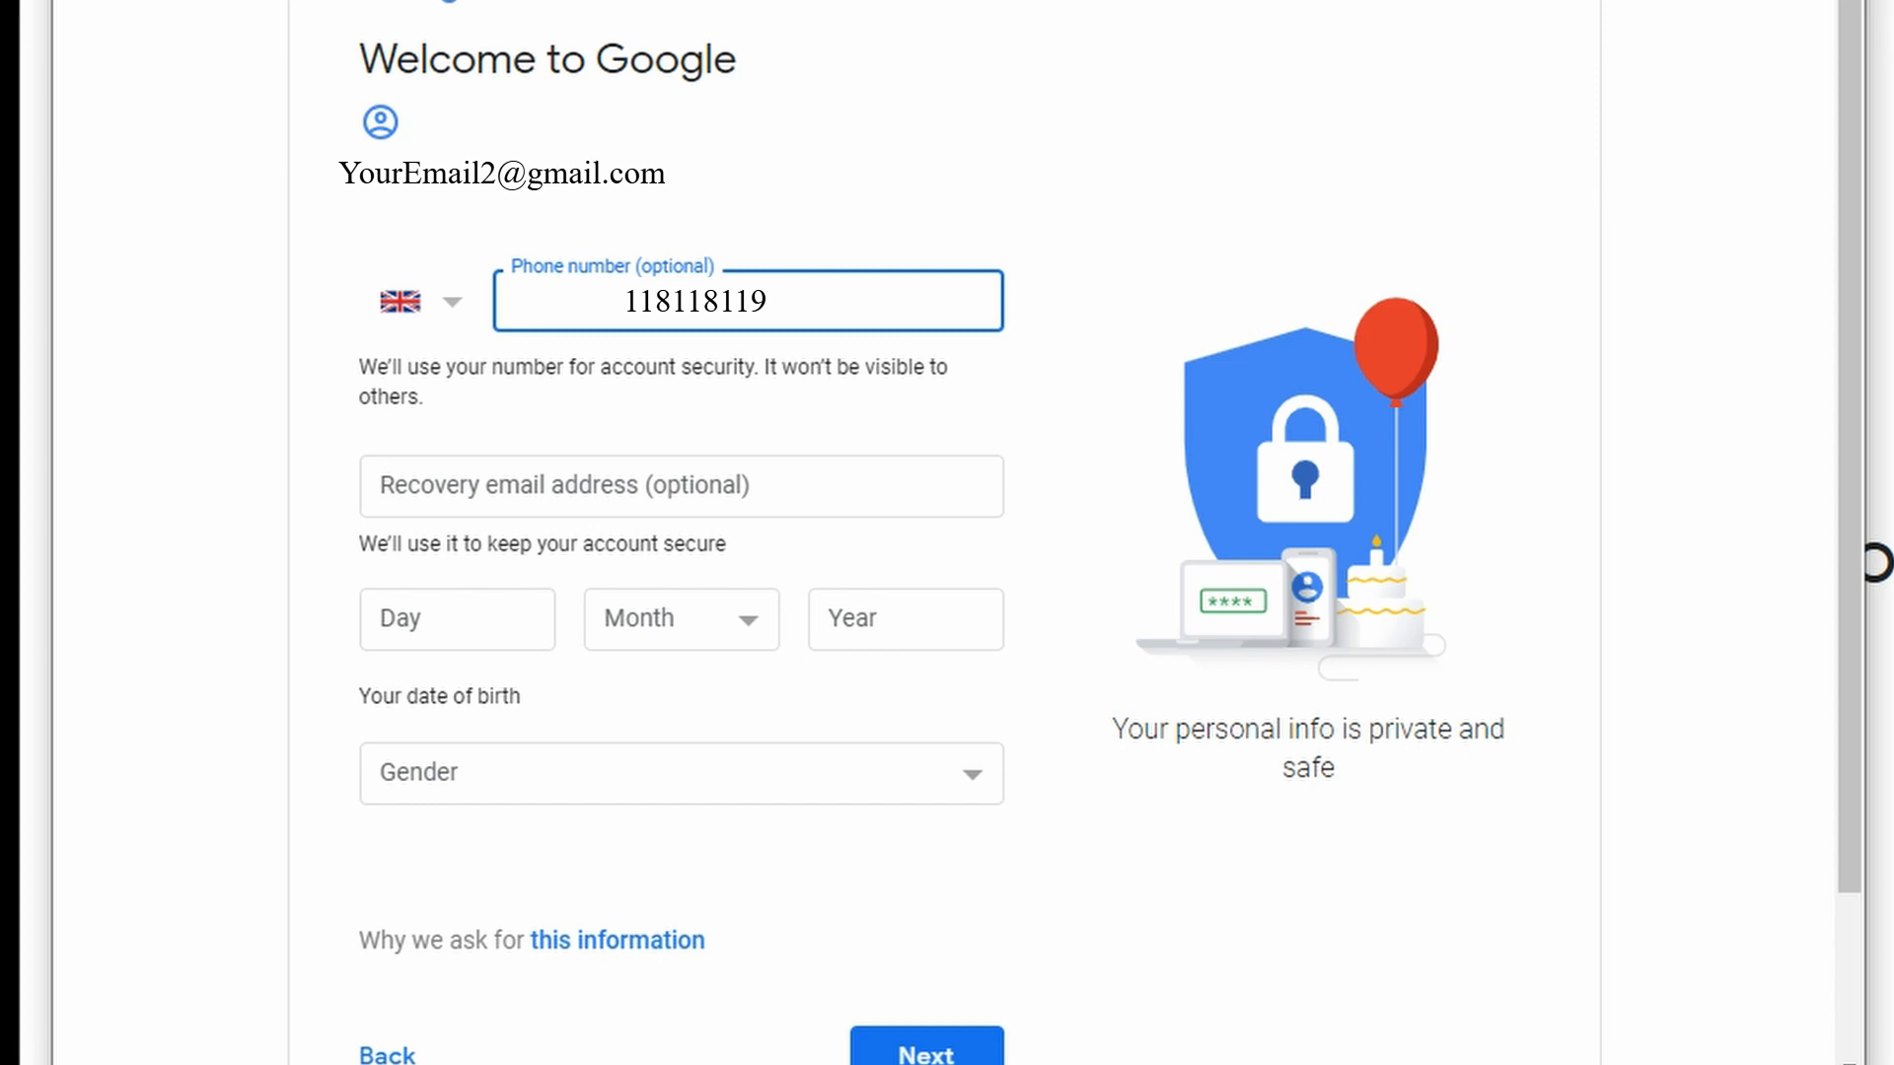
pyautogui.click(679, 485)
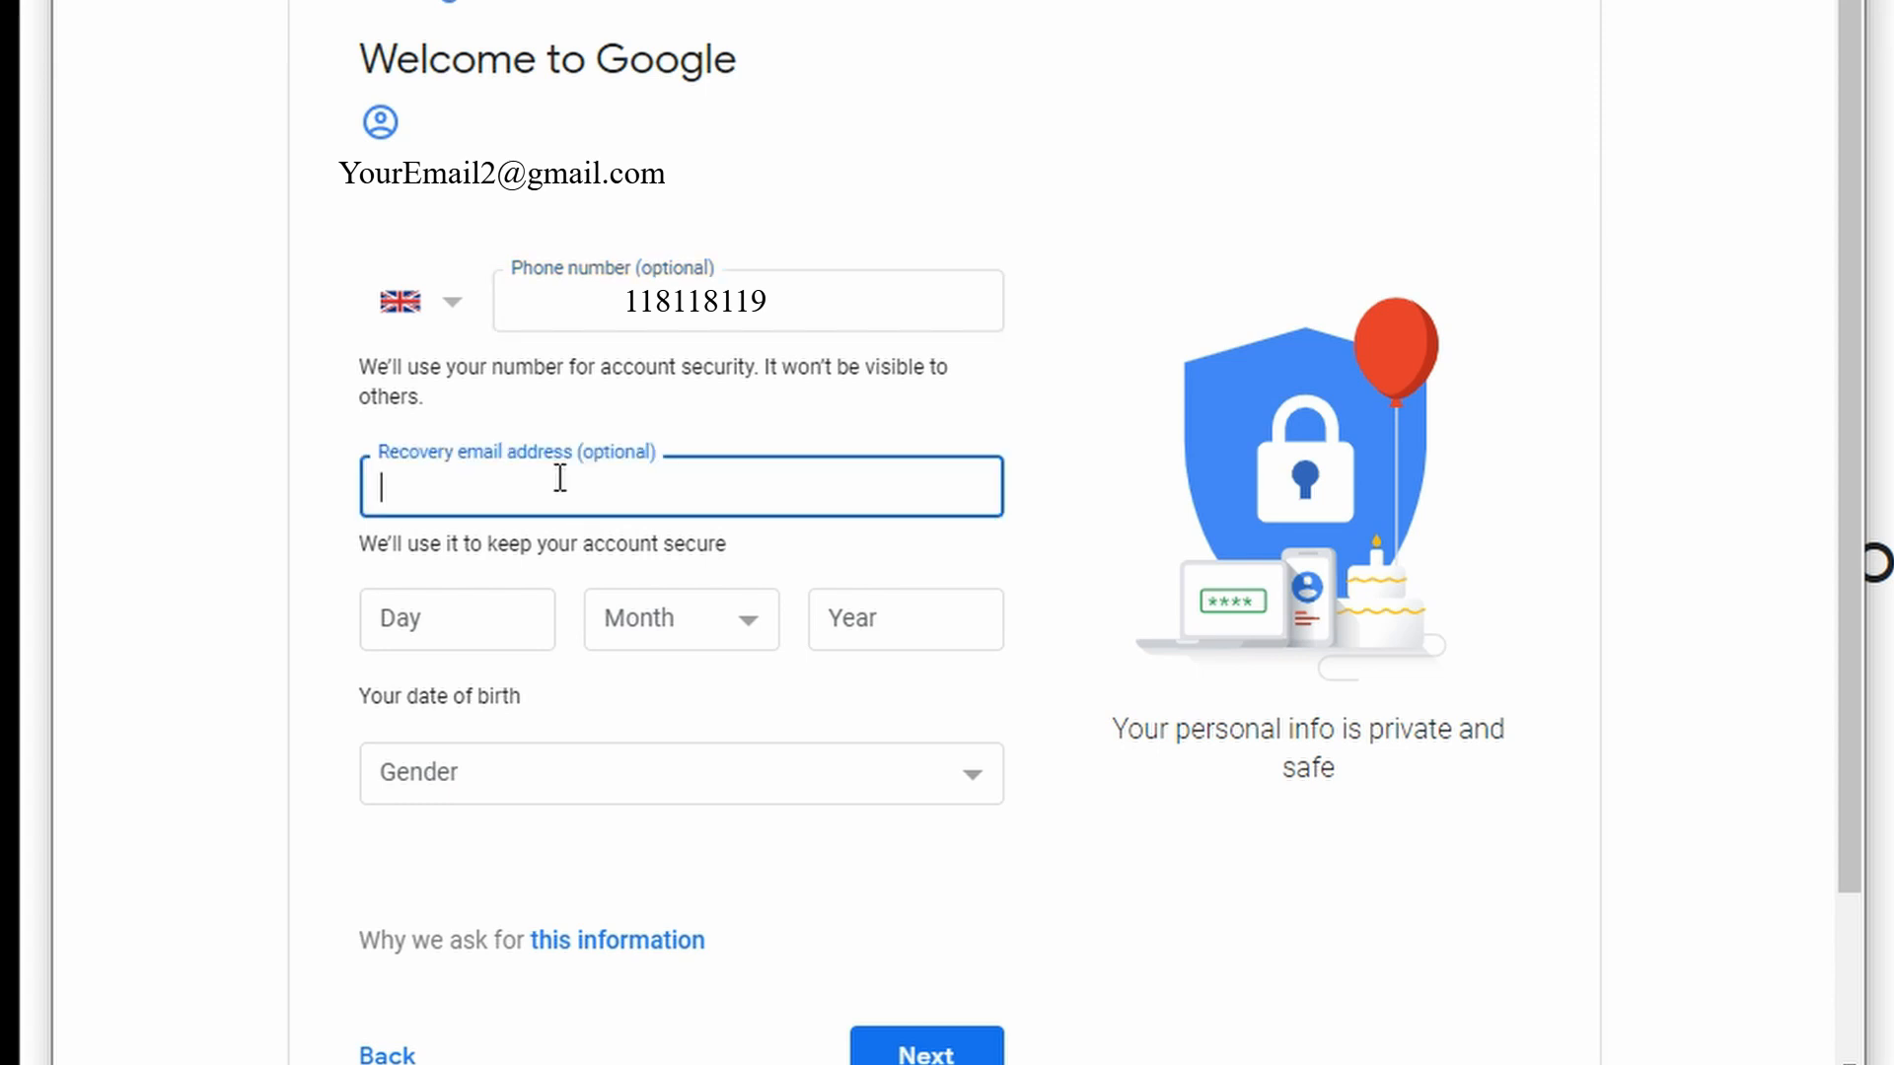
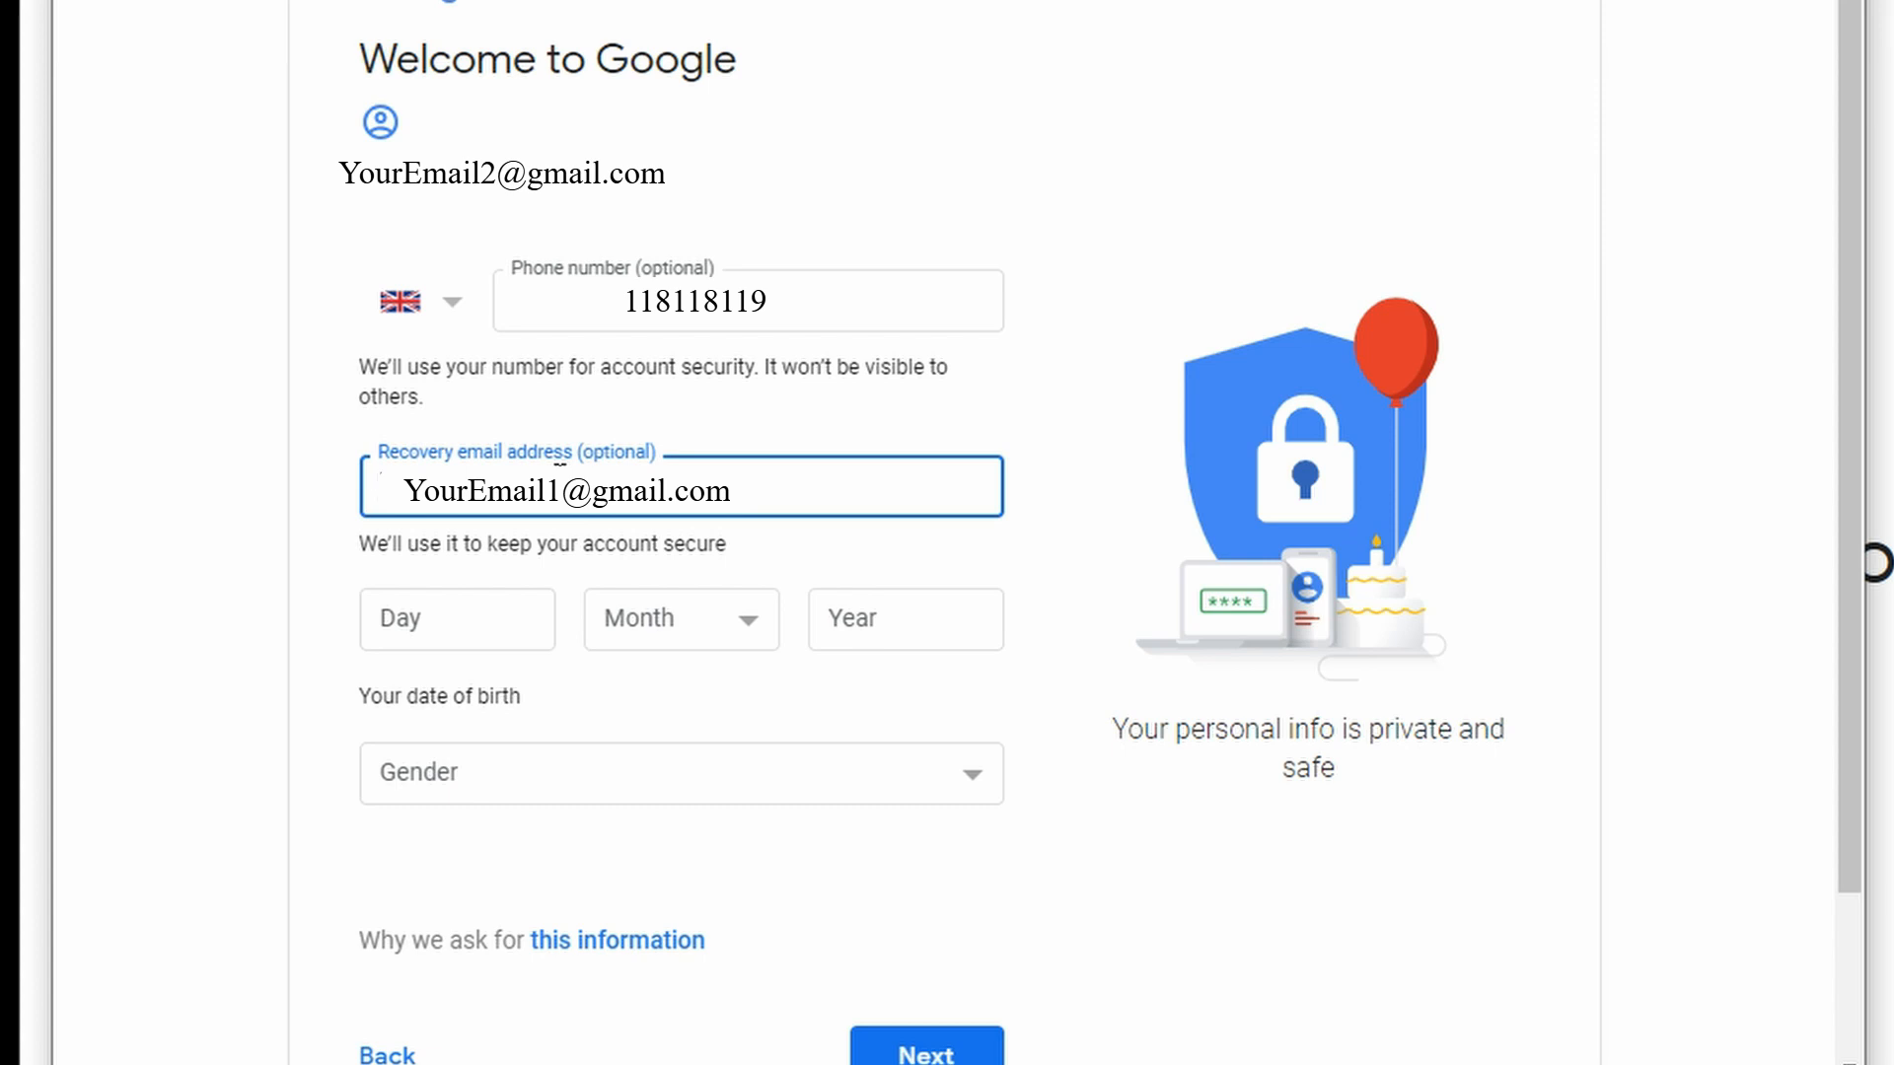
# - Fill in birth date 25 December 1999 and gender Male, then submit
pyautogui.write('2')
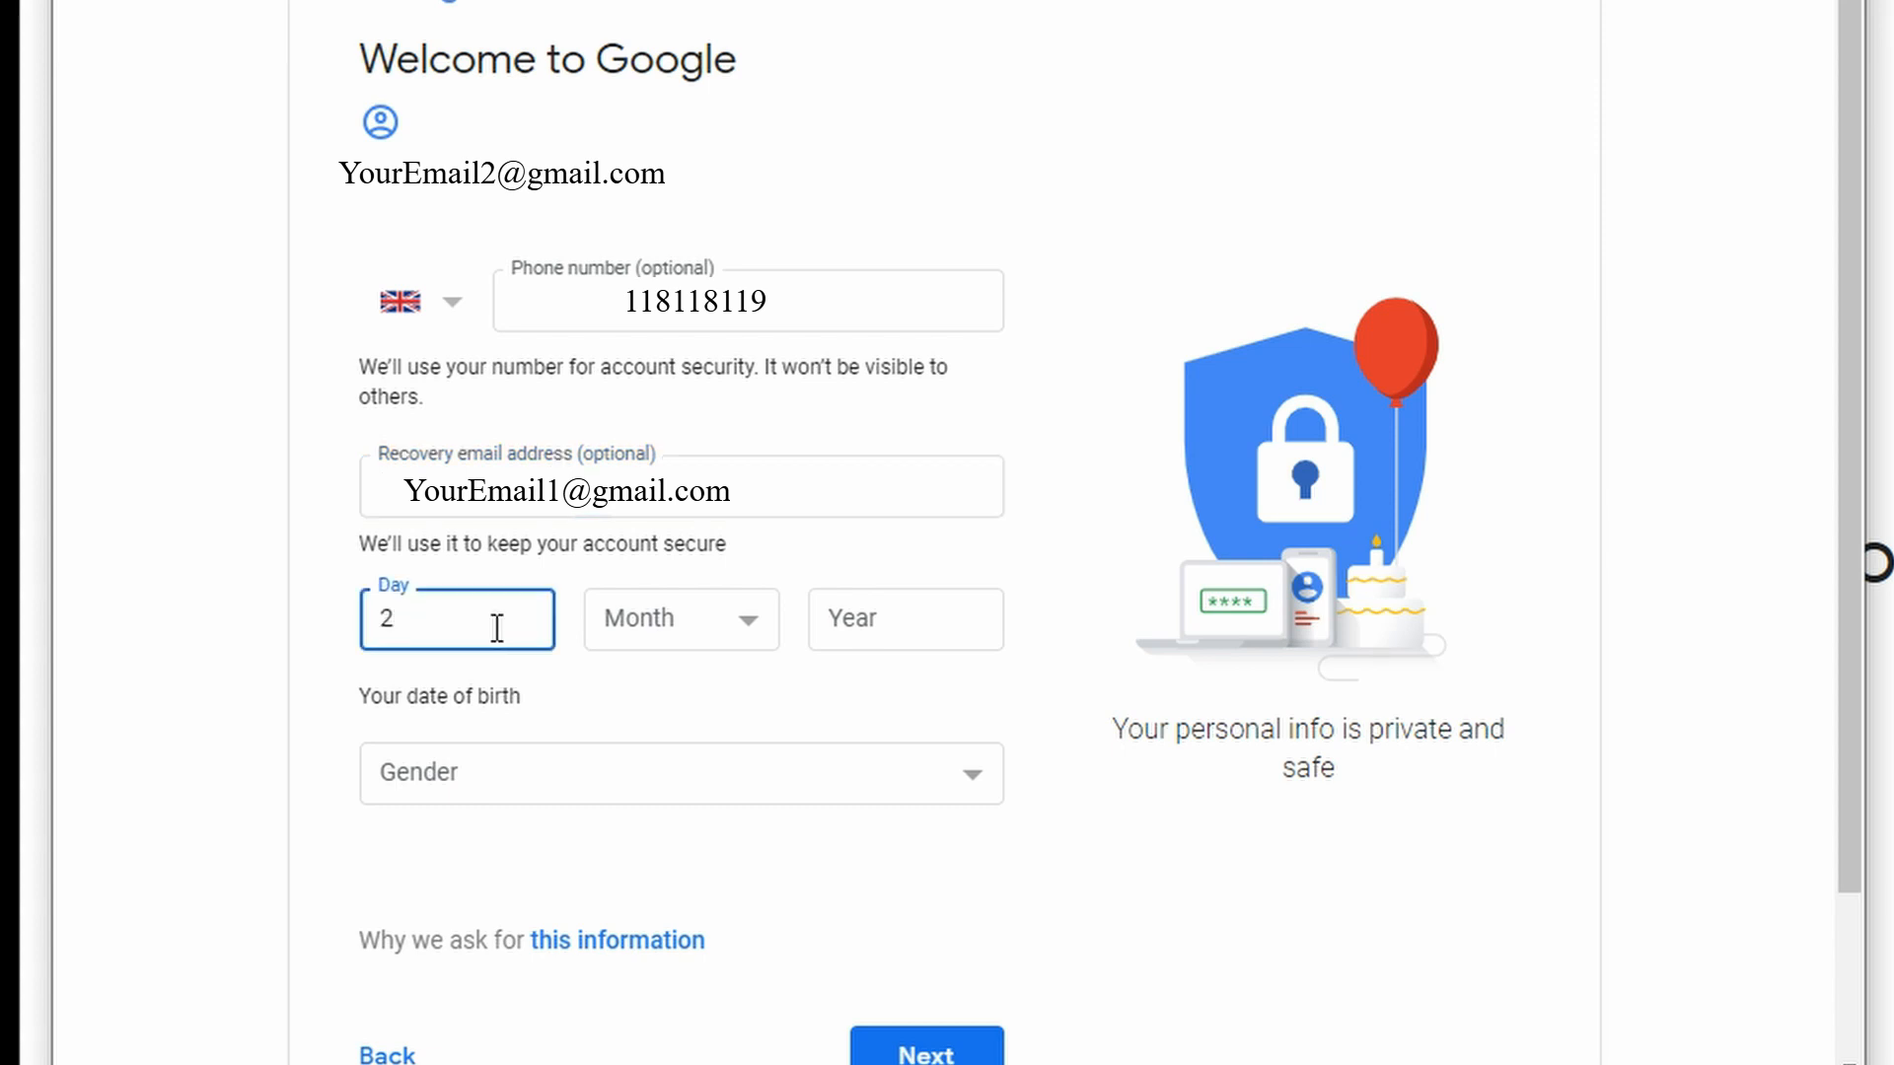
pyautogui.write('4')
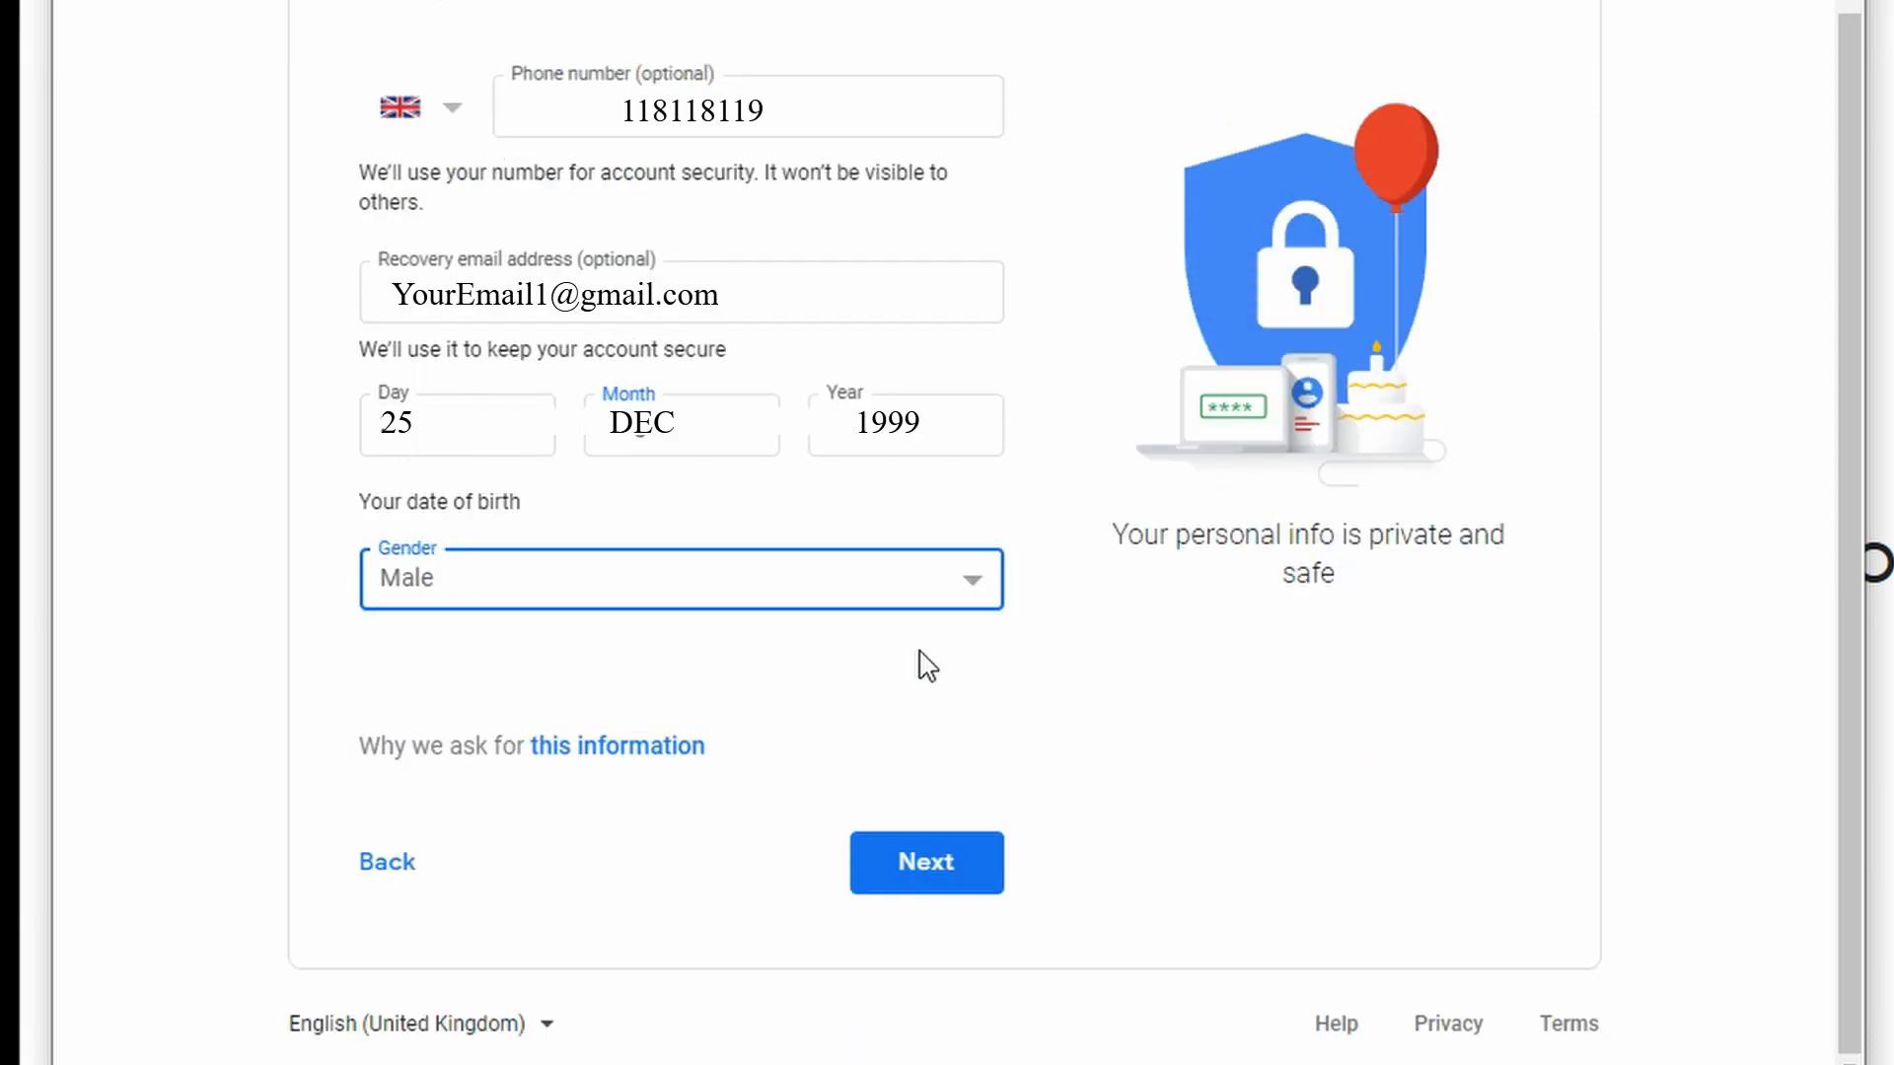
pyautogui.click(927, 862)
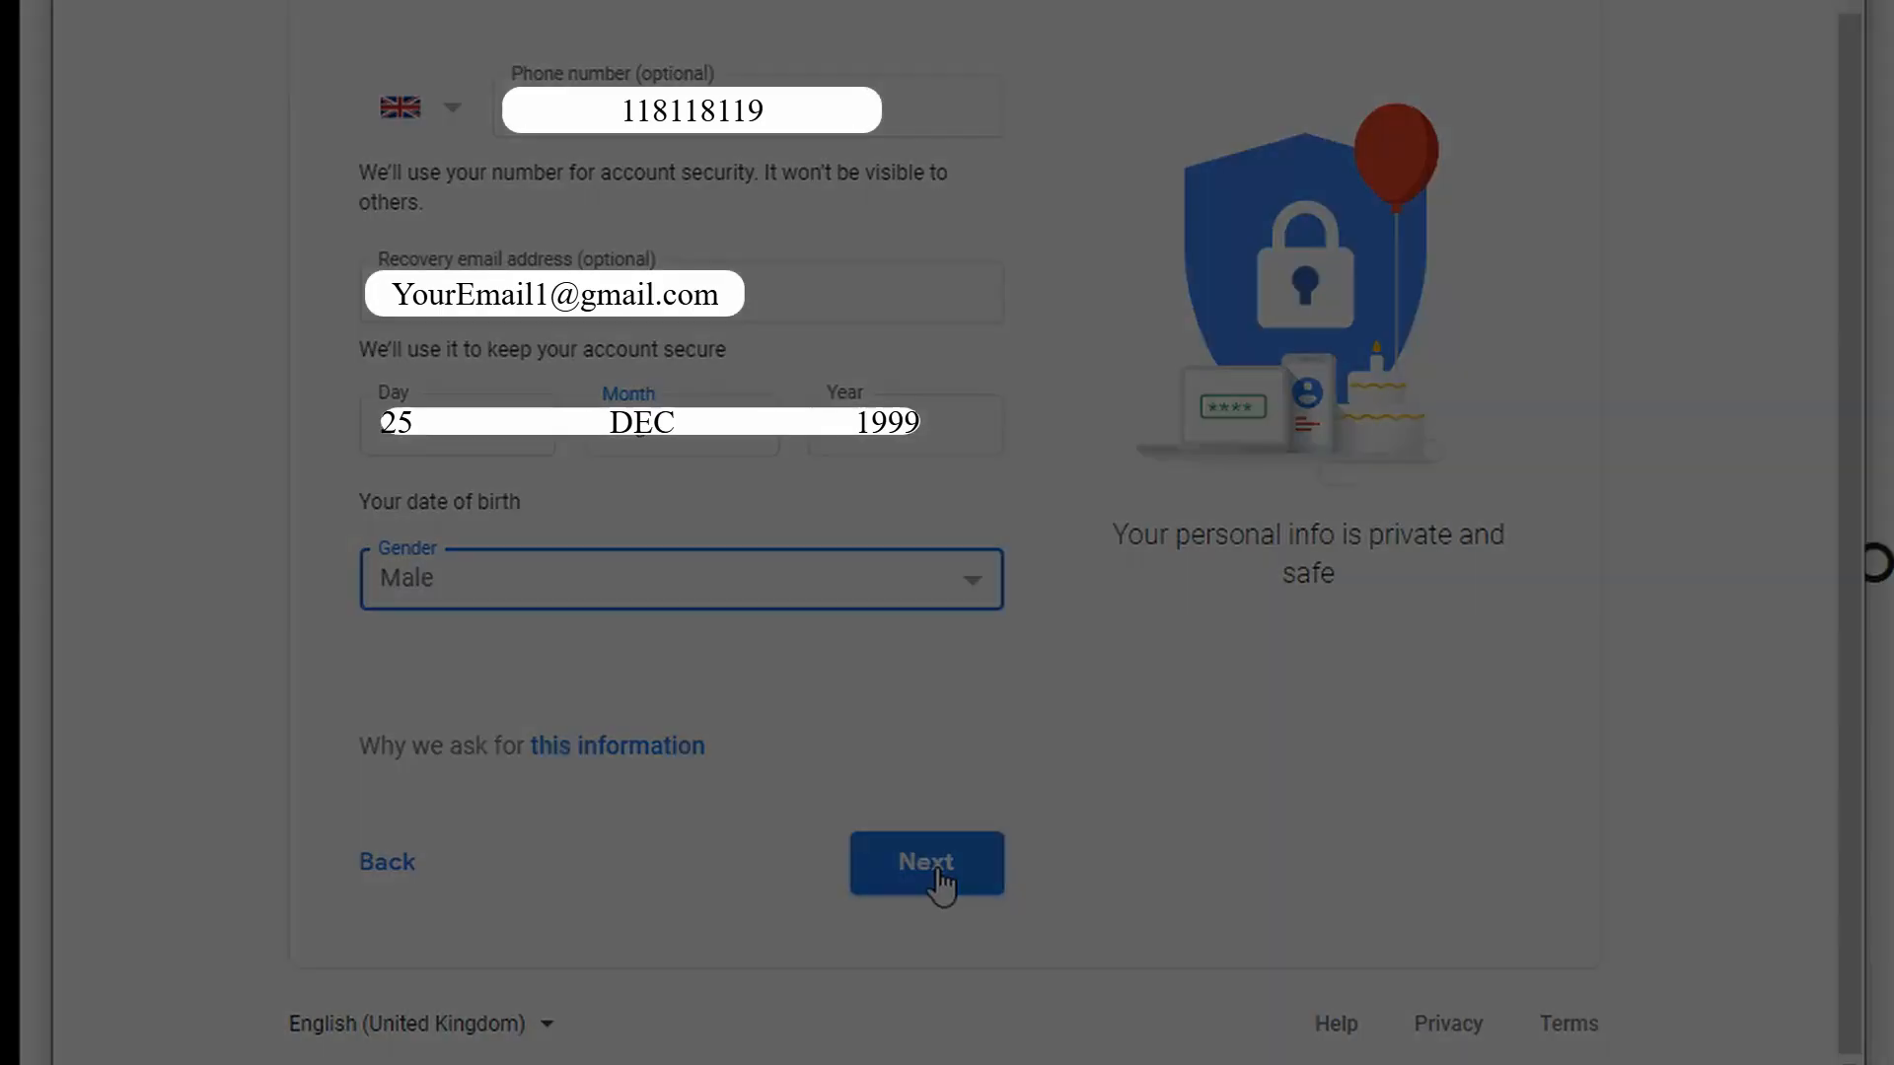
# - Send the phone verification code and skip adding the number to Google services
pyautogui.click(925, 862)
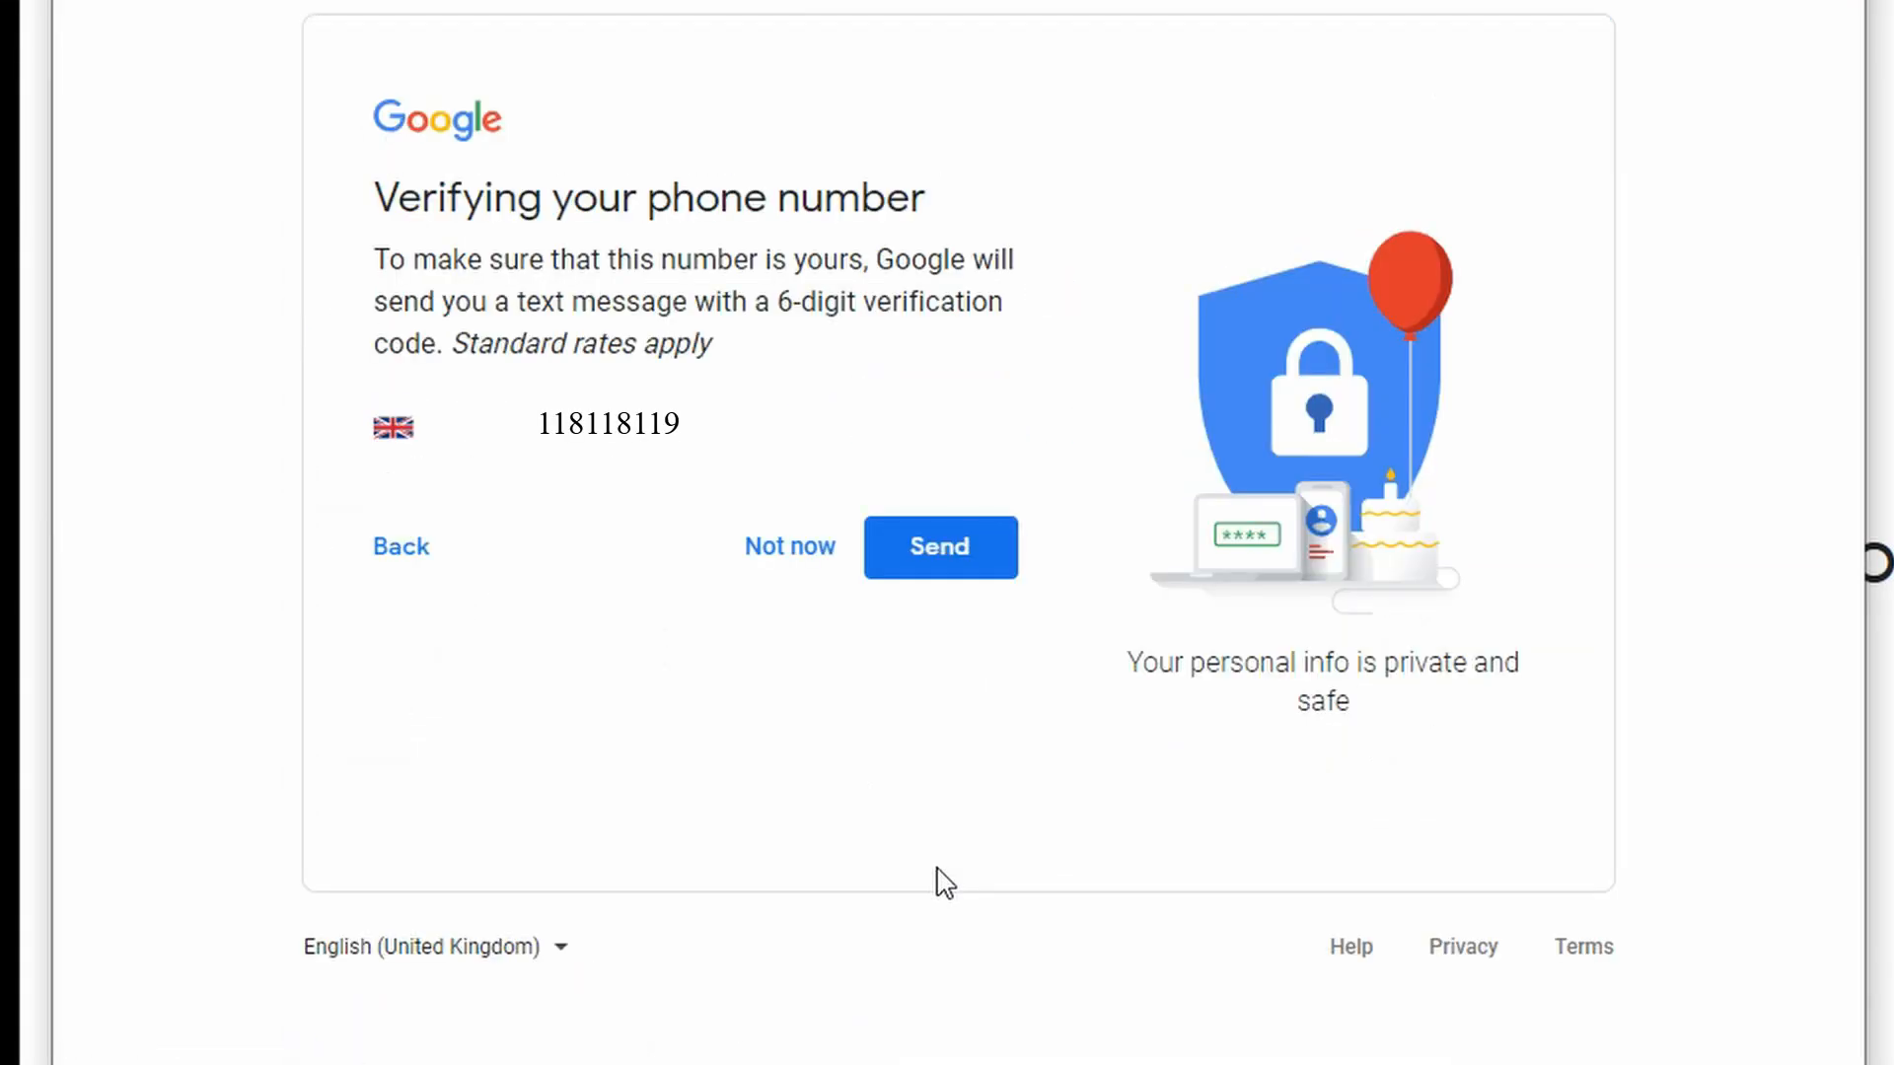
pyautogui.moveTo(972, 574)
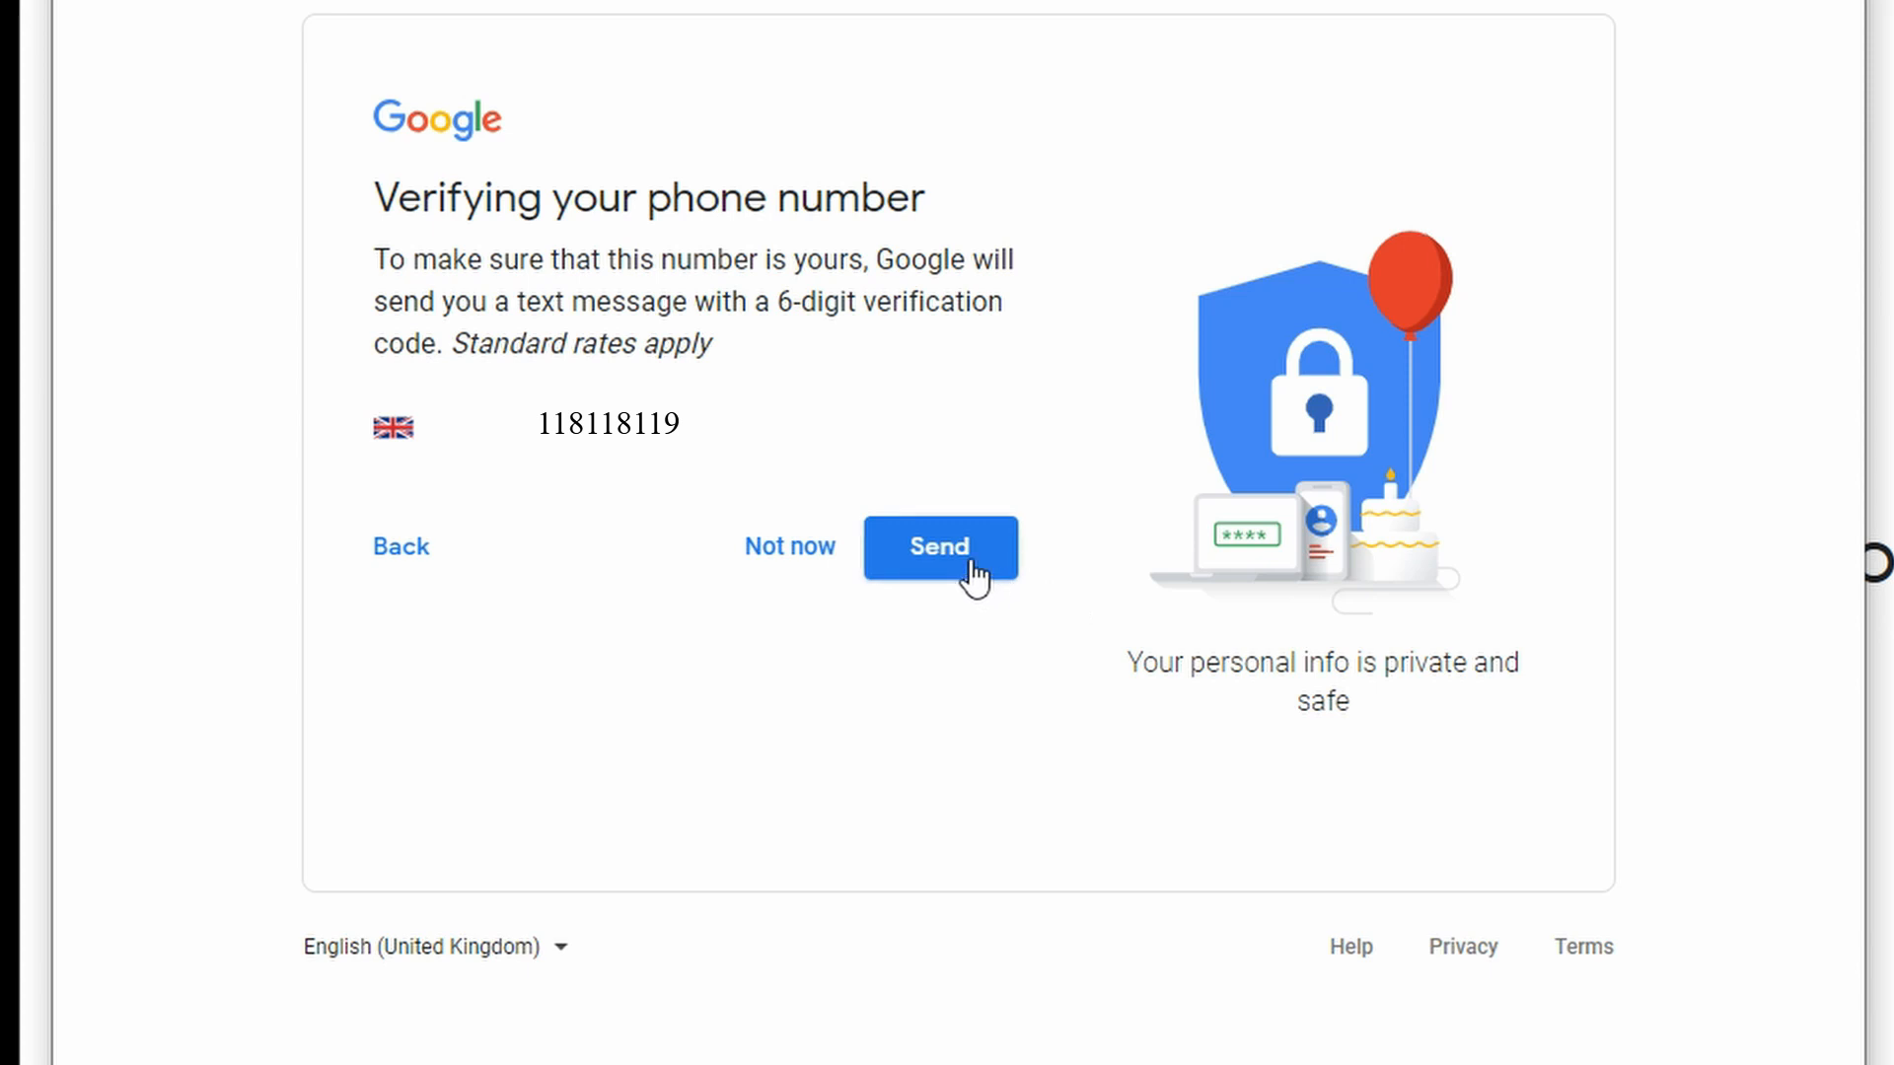
pyautogui.click(940, 547)
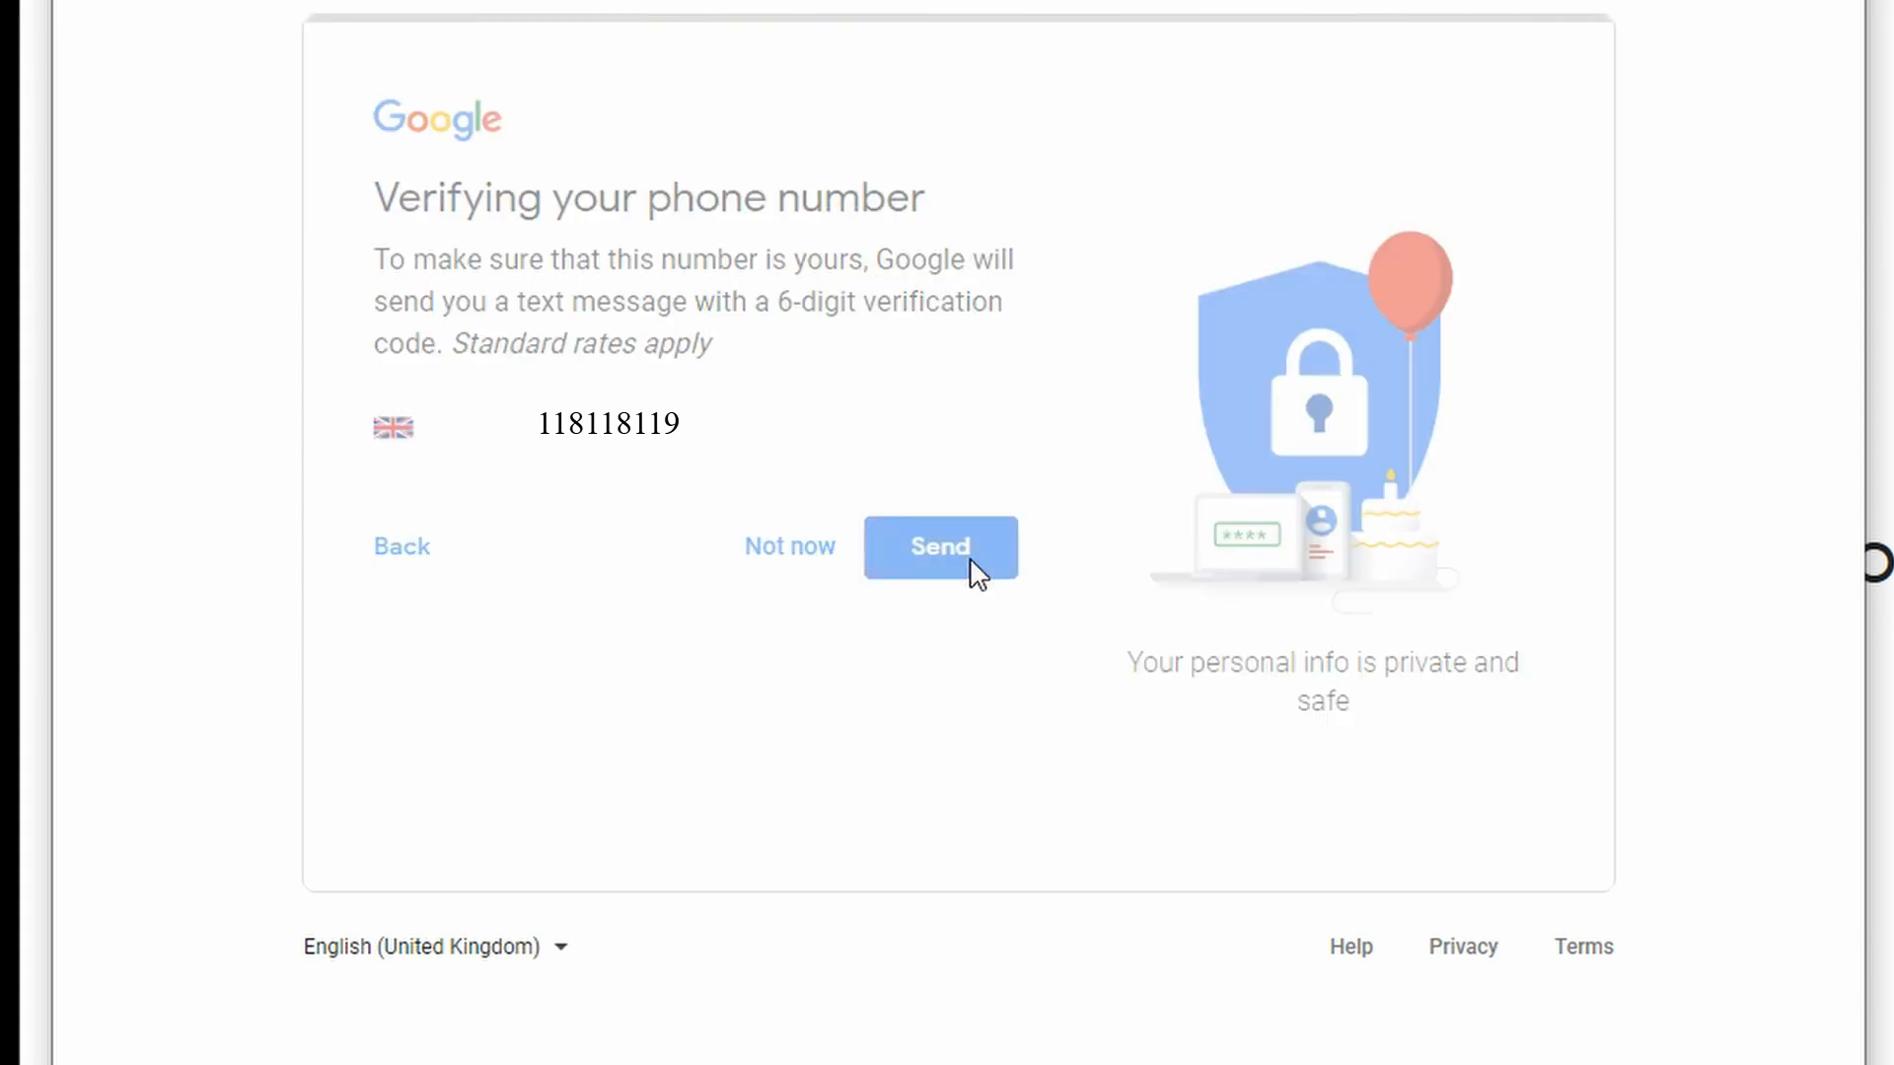
pyautogui.click(940, 545)
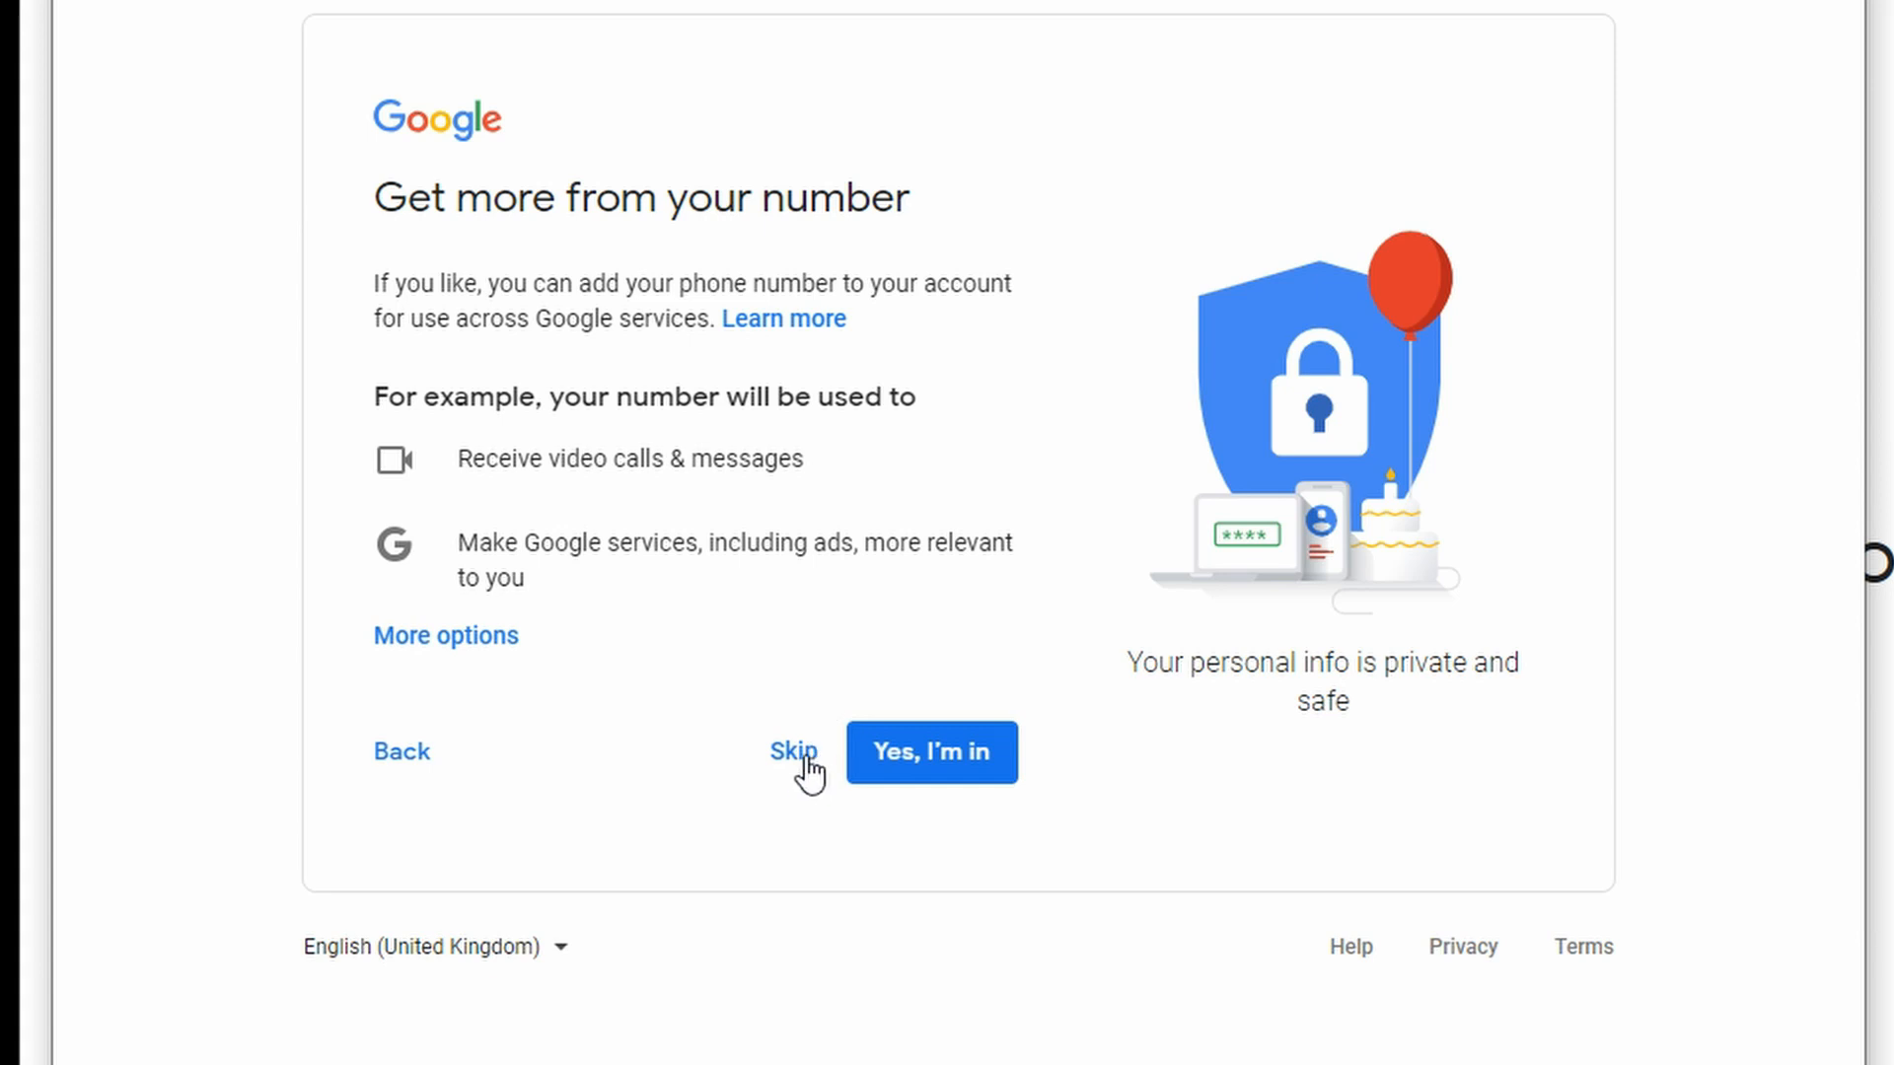
pyautogui.click(793, 751)
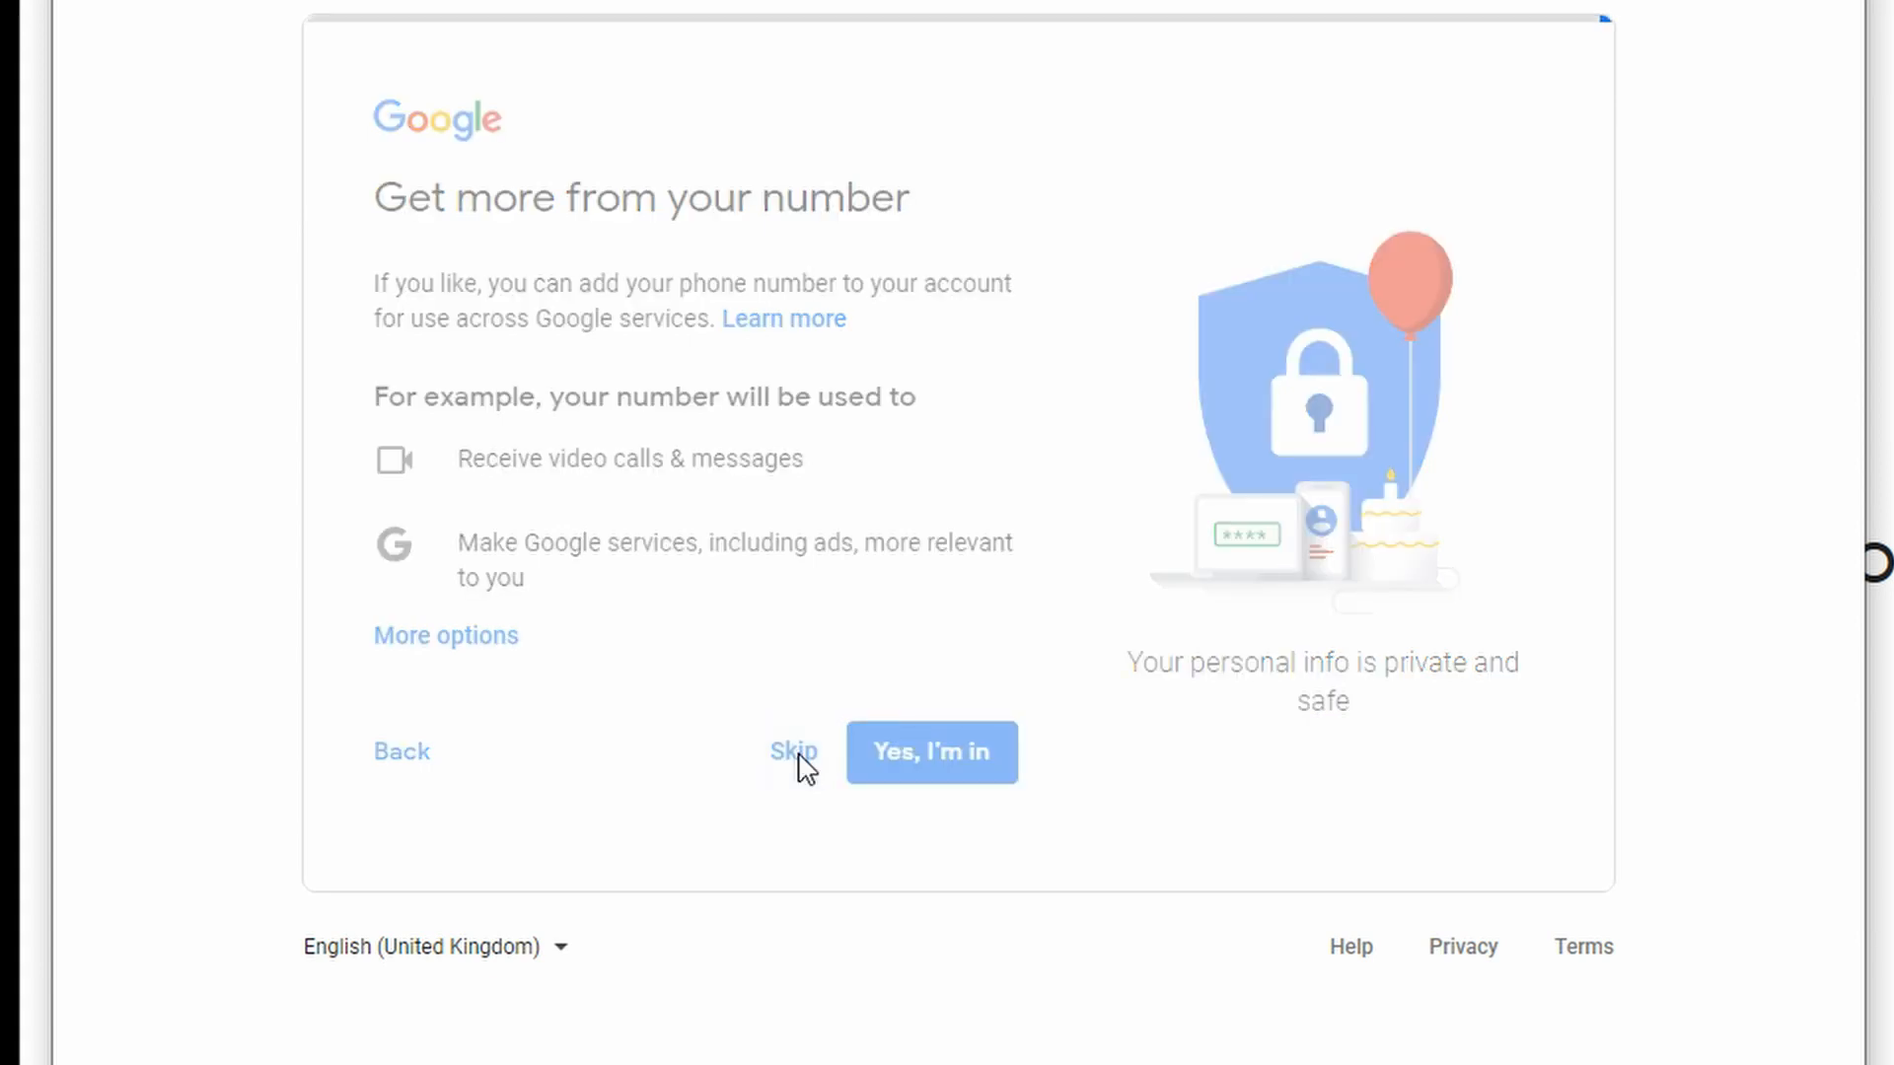
# - Tick both 'I agree' boxes, create the account, and confirm default personalisation
pyautogui.click(930, 752)
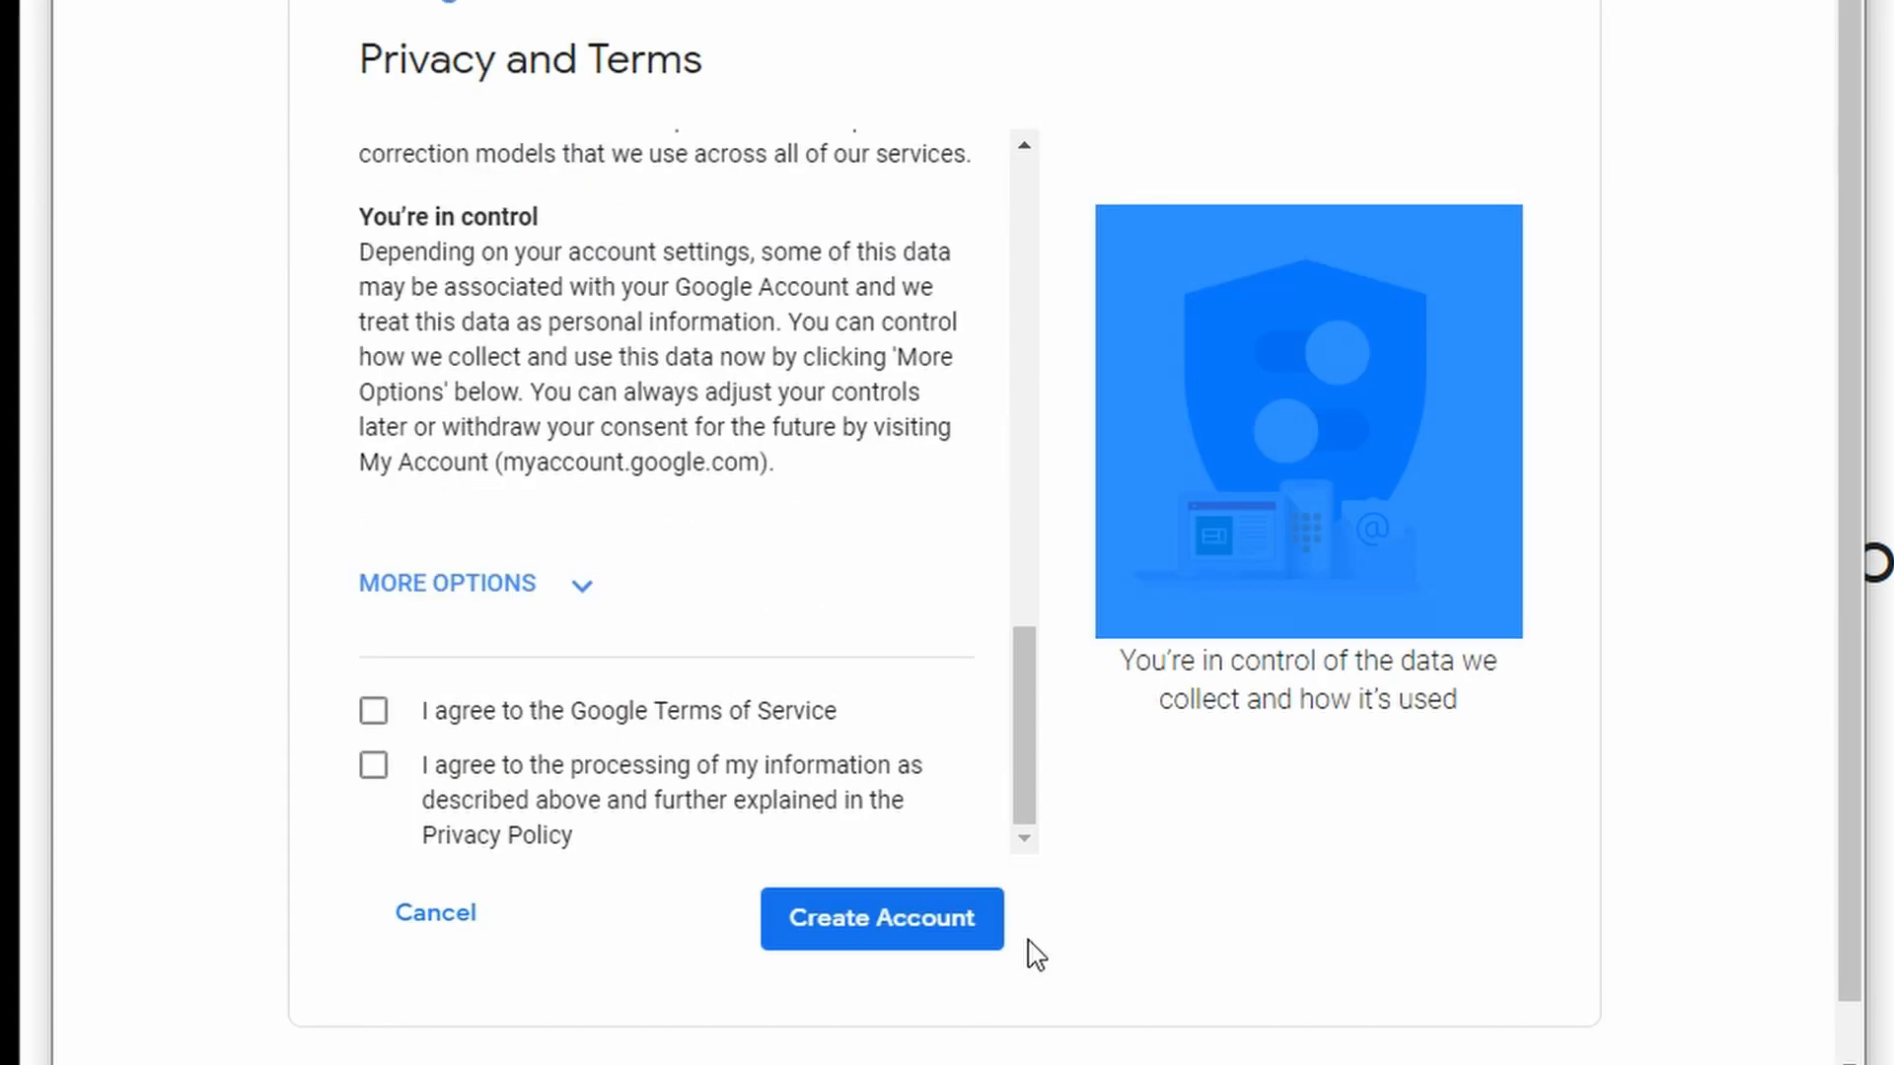
pyautogui.moveTo(1024, 841)
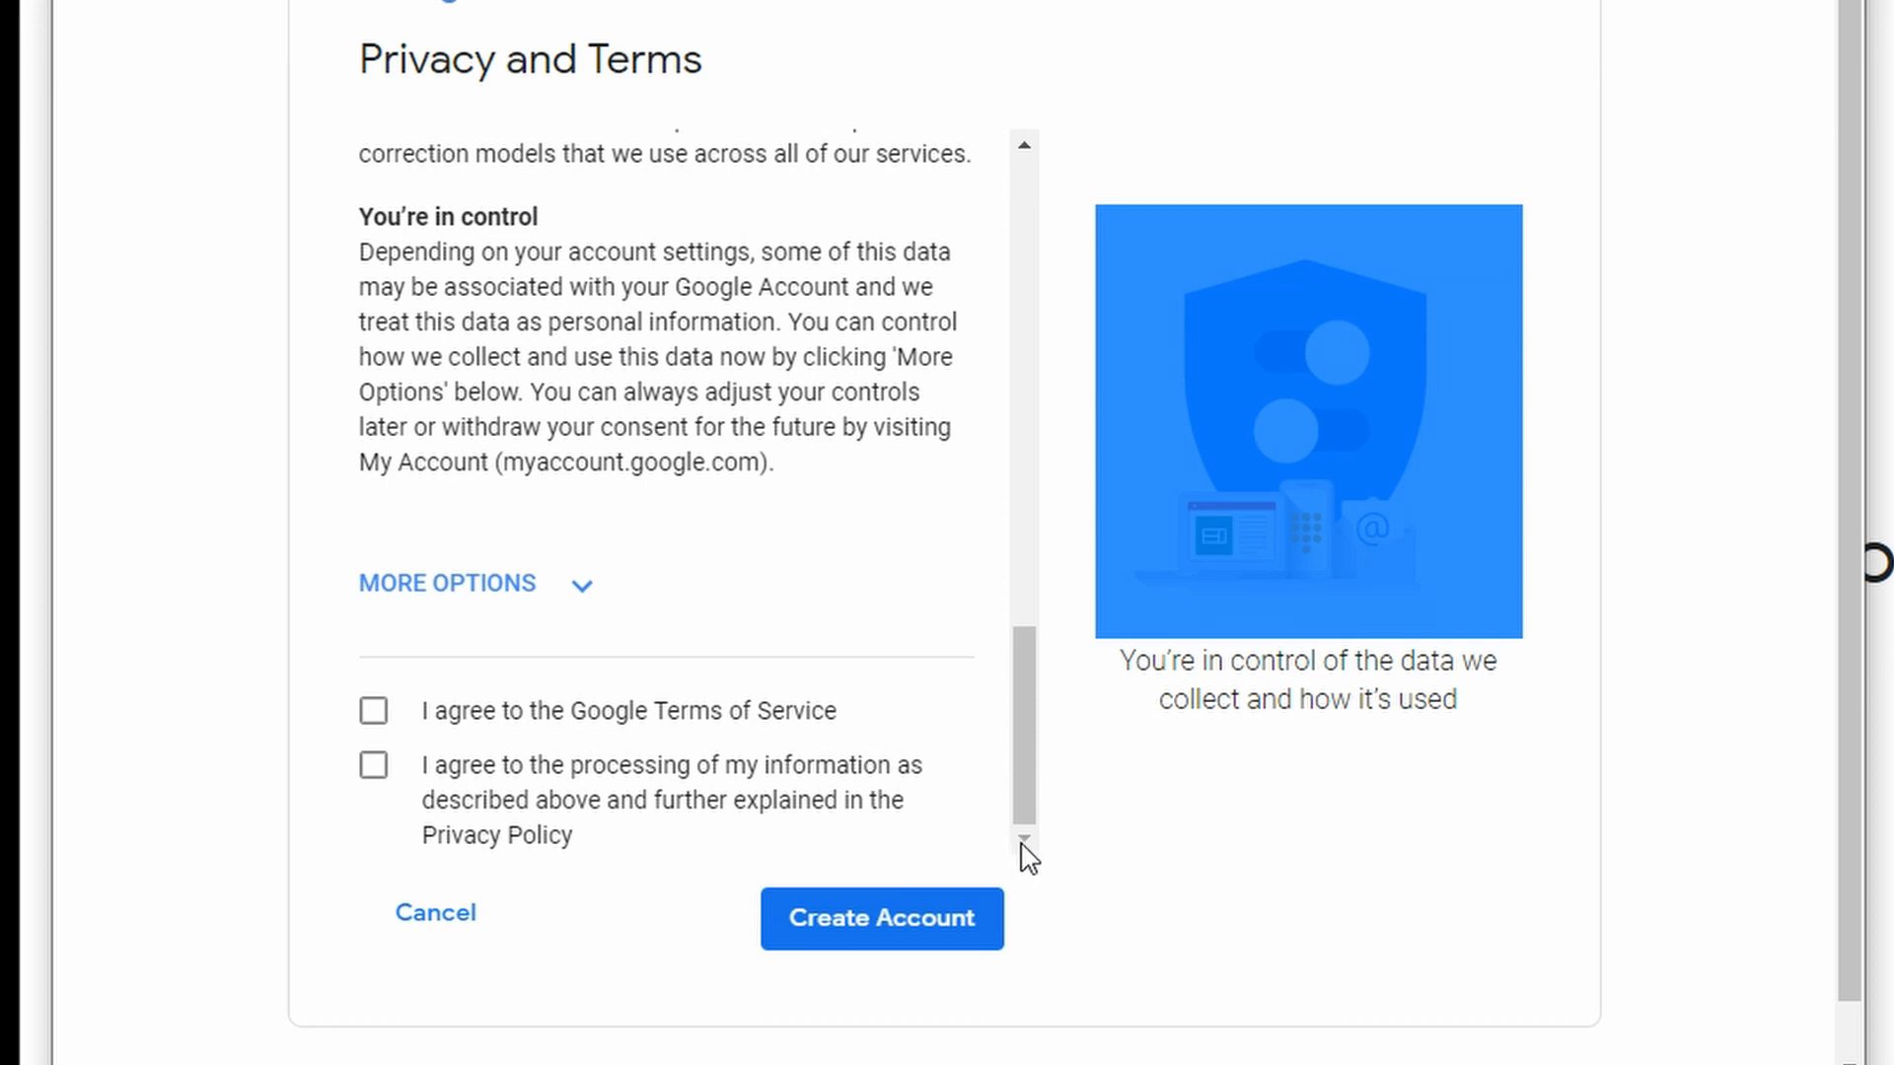
pyautogui.moveTo(298, 689)
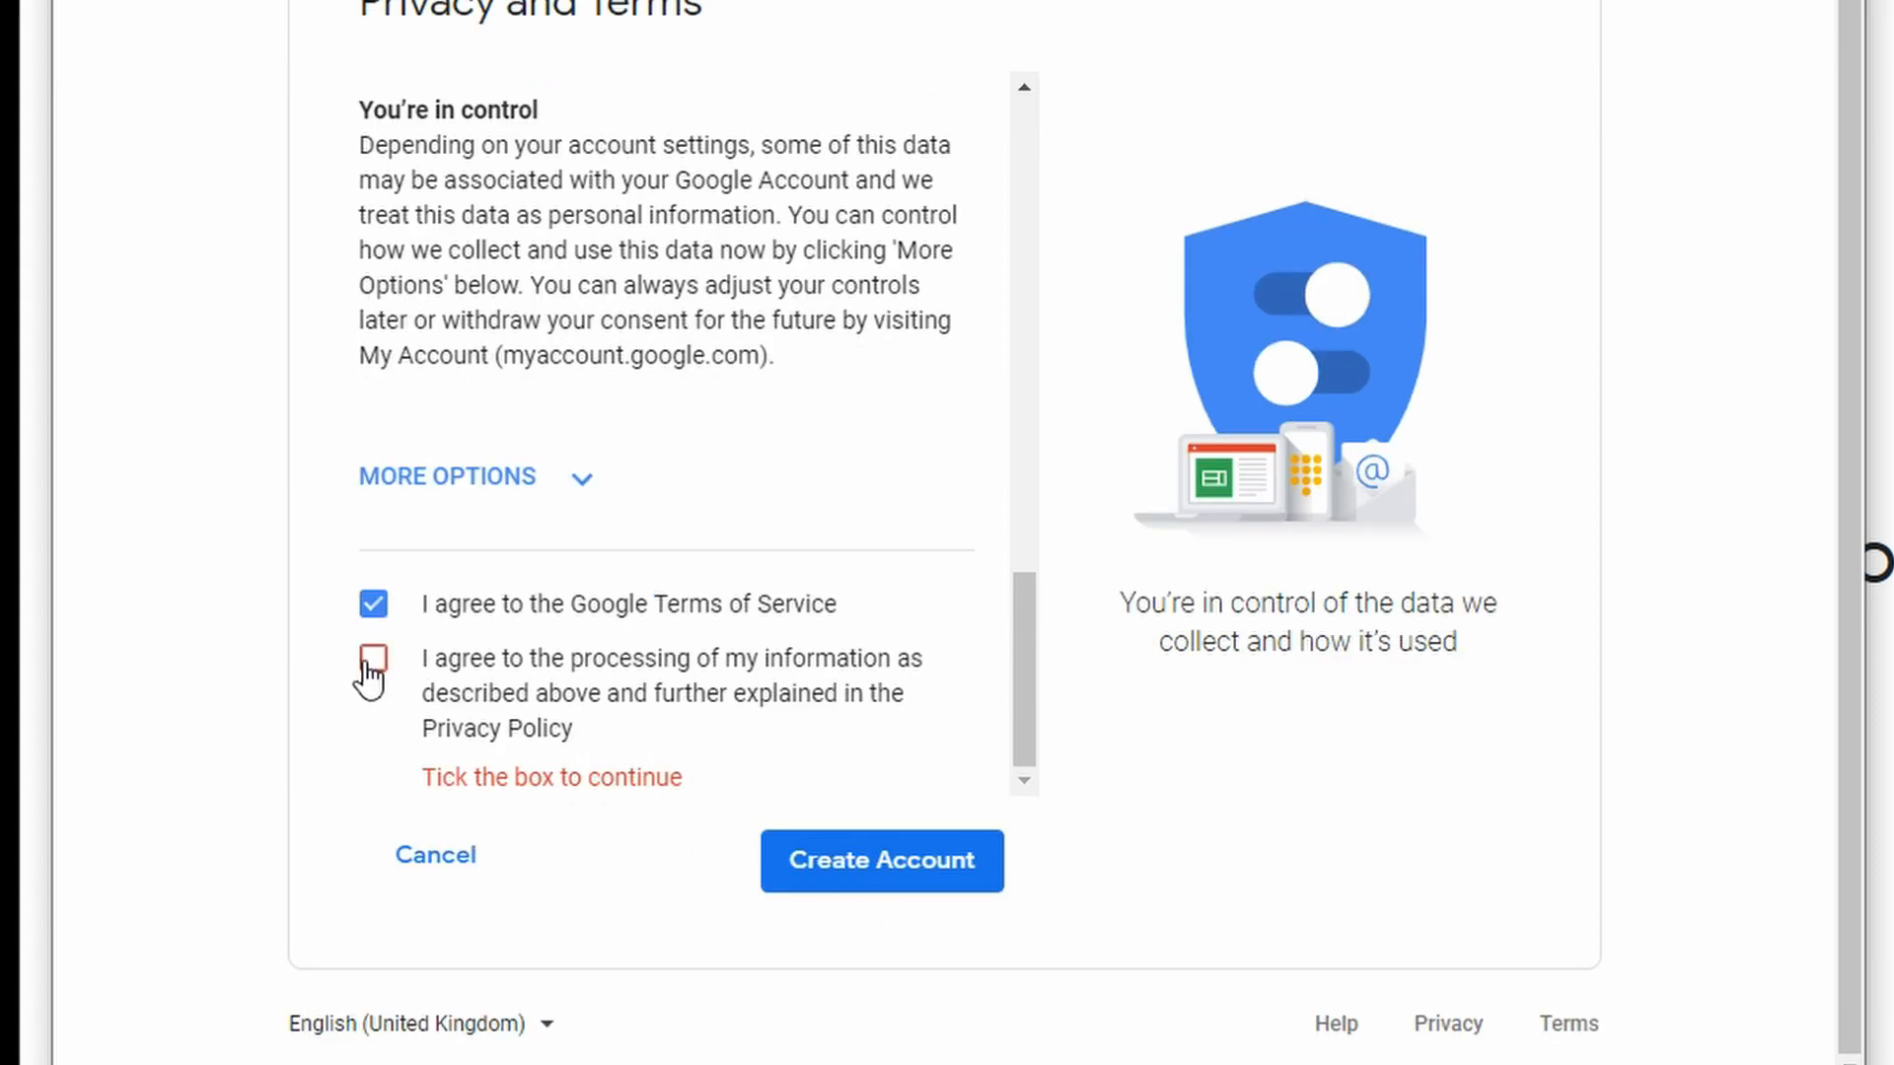
pyautogui.click(372, 657)
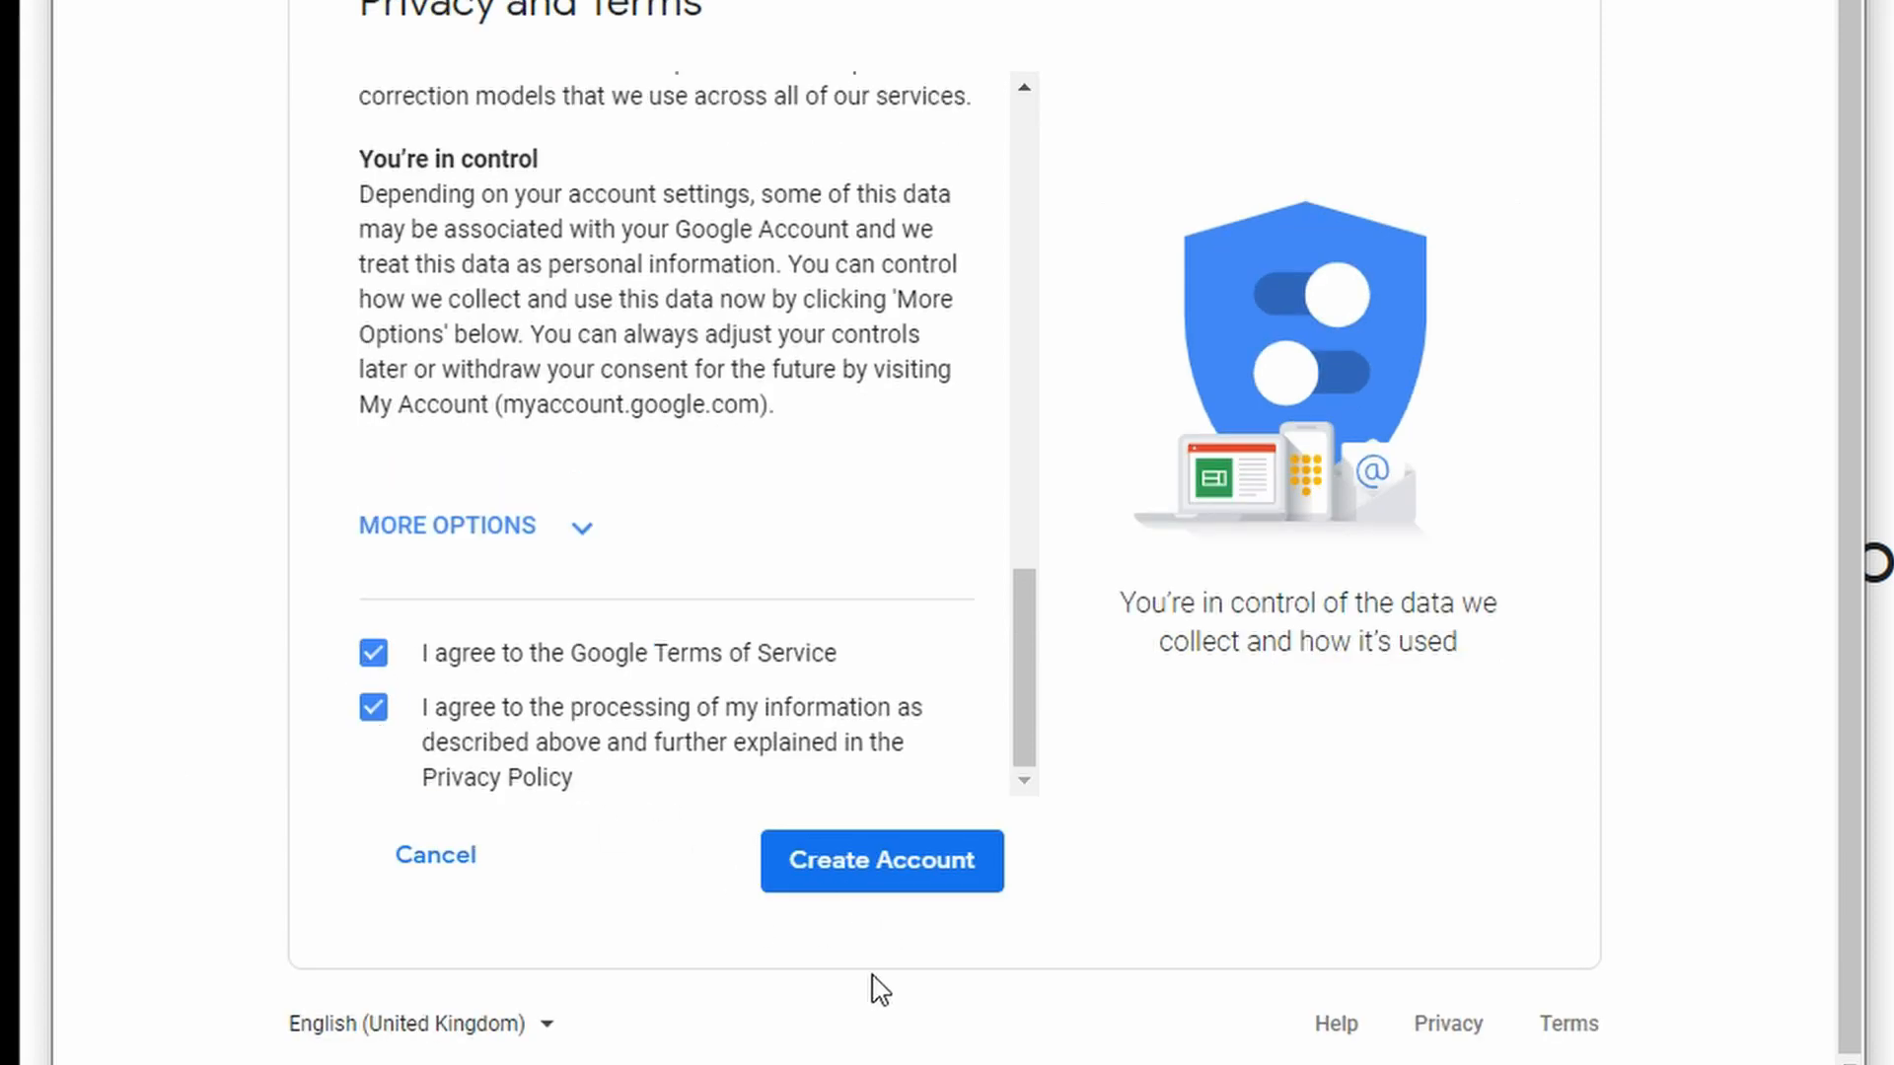
pyautogui.click(880, 860)
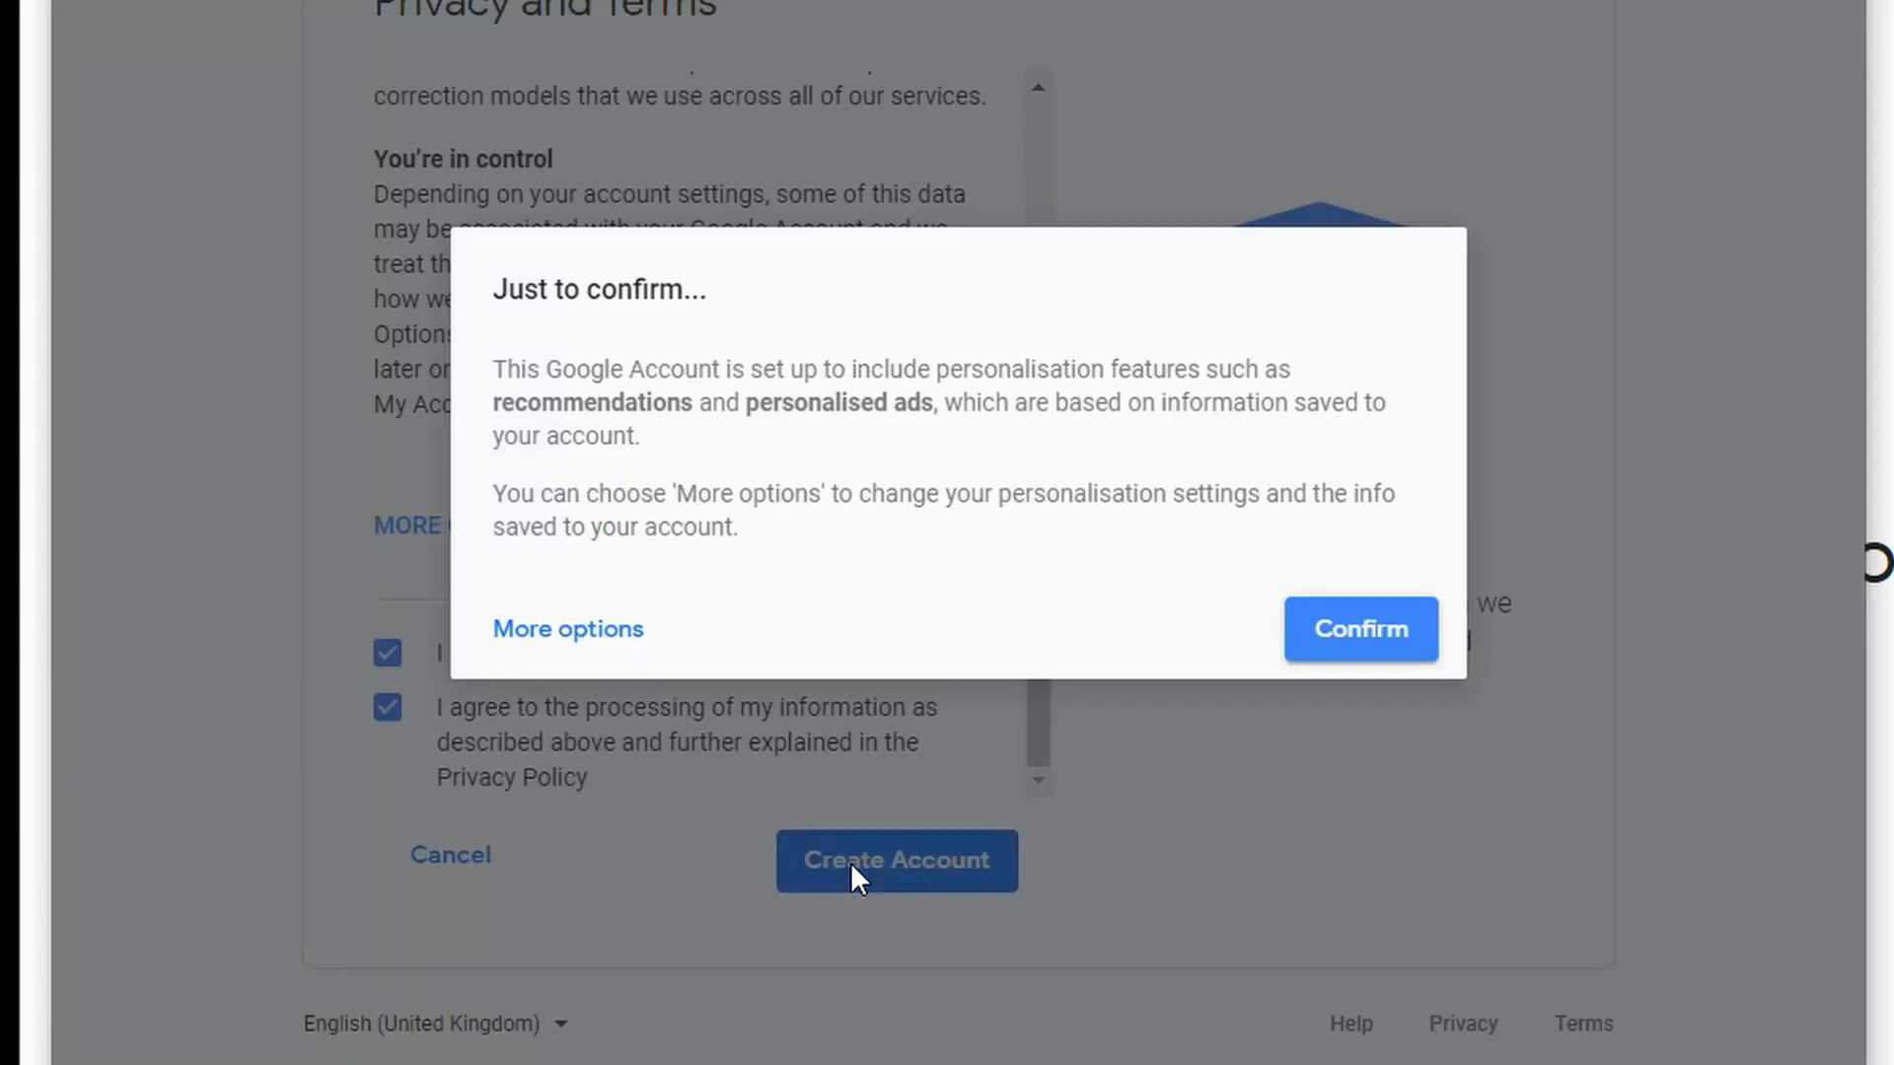
pyautogui.click(1359, 629)
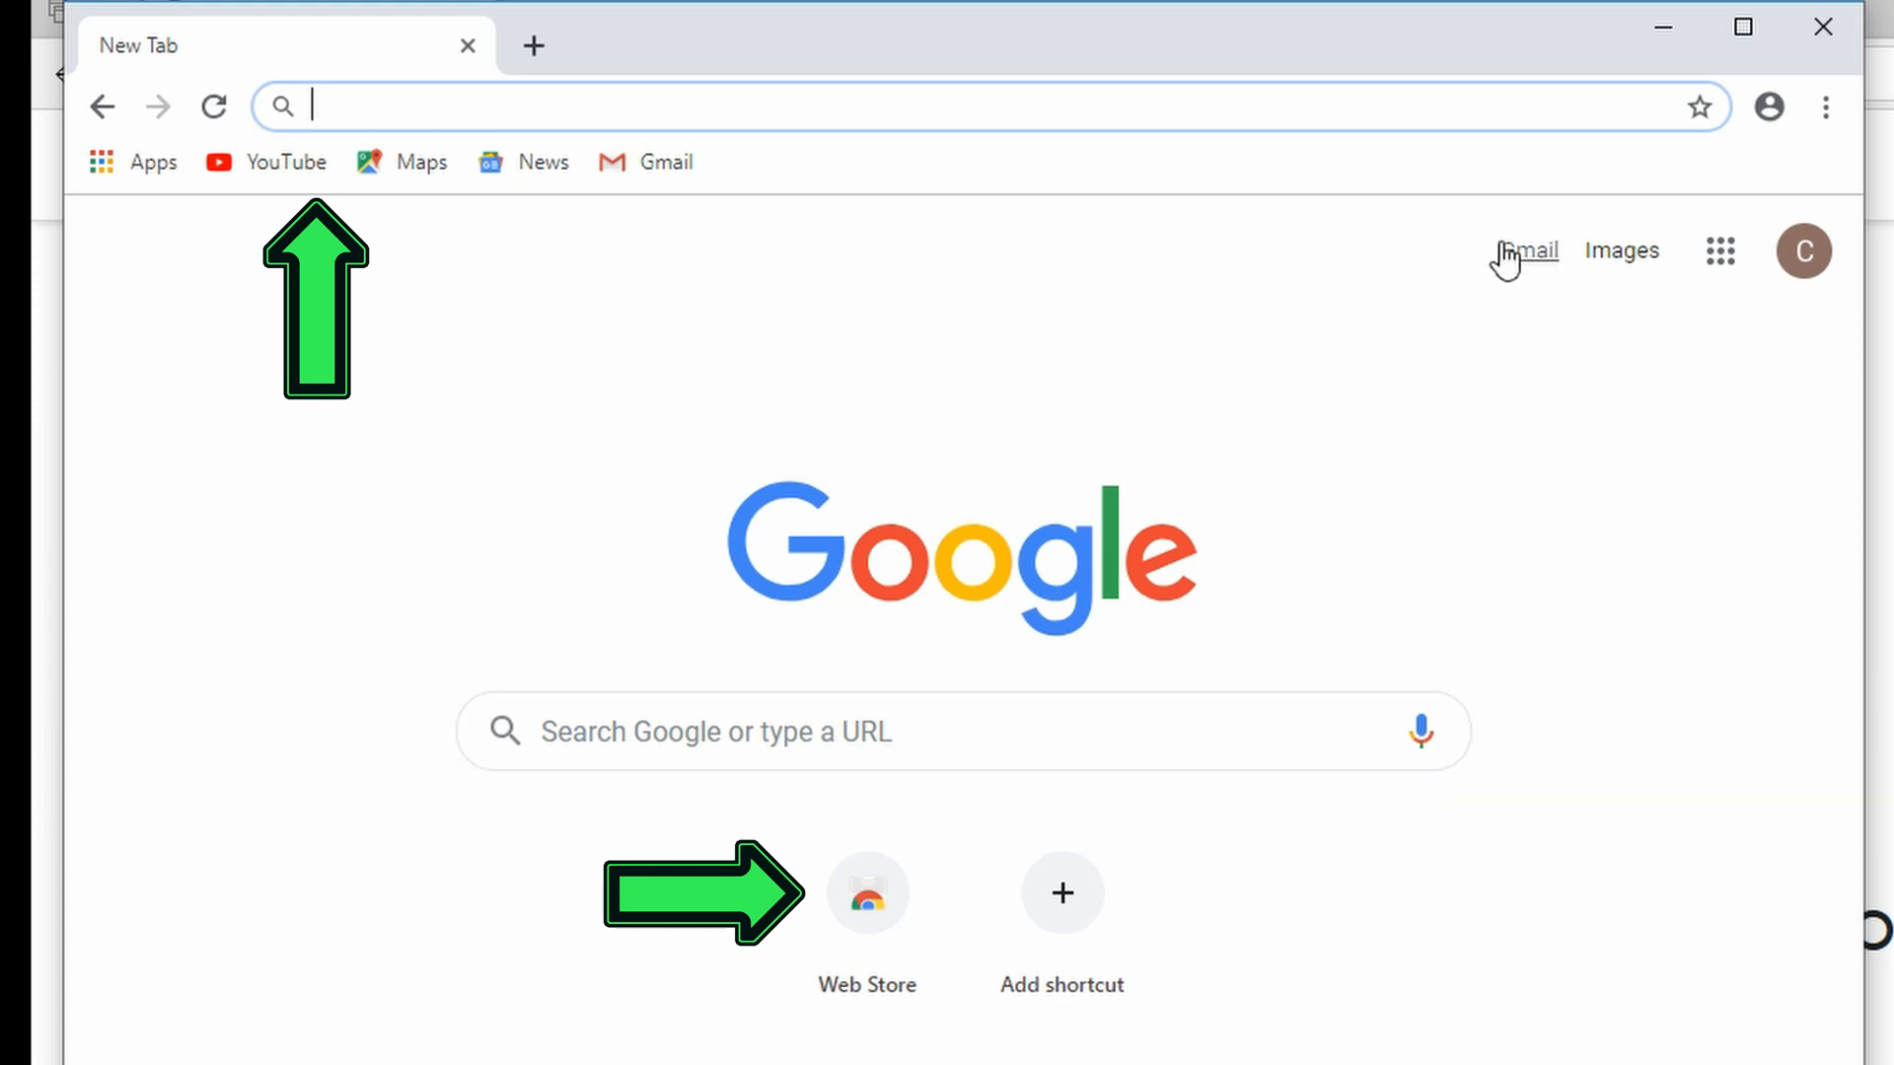
# - Open Gmail from the new tab page and sign in with the password
pyautogui.click(1526, 249)
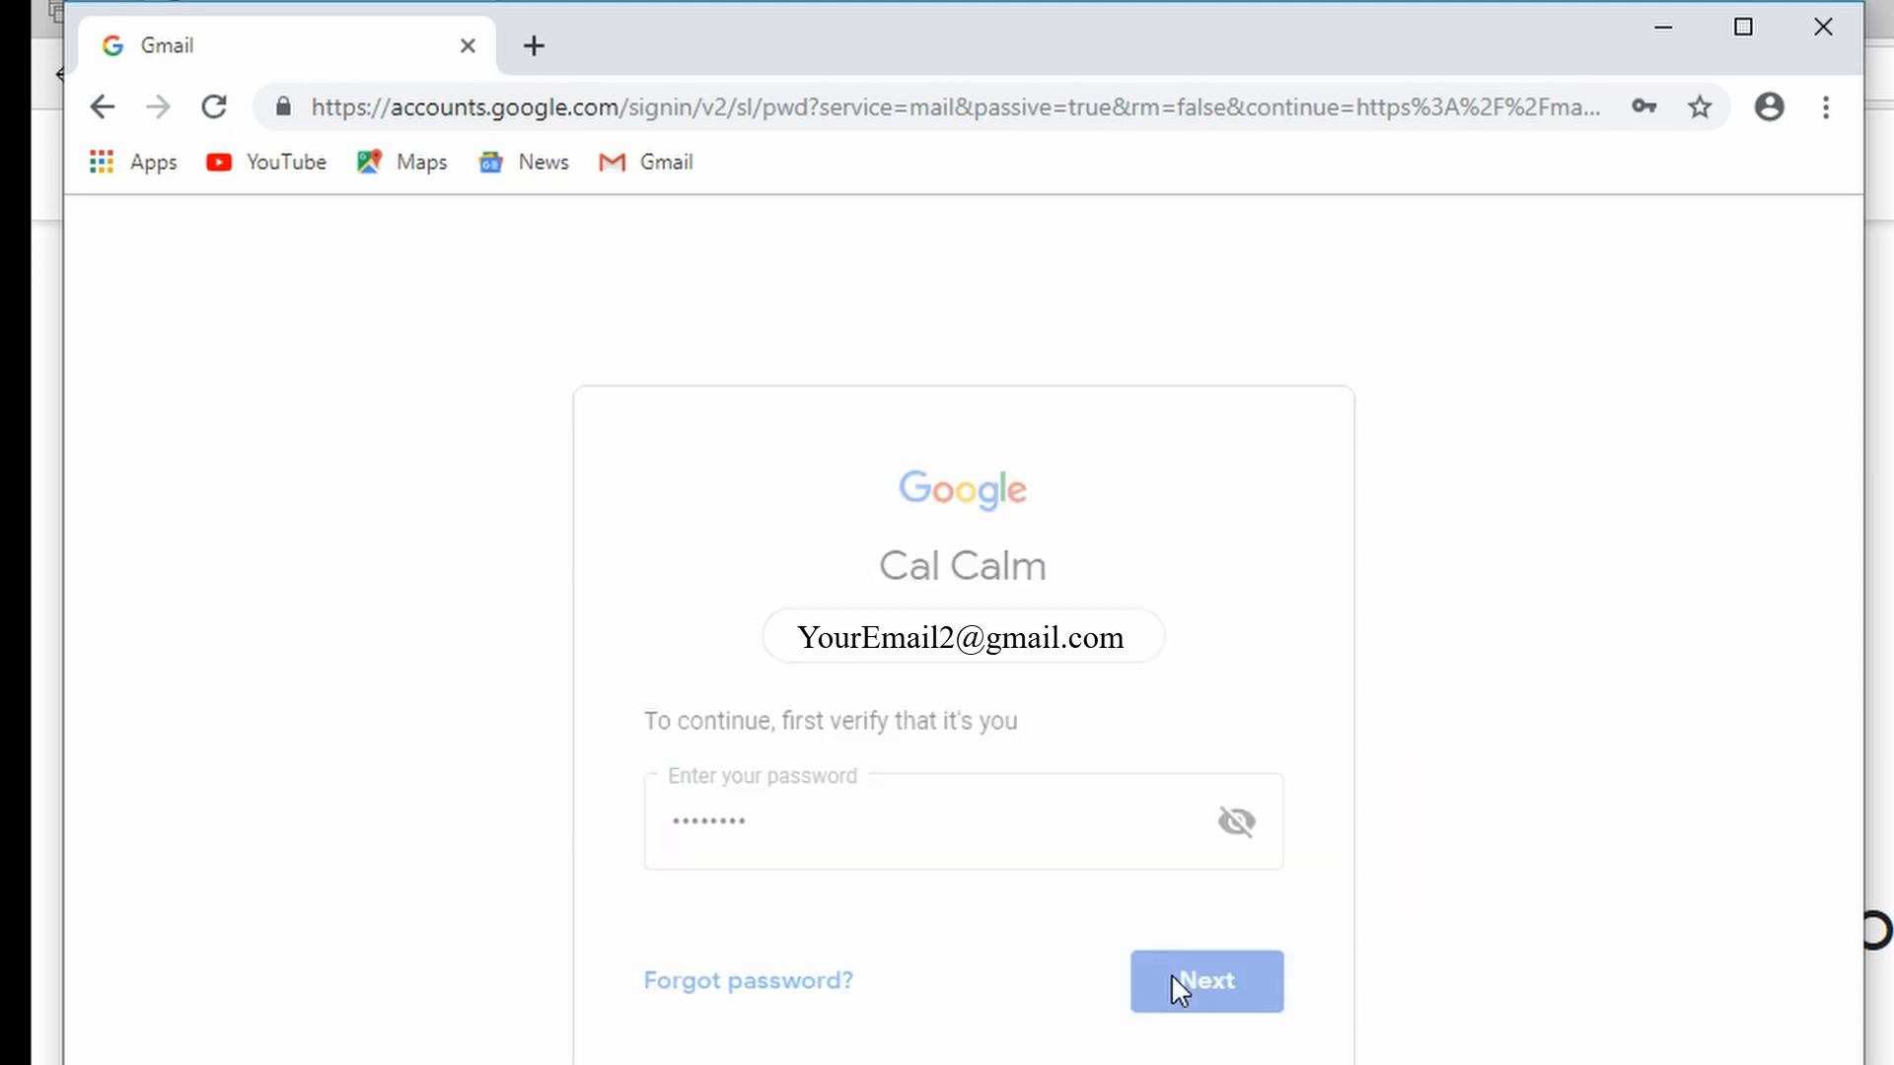
pyautogui.click(1204, 980)
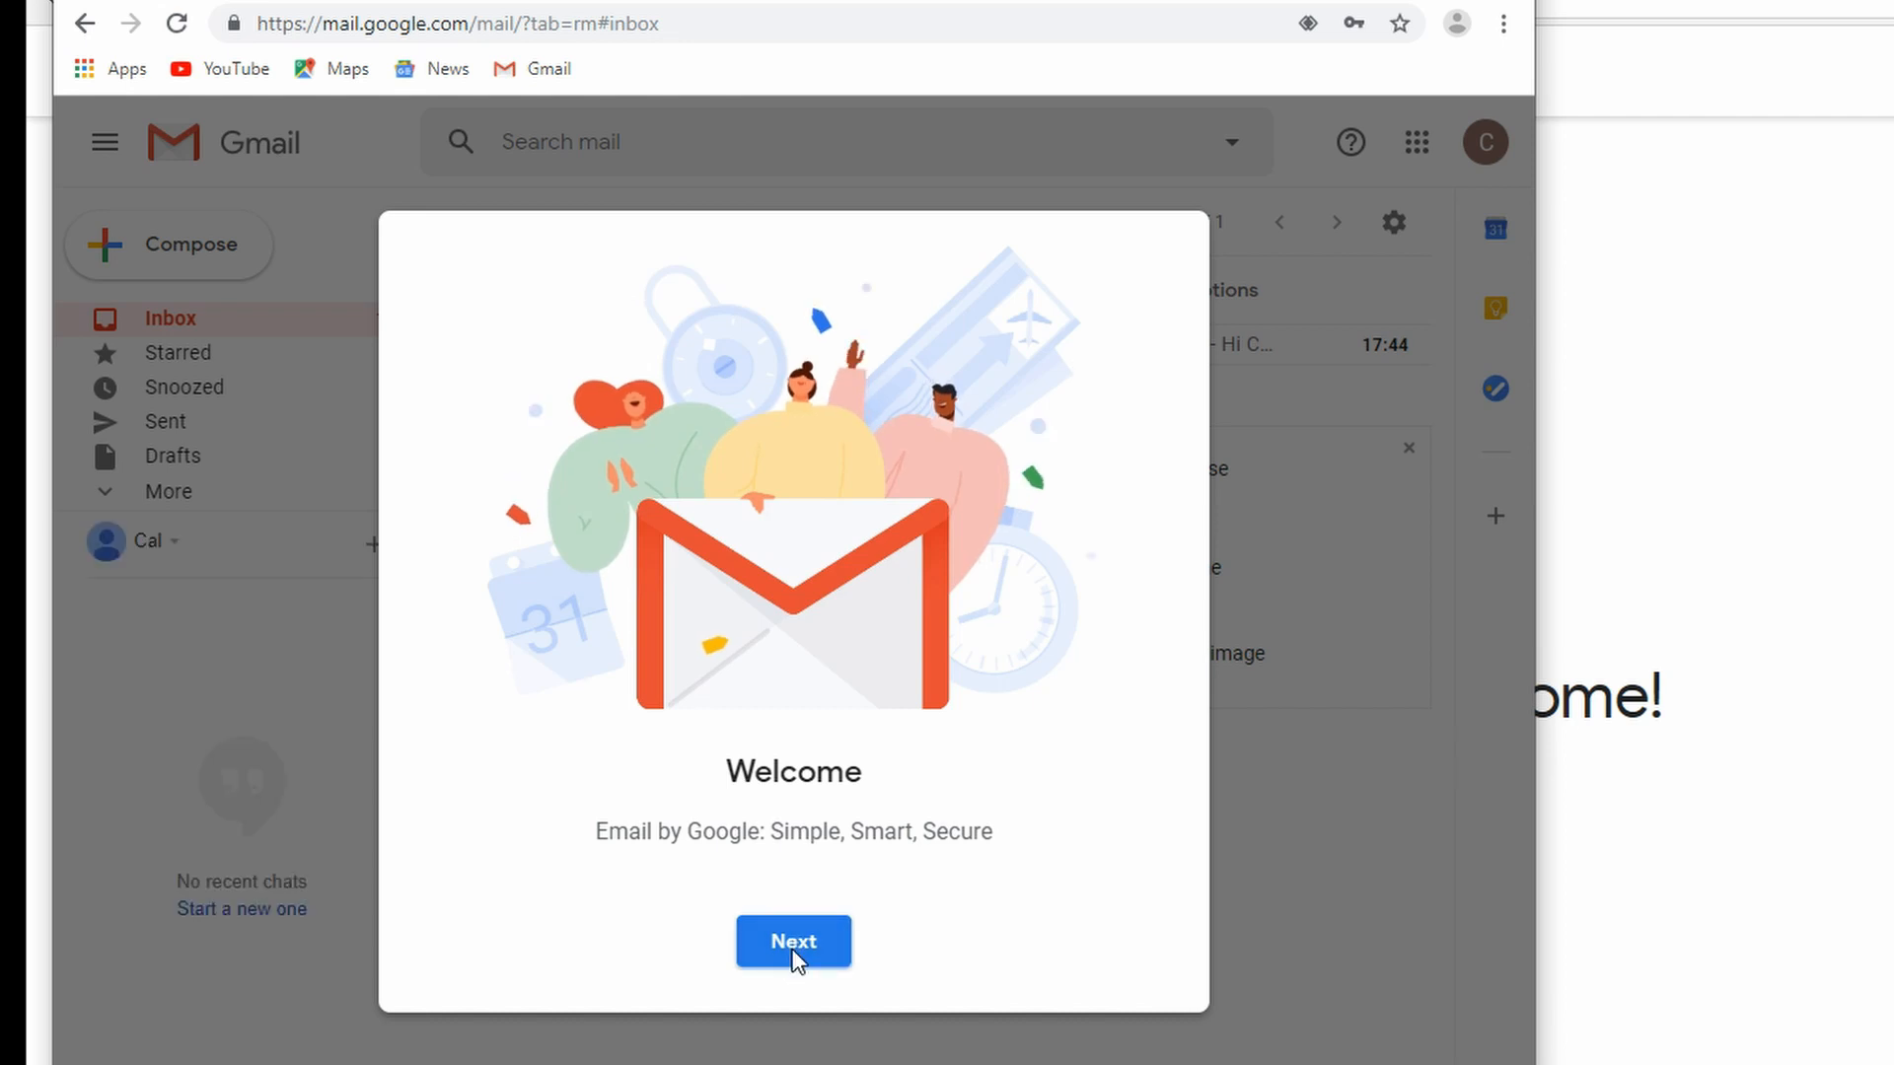
# - Dismiss the Gmail welcome dialogs, keeping the Default inbox view
pyautogui.click(792, 941)
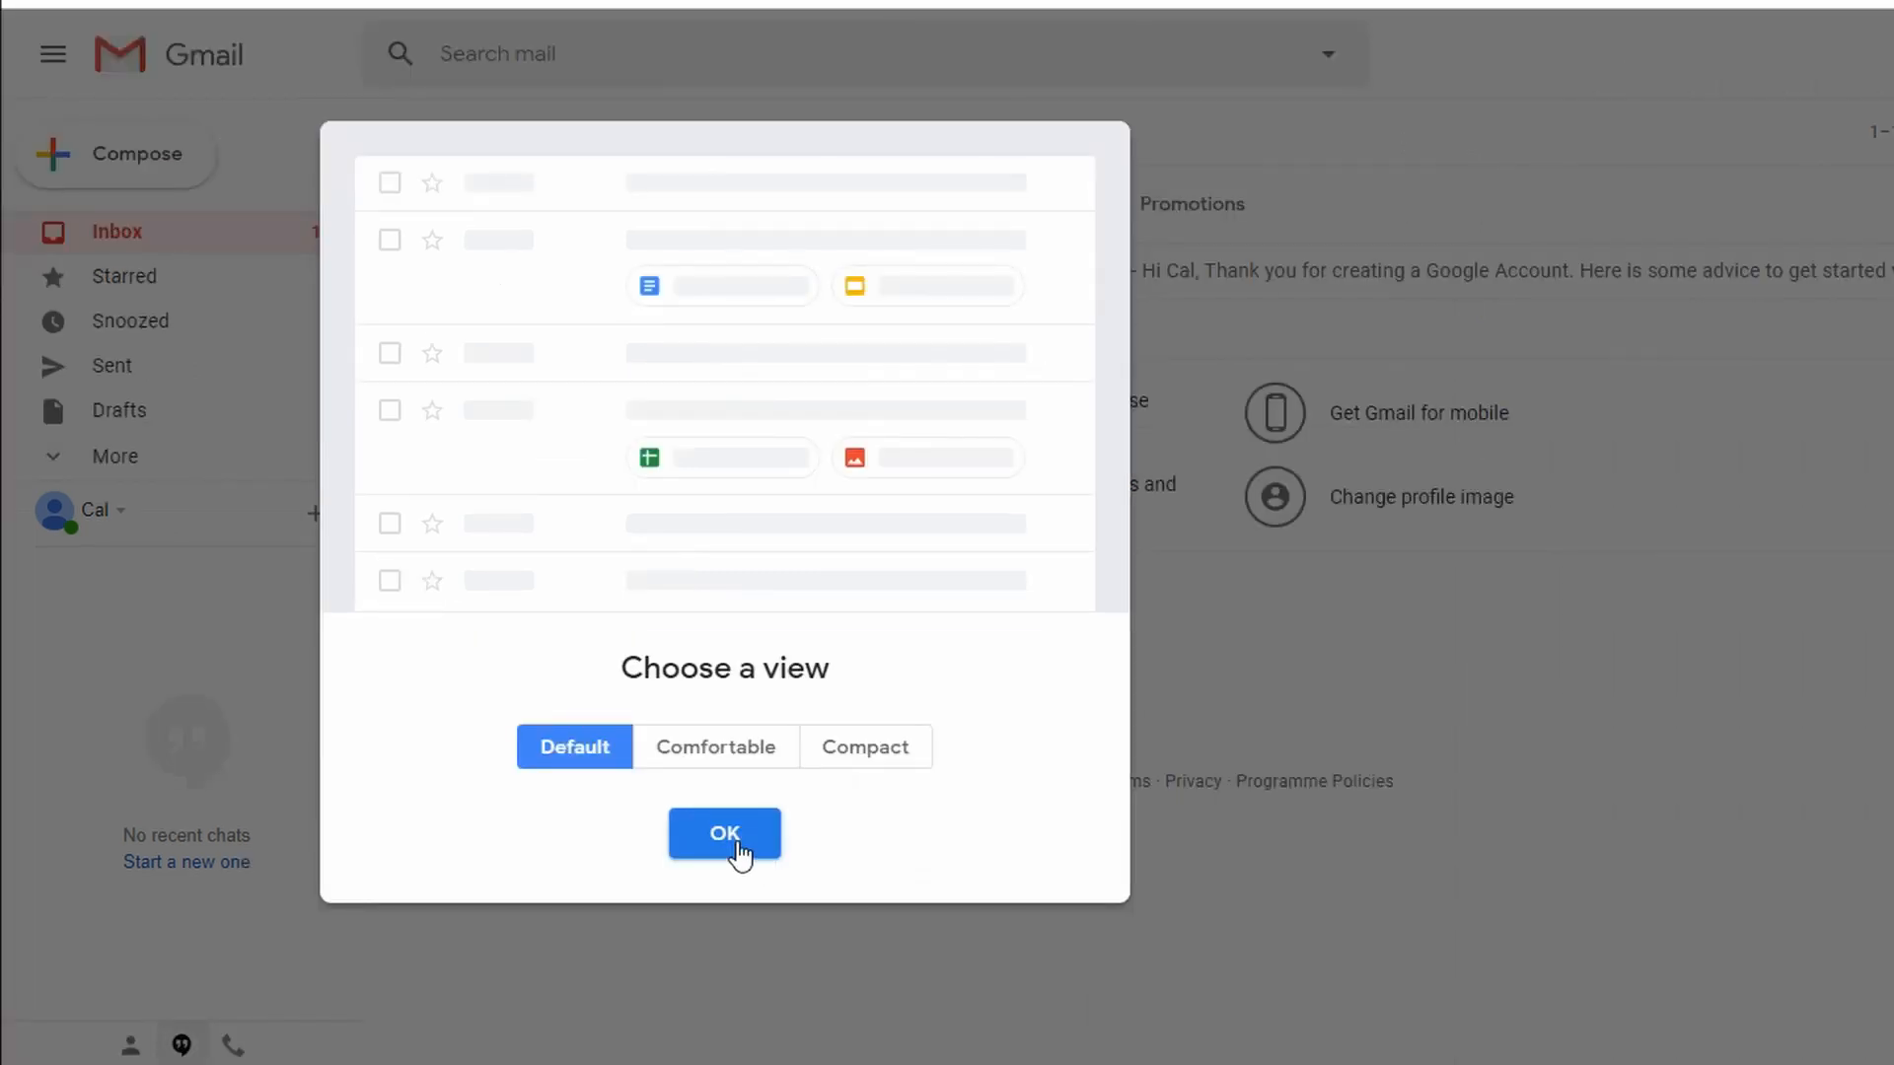
pyautogui.click(723, 833)
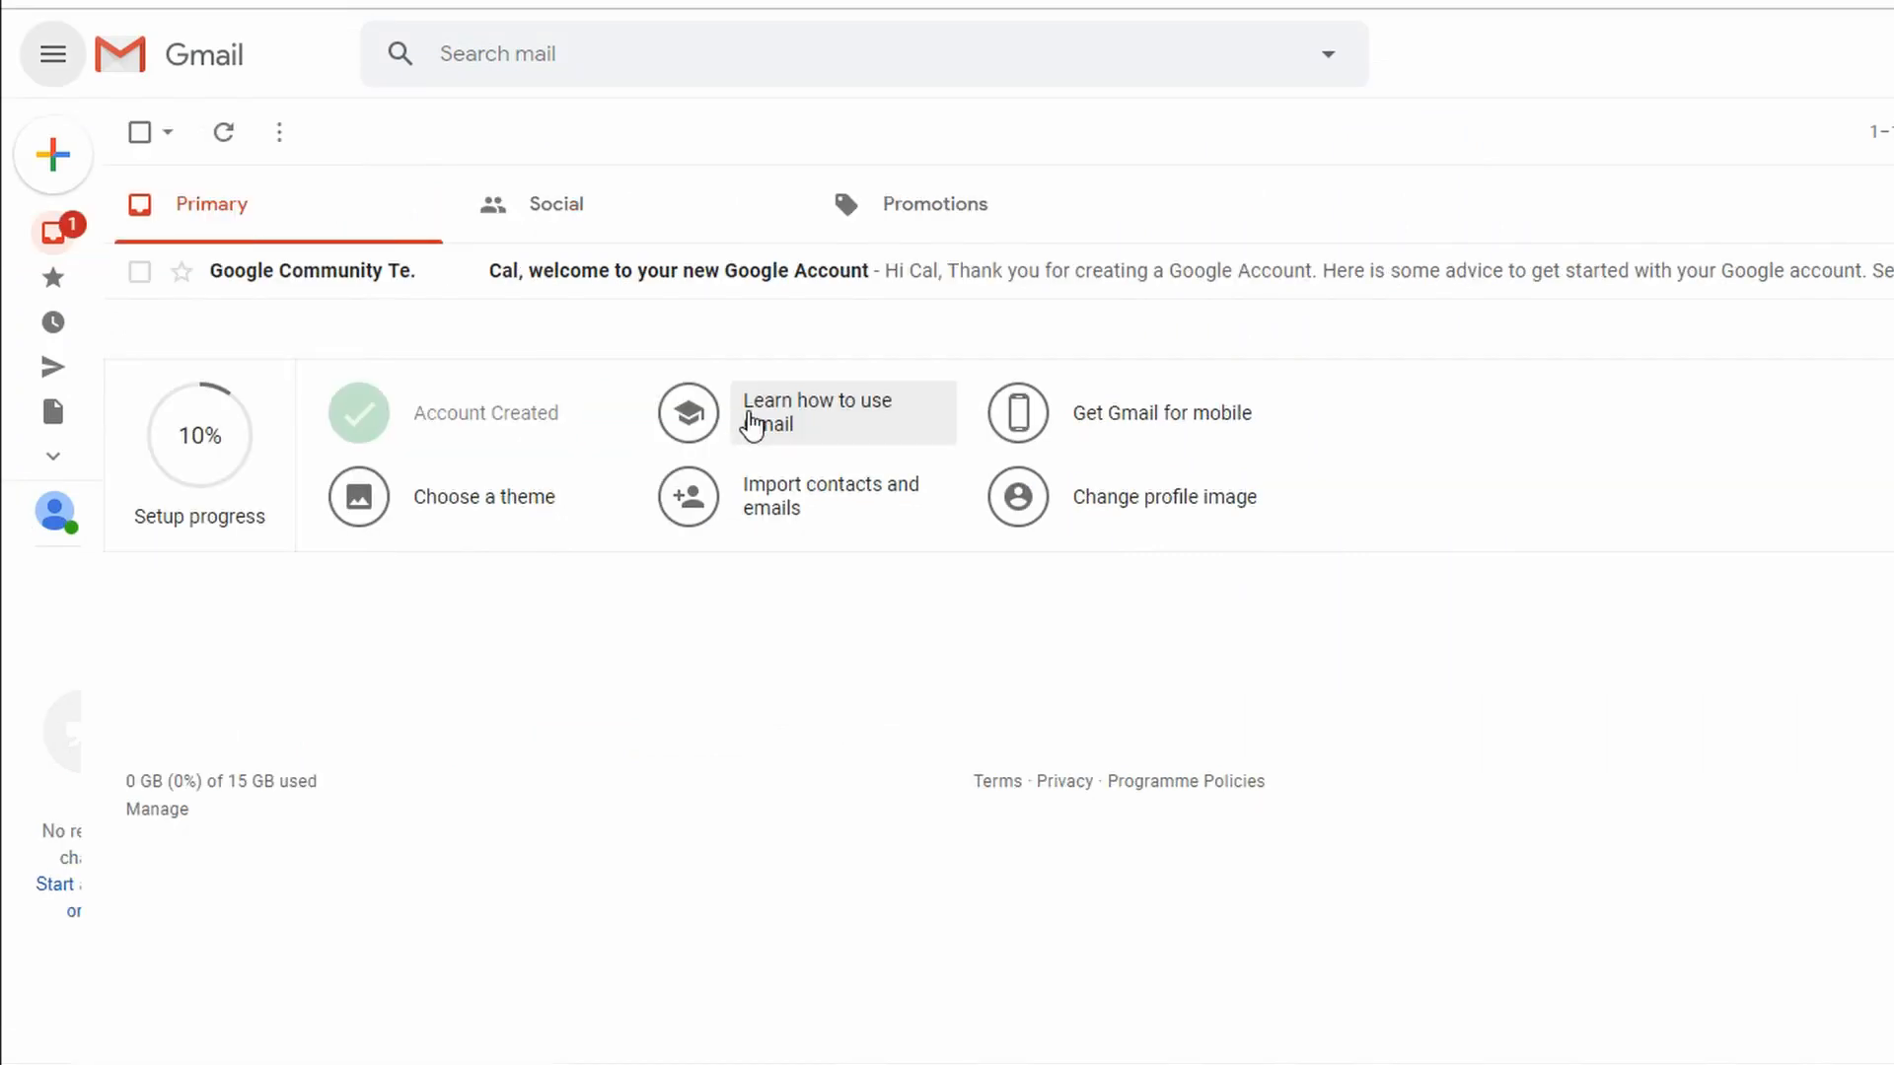
pyautogui.moveTo(1061, 436)
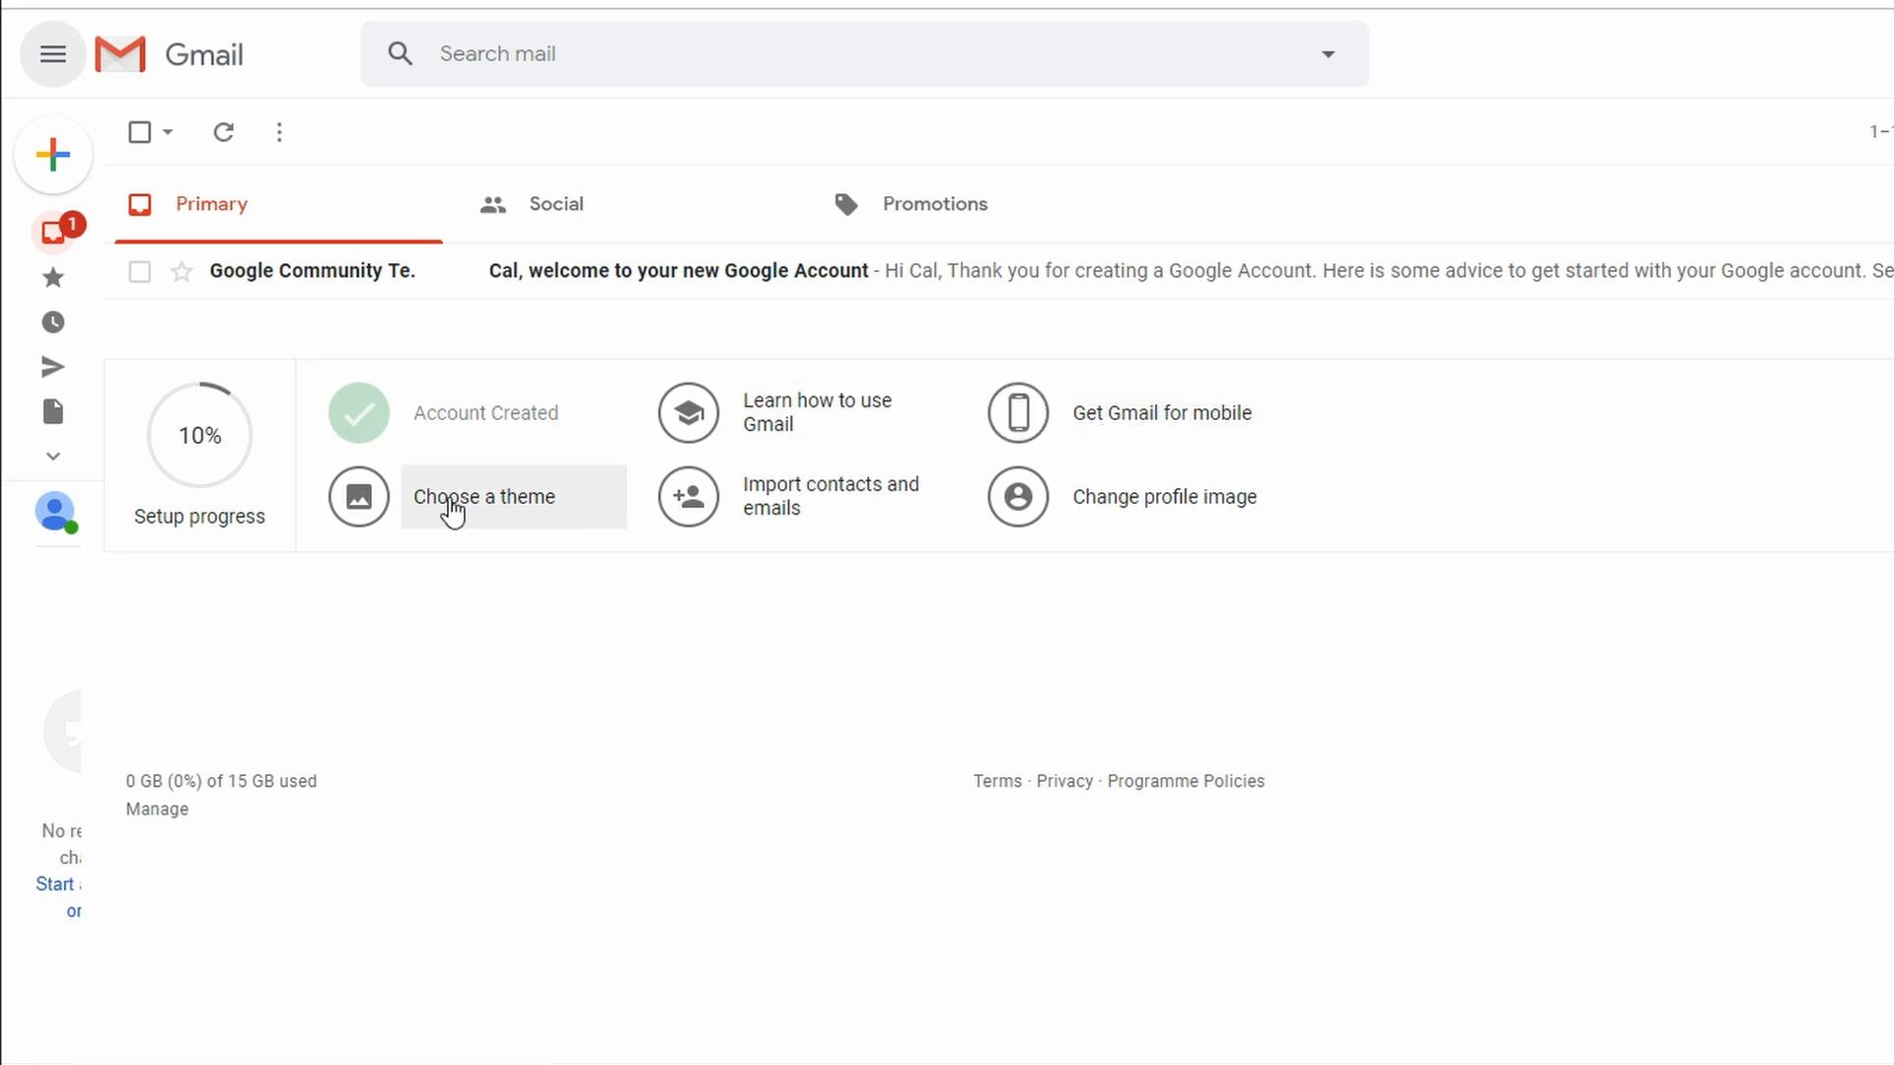
pyautogui.moveTo(795, 520)
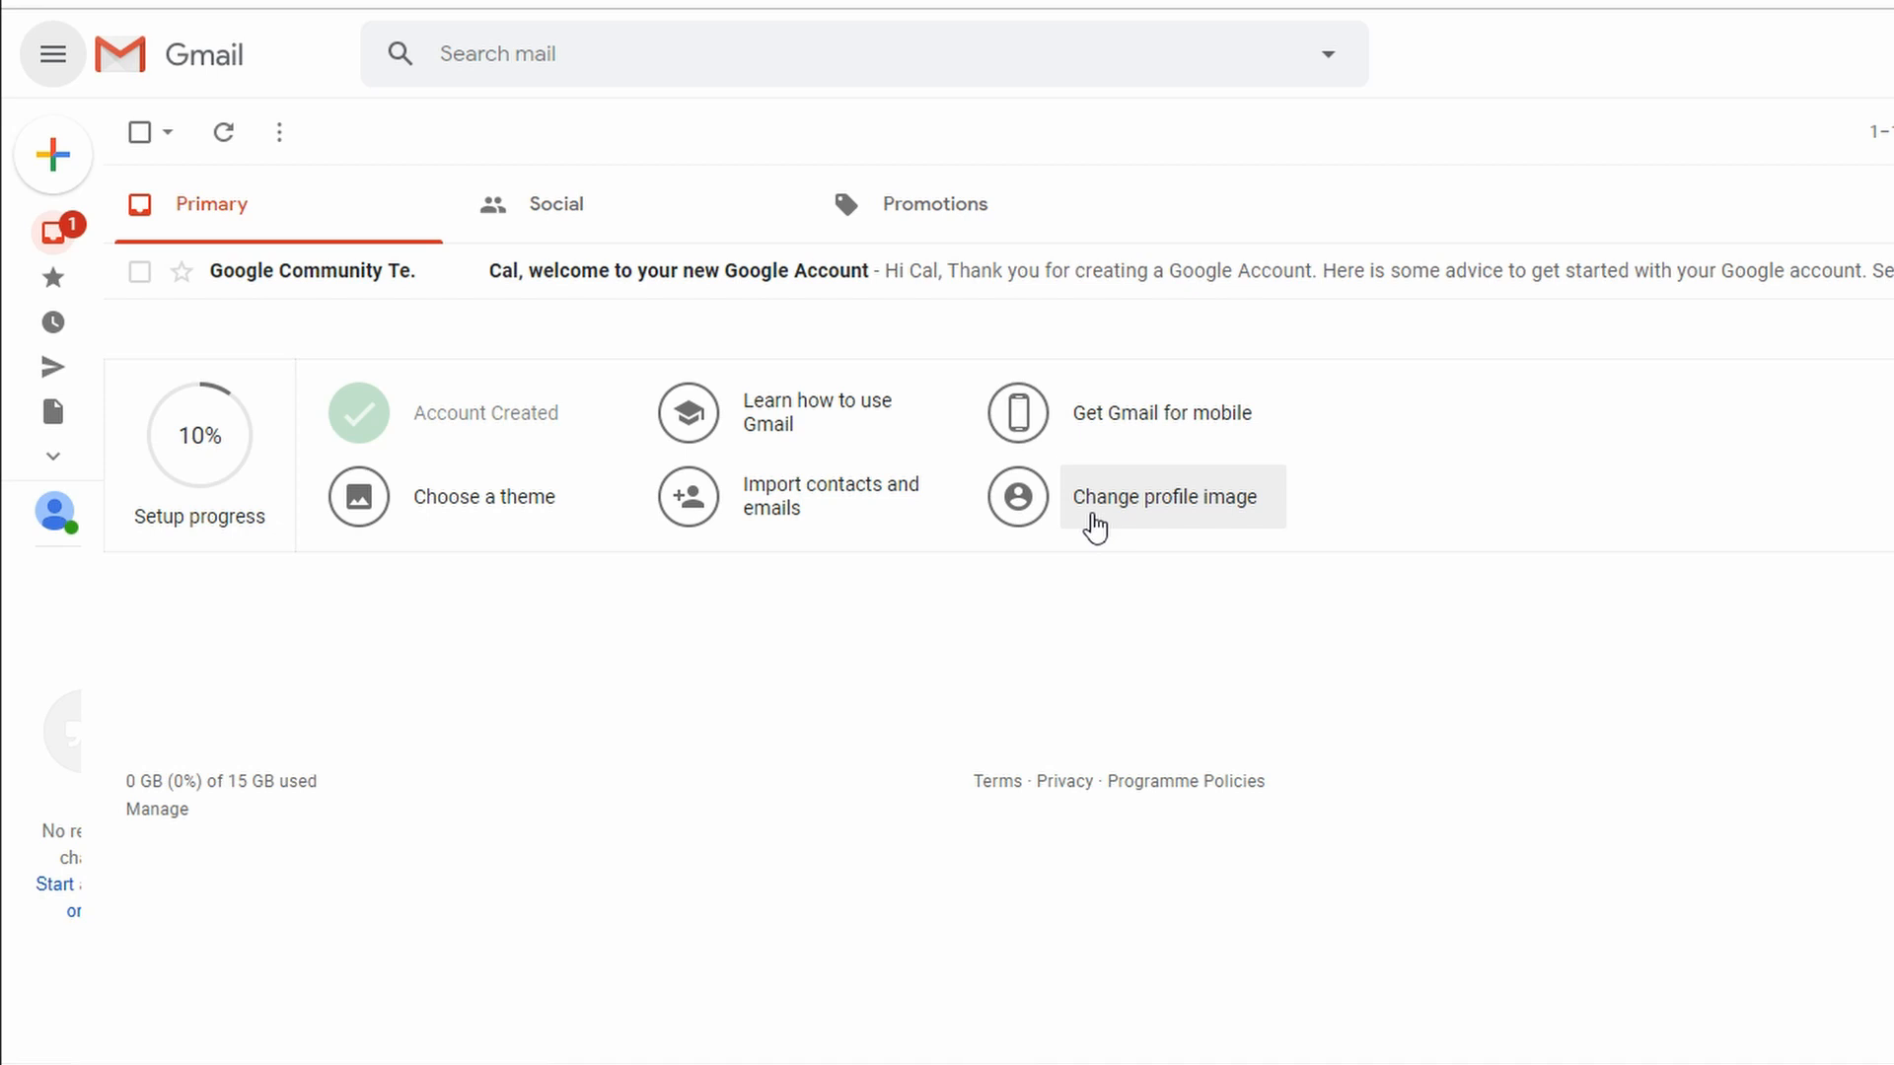
pyautogui.moveTo(1033, 513)
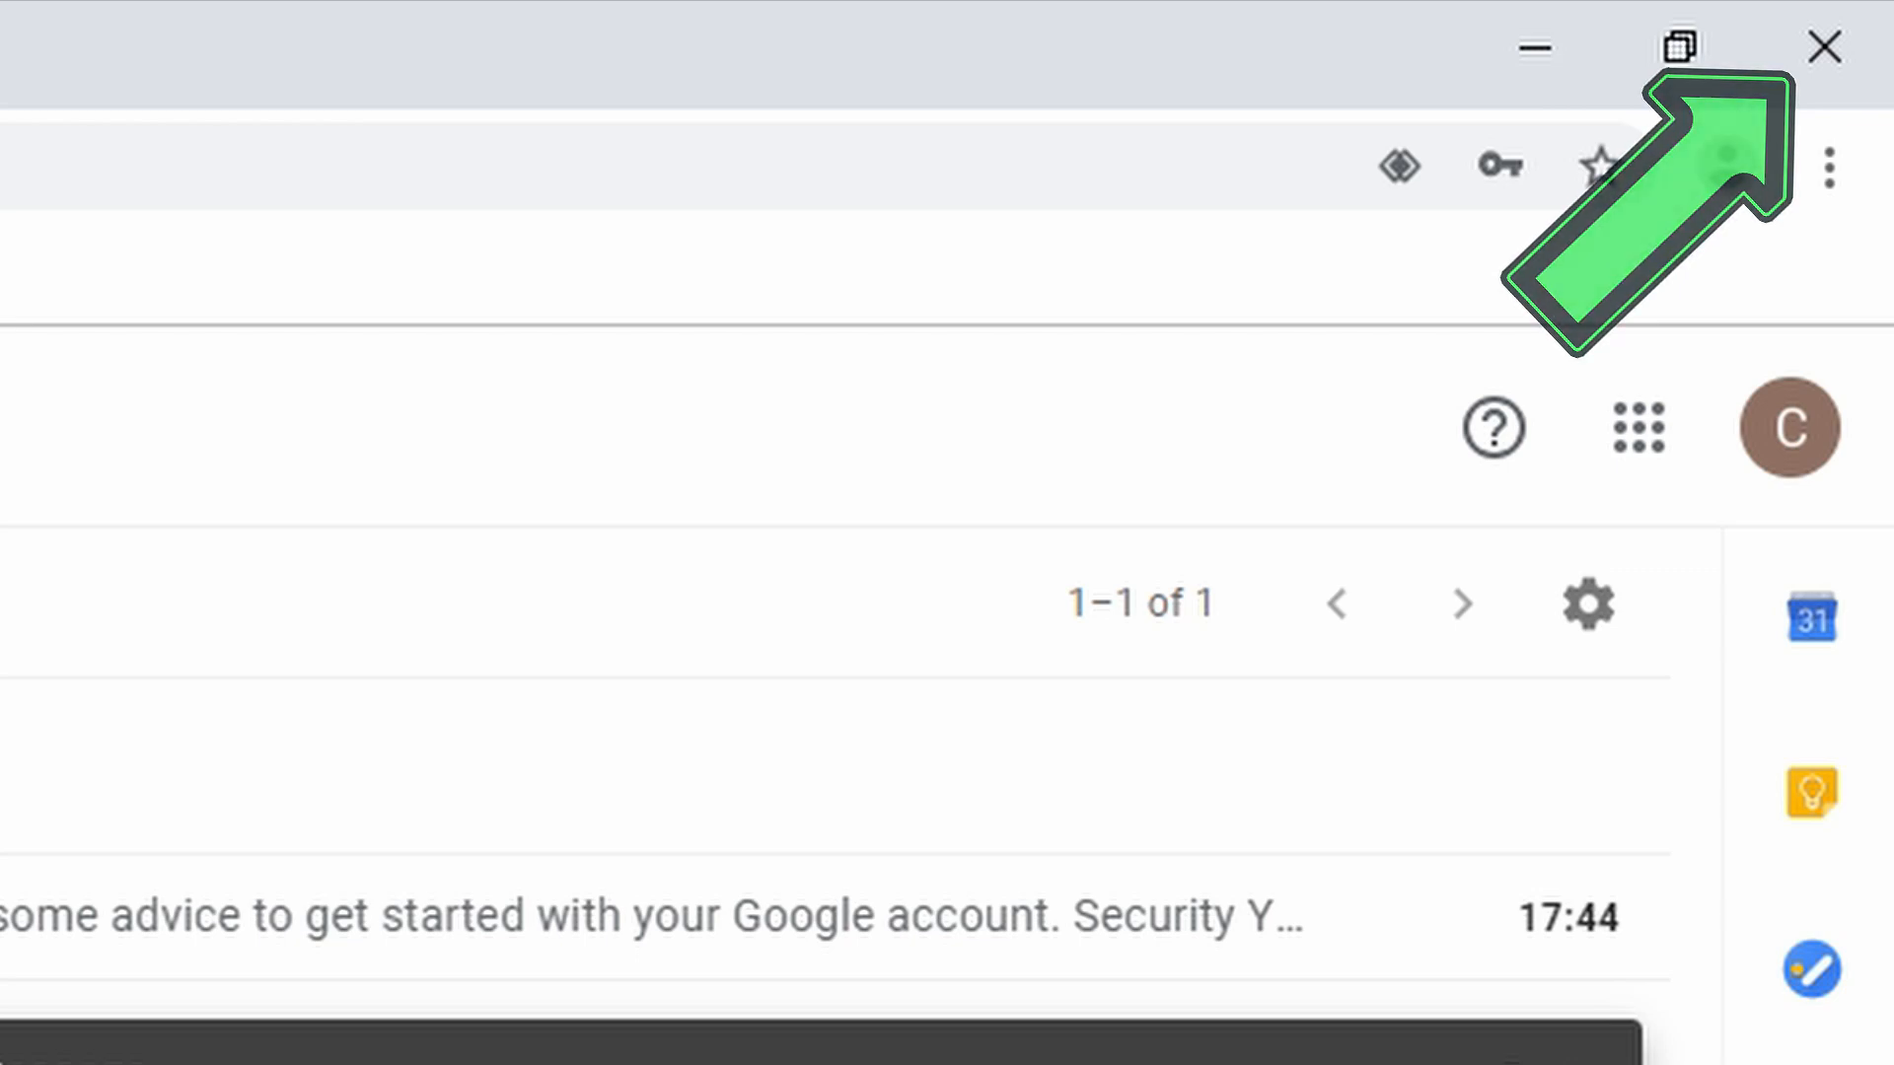
# - Close the Chrome window showing the new Gmail inbox
pyautogui.click(1825, 49)
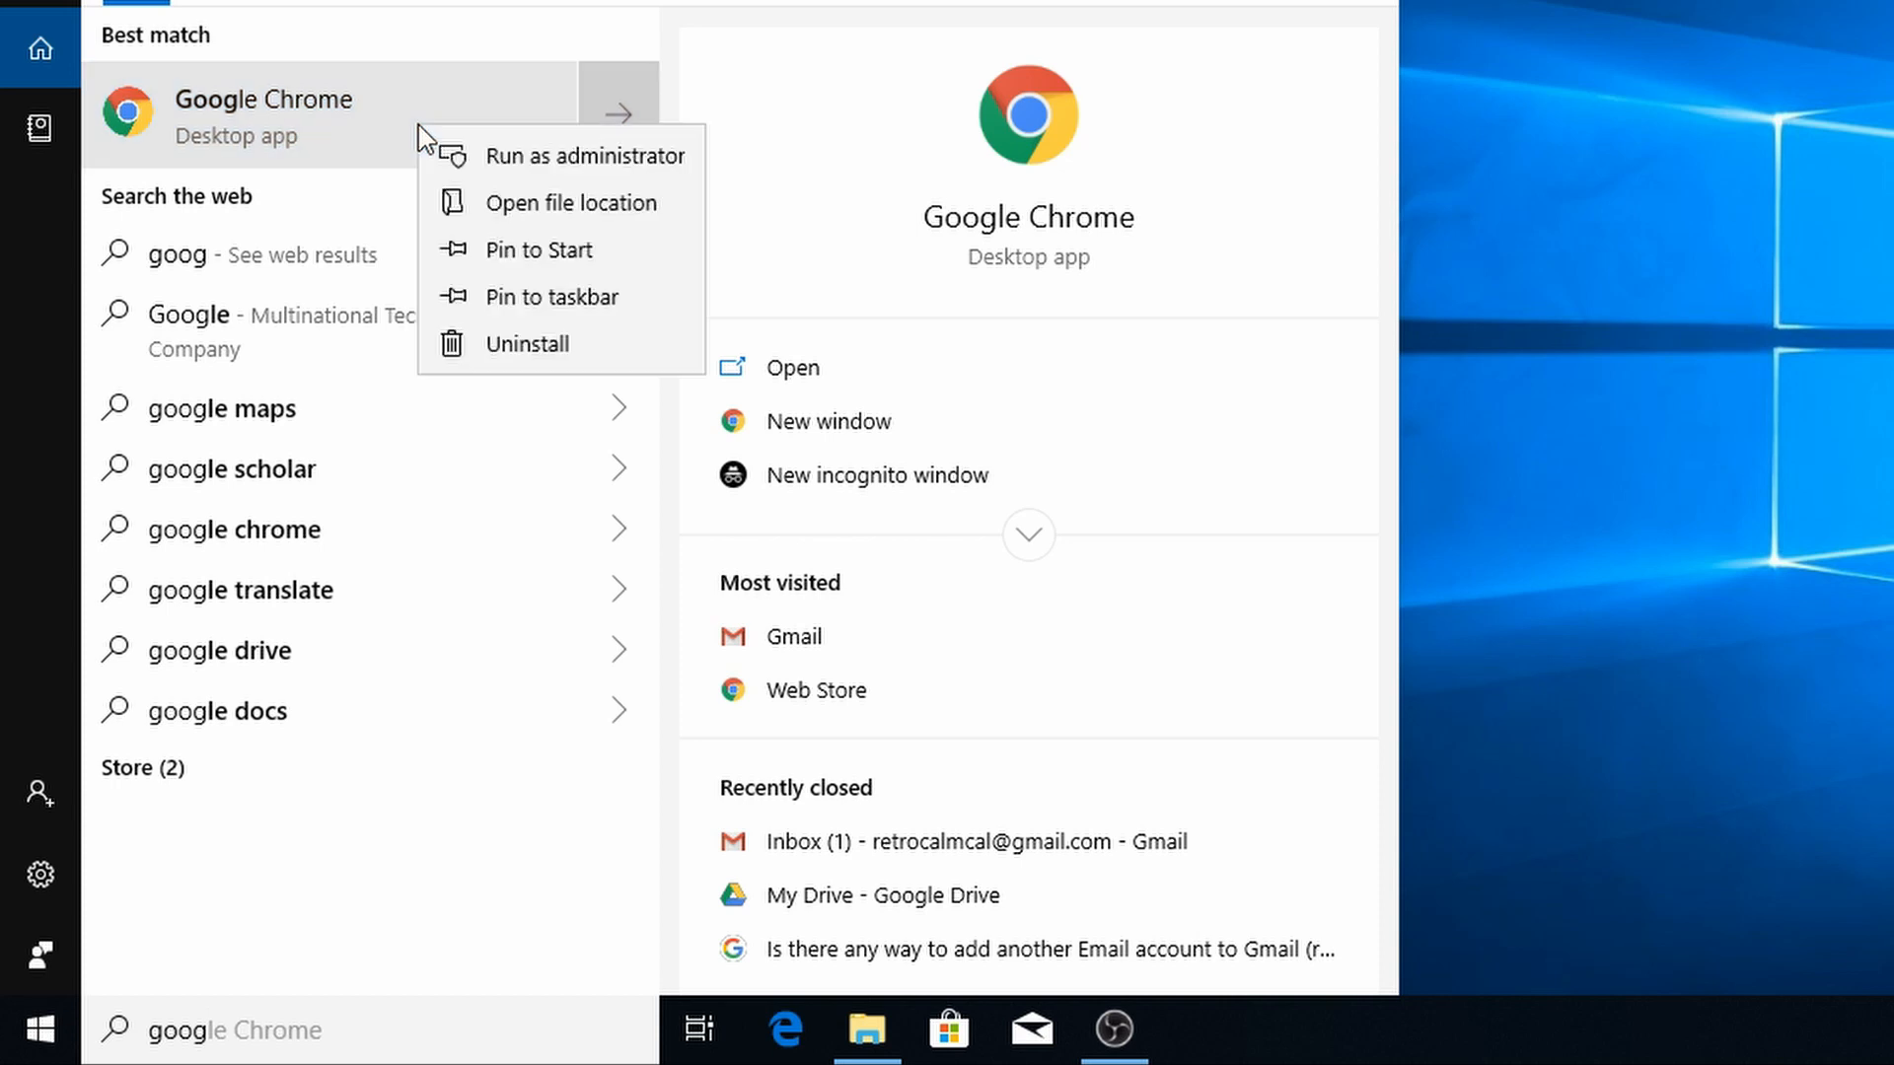
pyautogui.moveTo(509, 217)
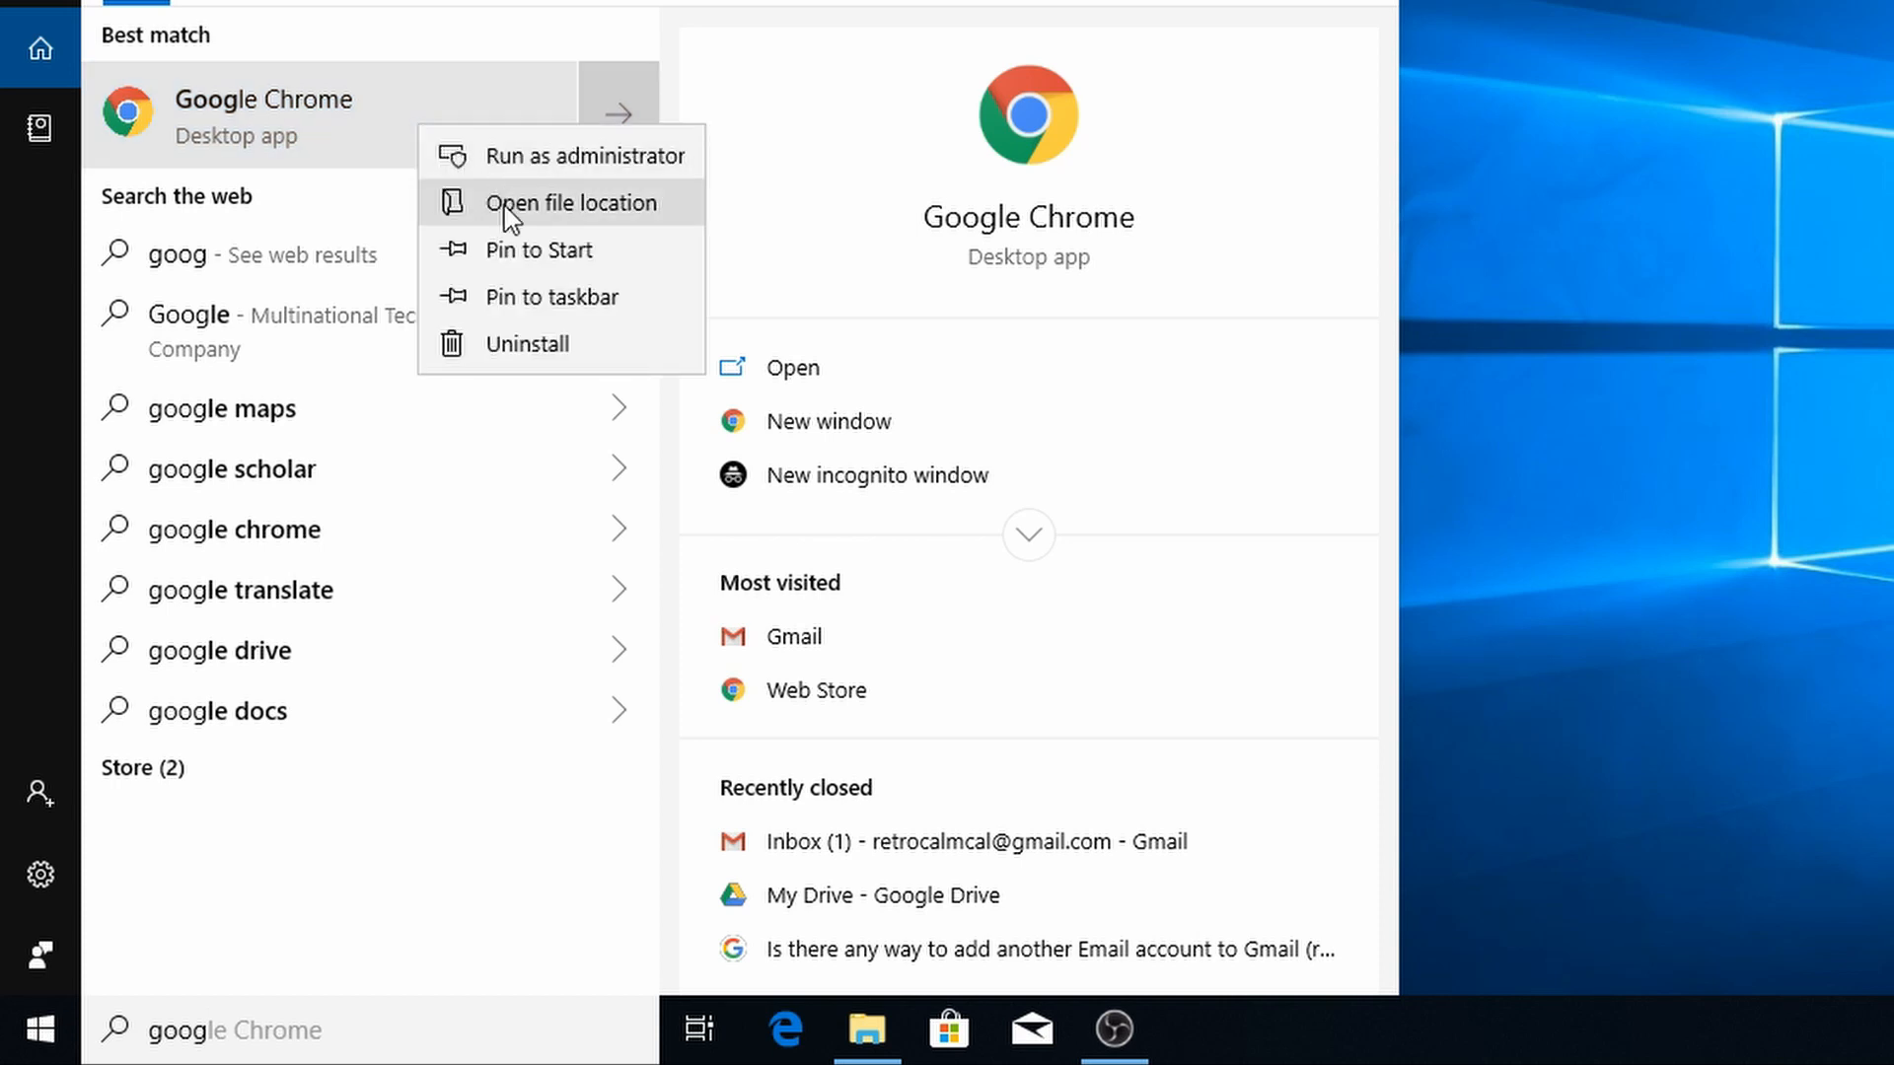
pyautogui.moveTo(625, 297)
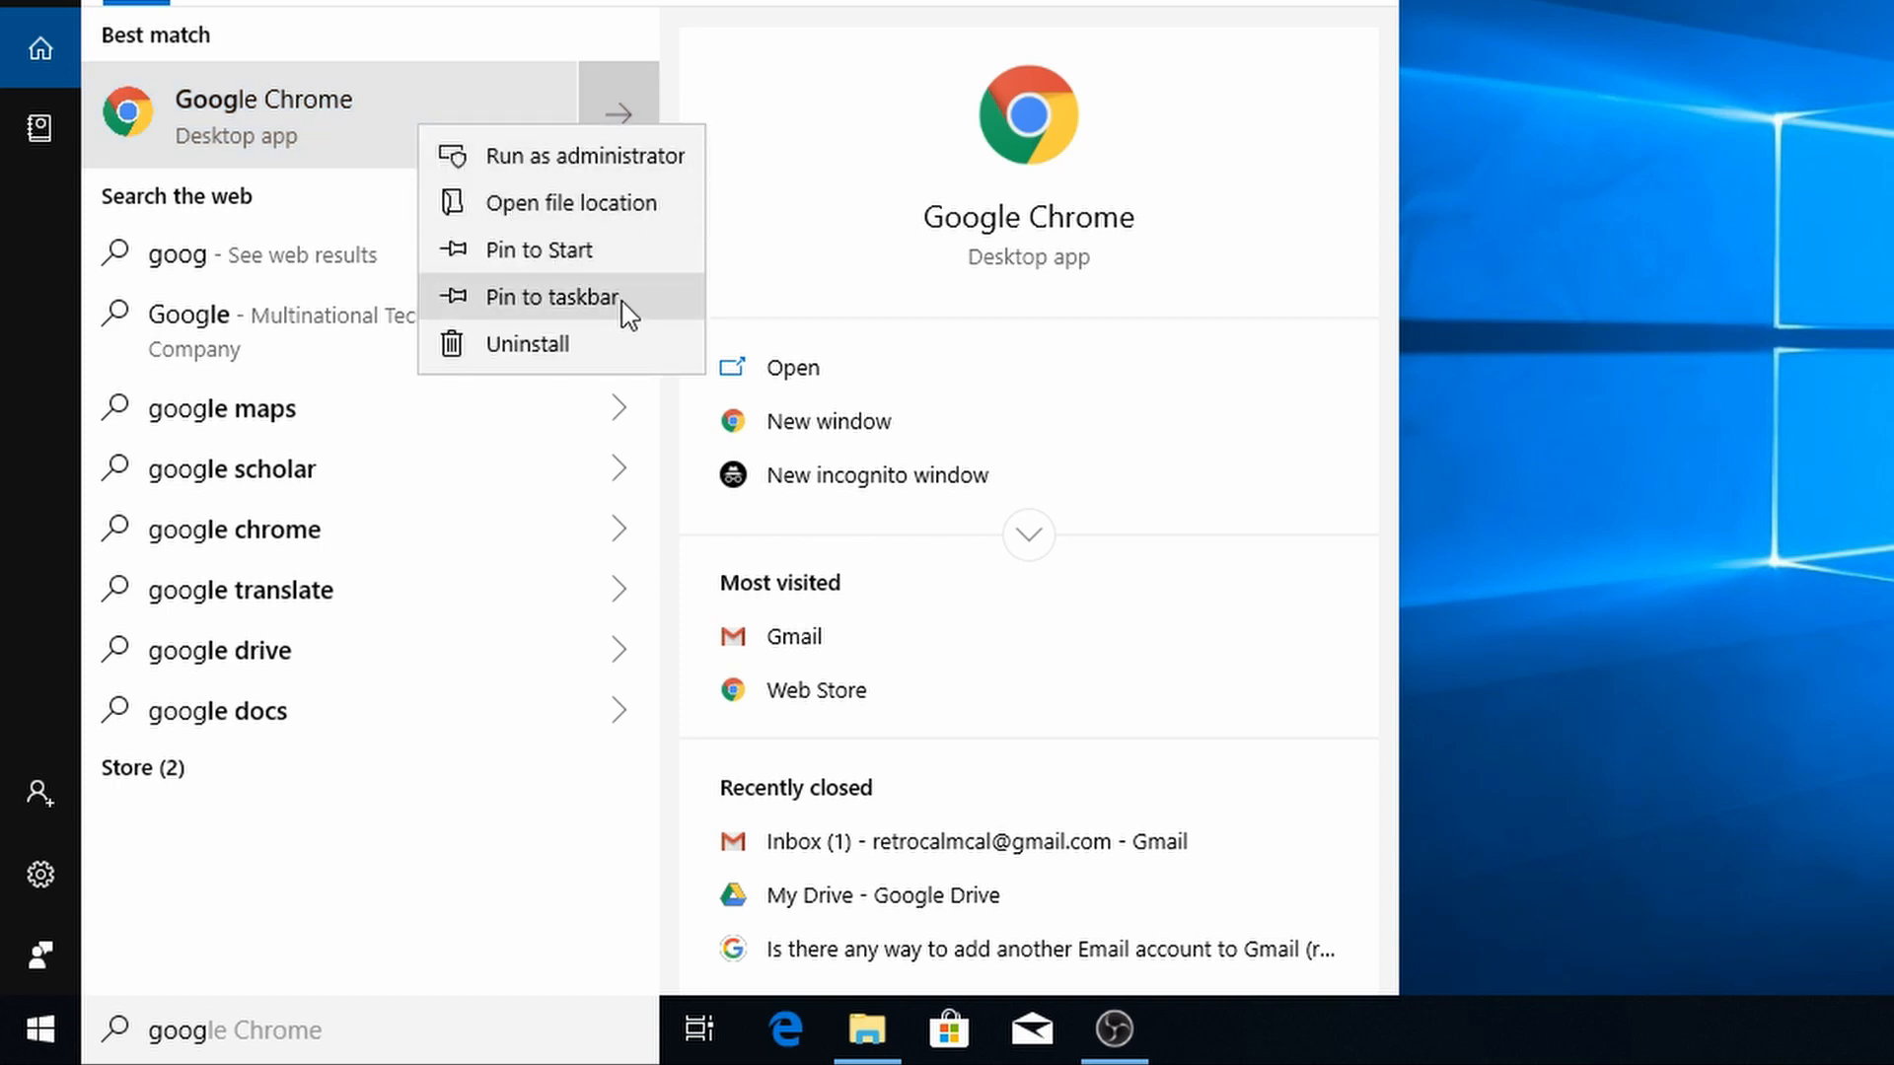
# - Pin Google Chrome to the taskbar and launch it from the taskbar icon
pyautogui.click(554, 296)
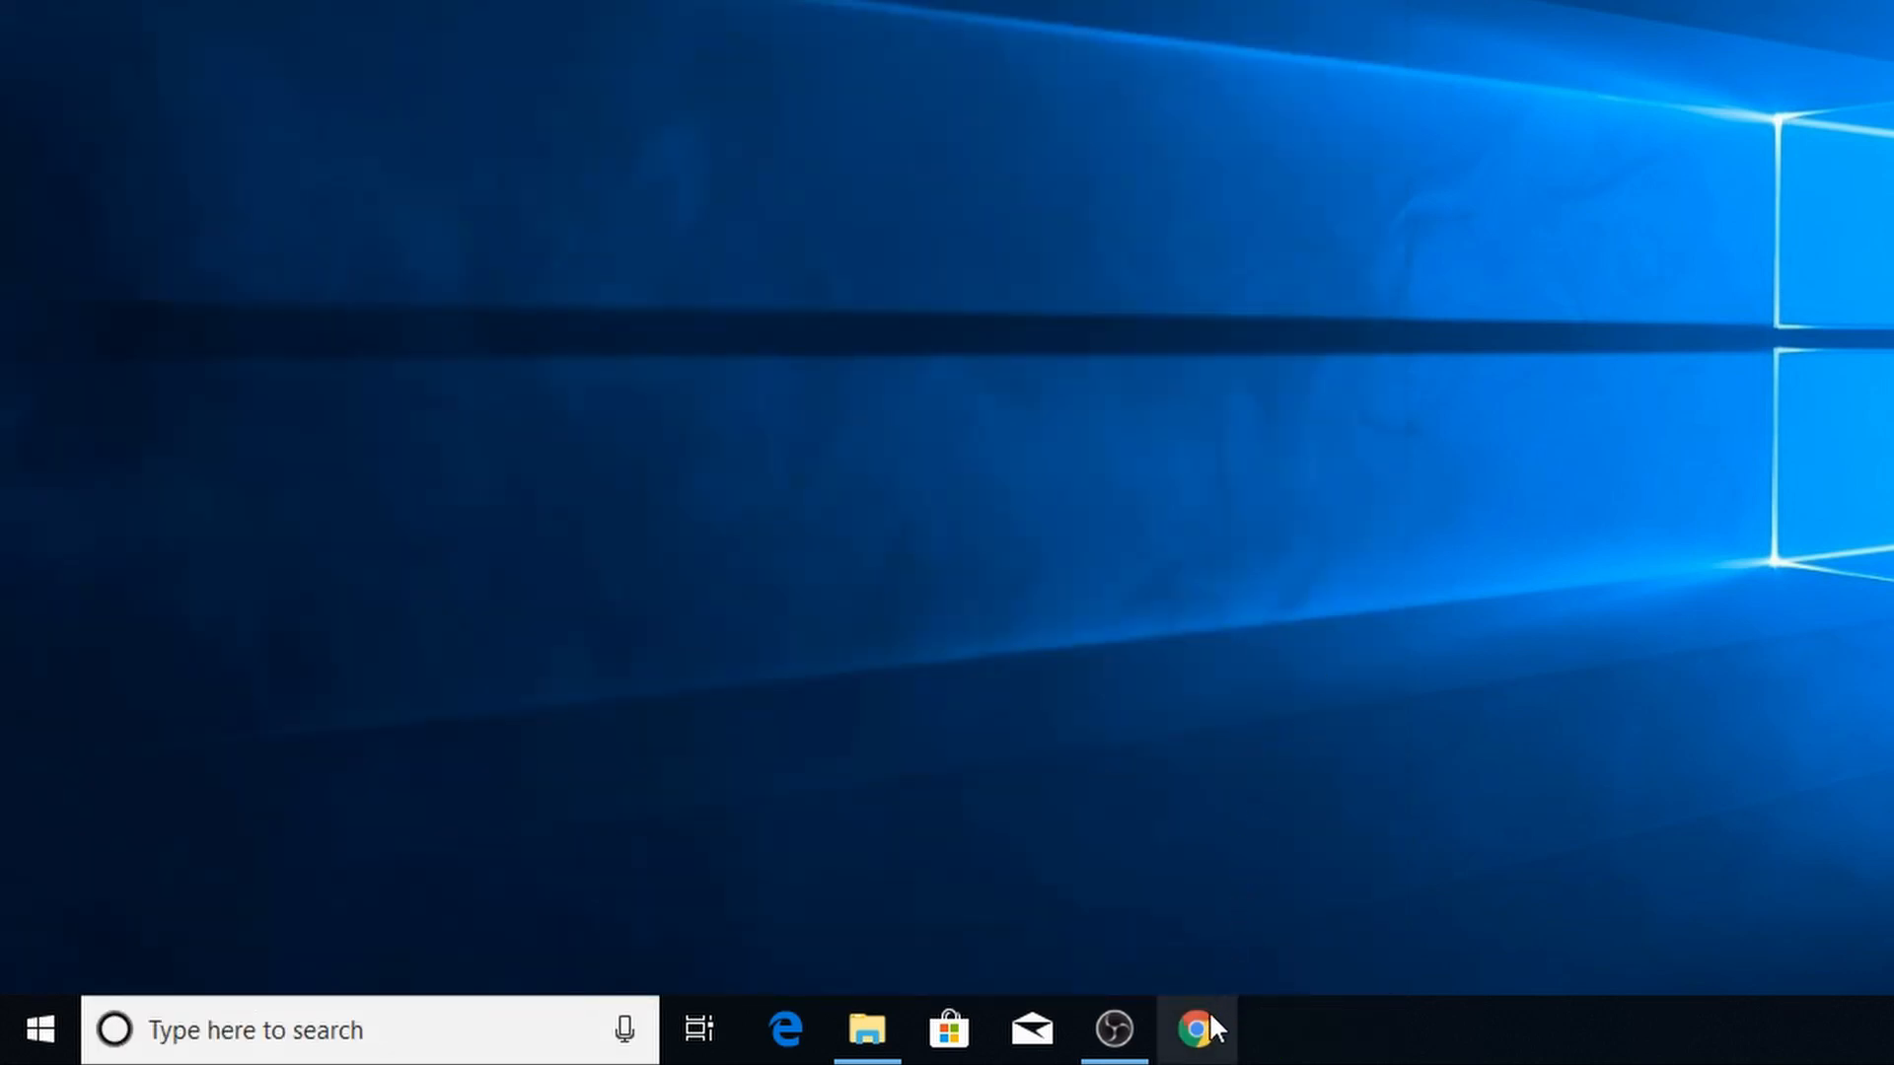
pyautogui.moveTo(1195, 1029)
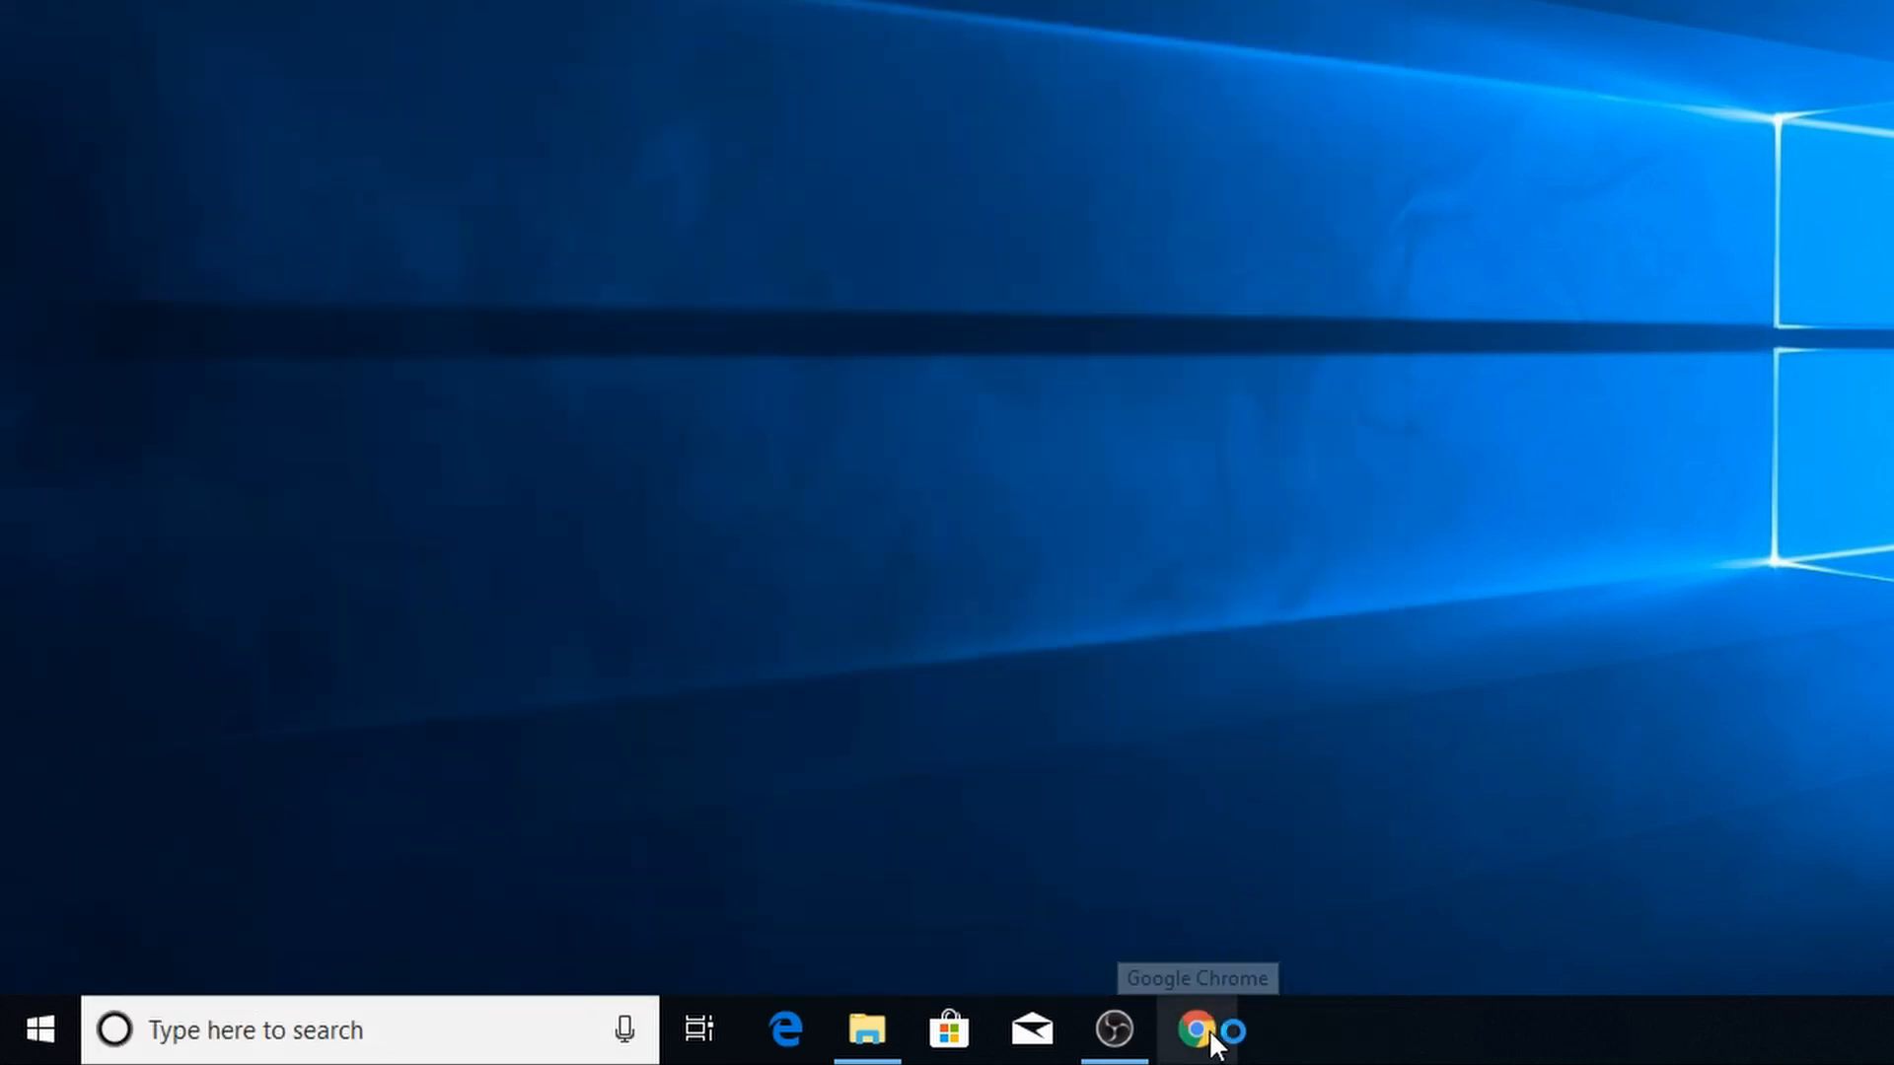
pyautogui.click(1195, 1030)
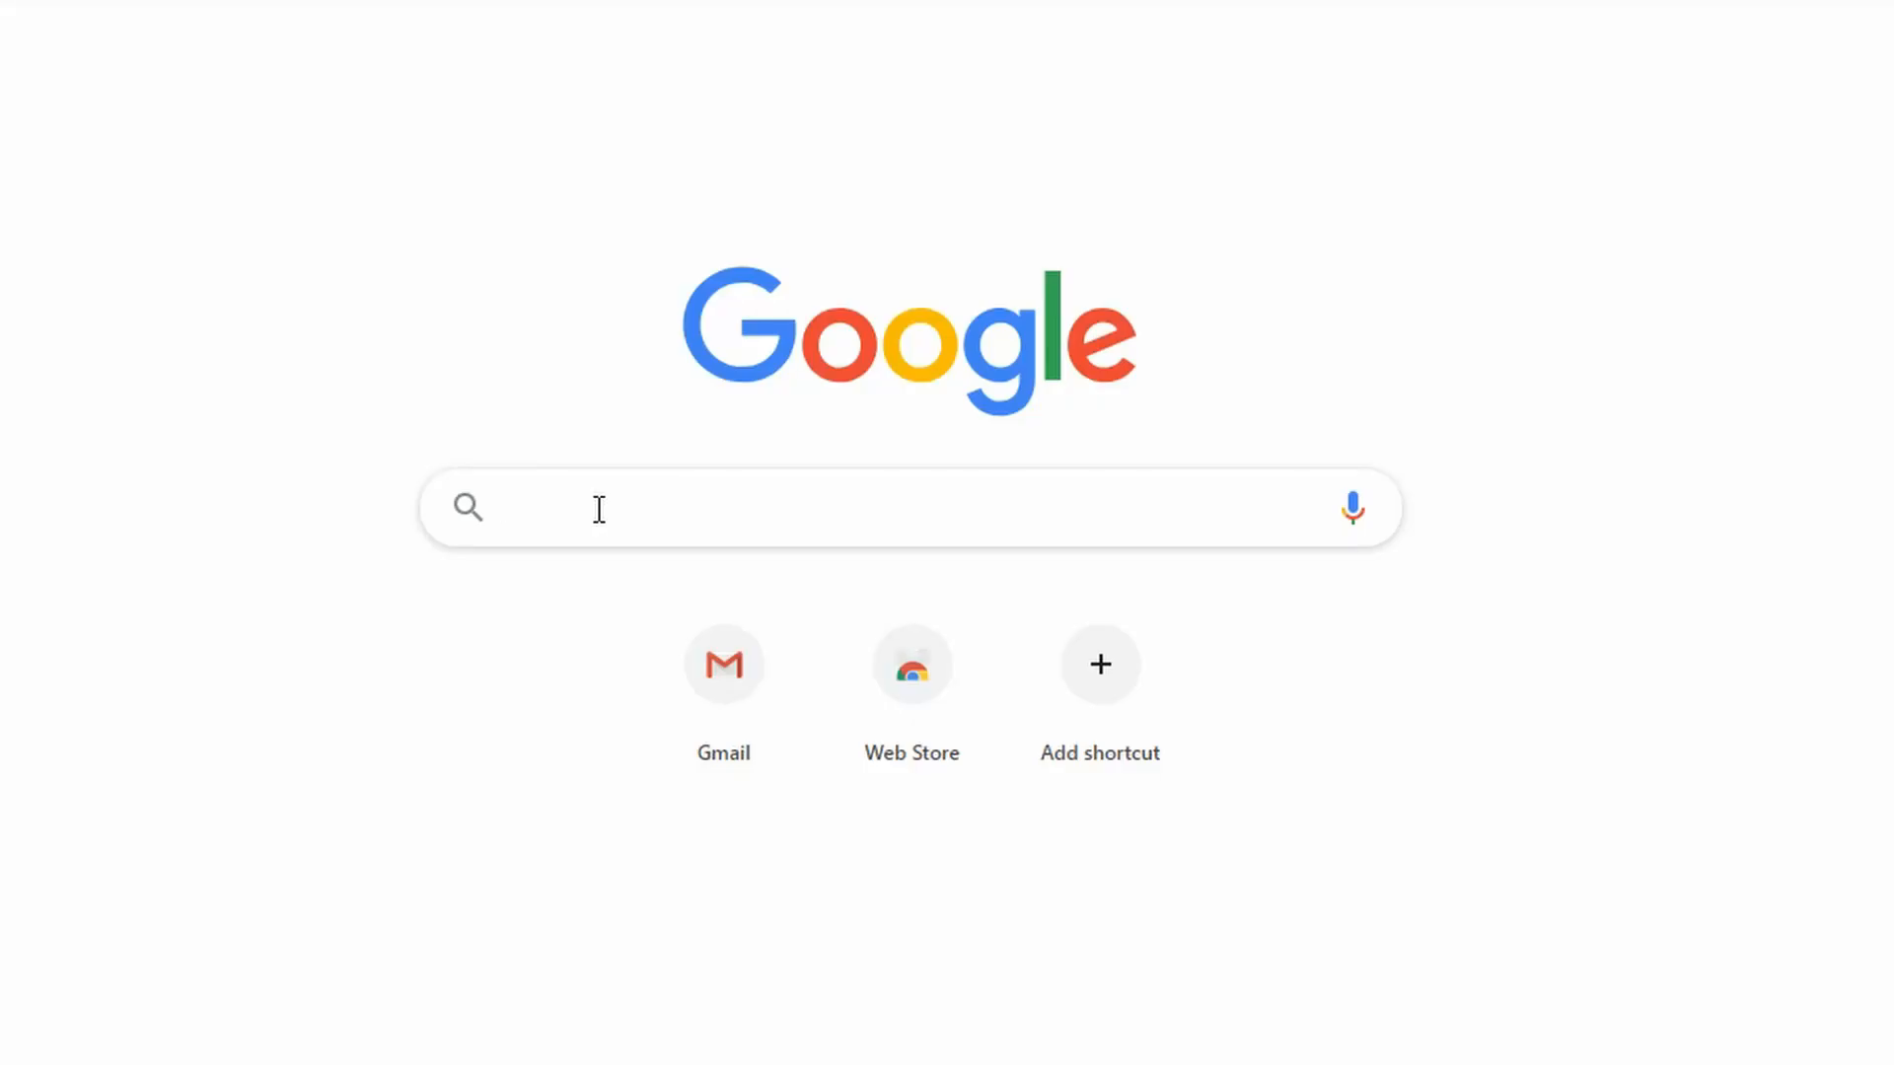